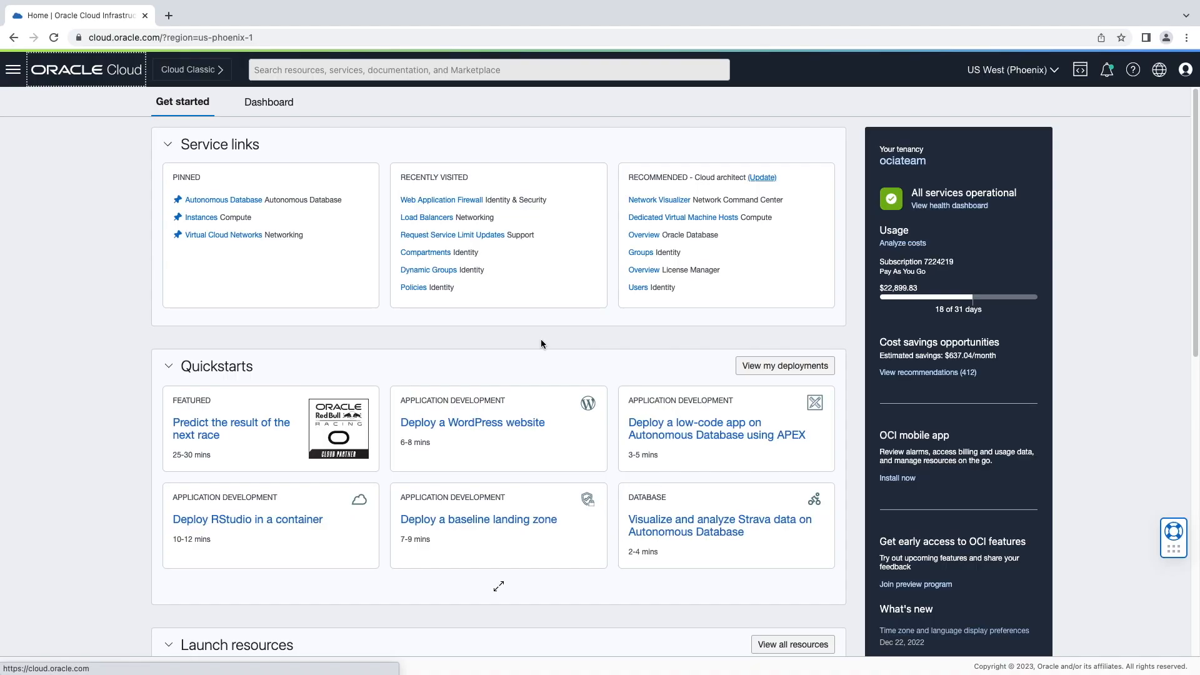
{"action": "mouse_move", "coordinate": [105, 113]}
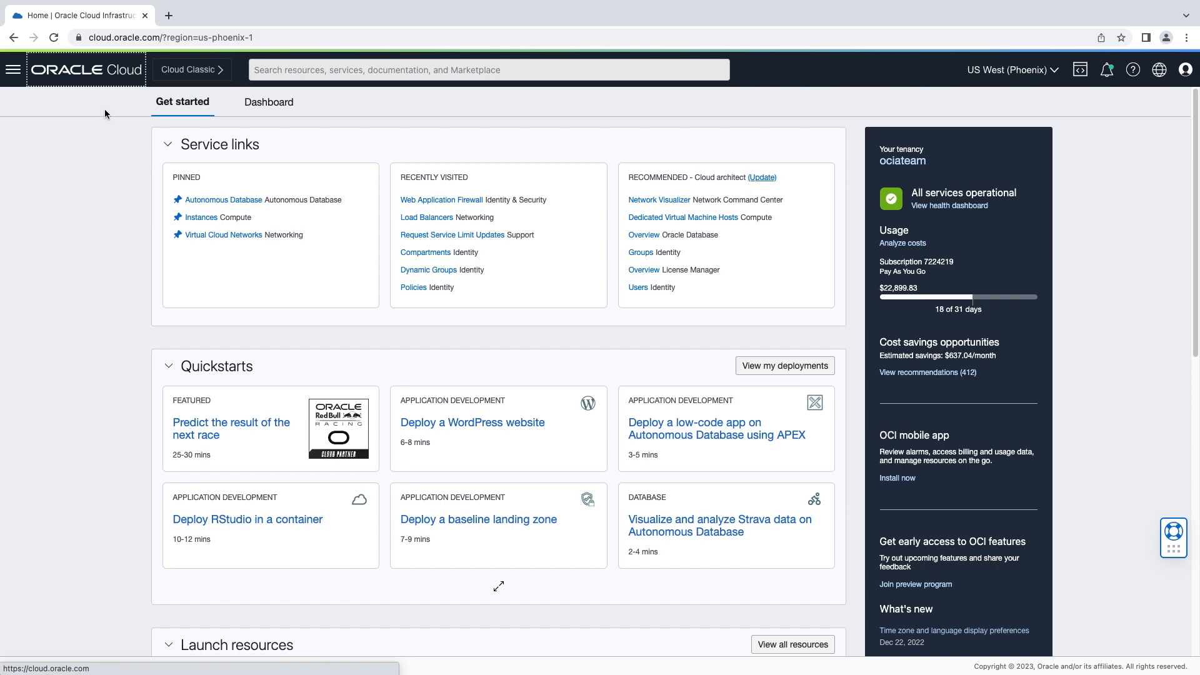
Step: Navigate from the home page to the Autonomous Database list under Oracle Database
{"action": "left_click", "coordinate": [13, 70]}
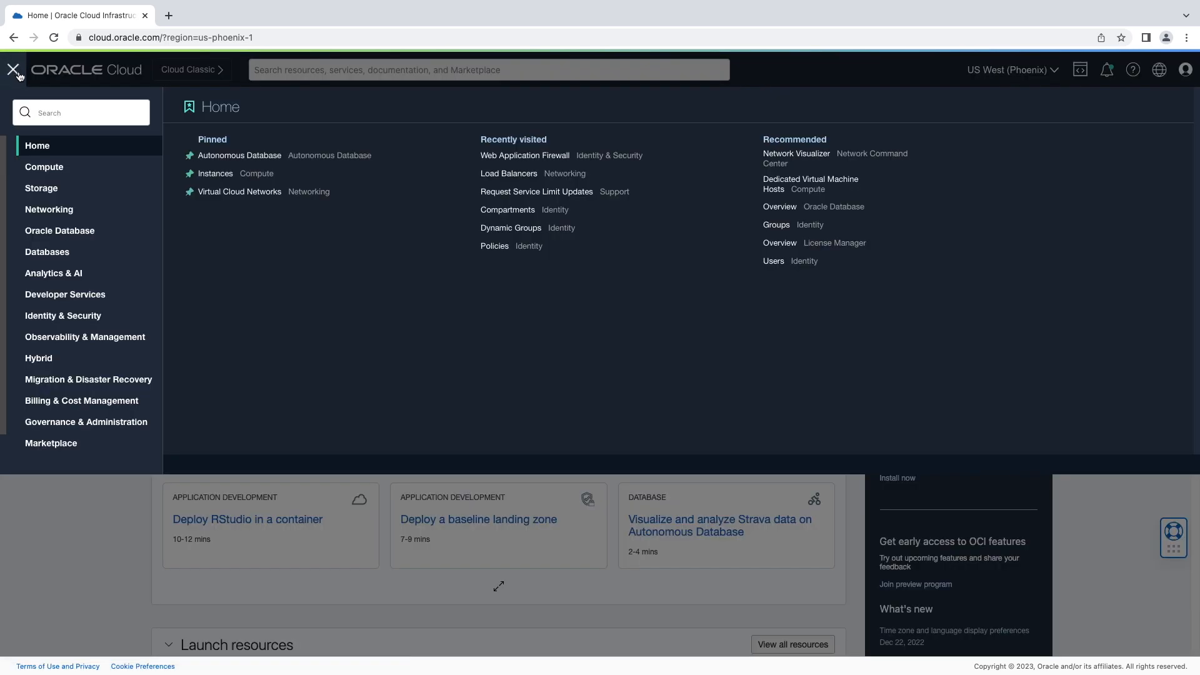
{"action": "mouse_move", "coordinate": [88, 197]}
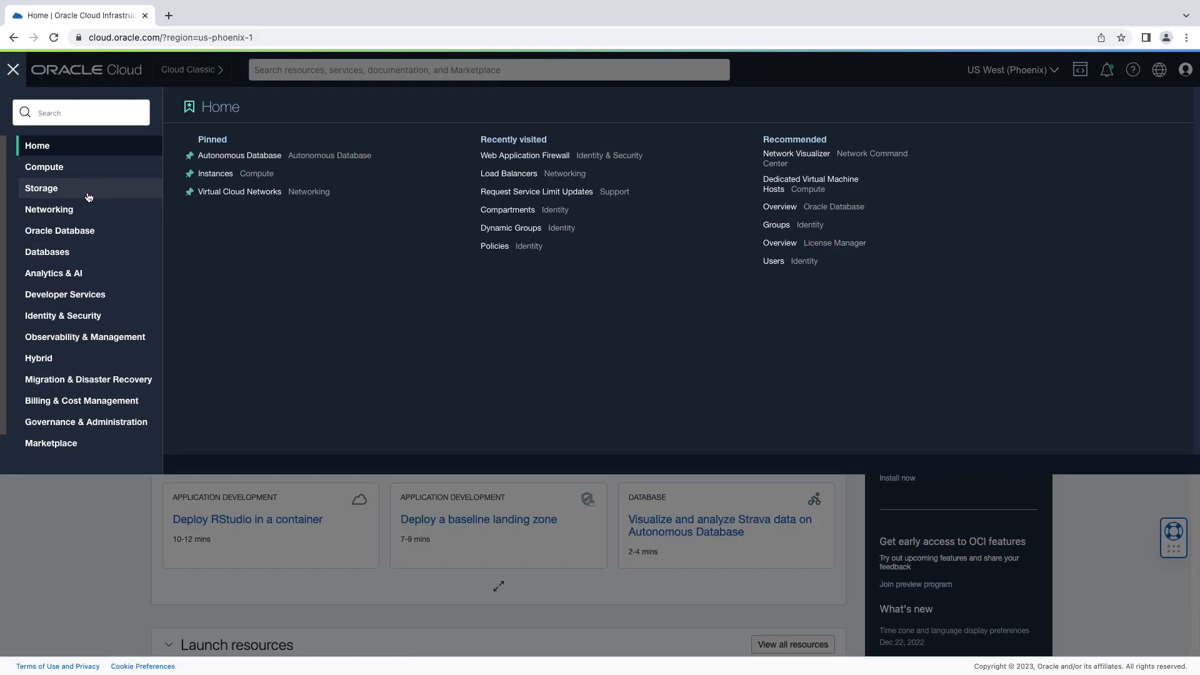
{"action": "left_click", "coordinate": [59, 230]}
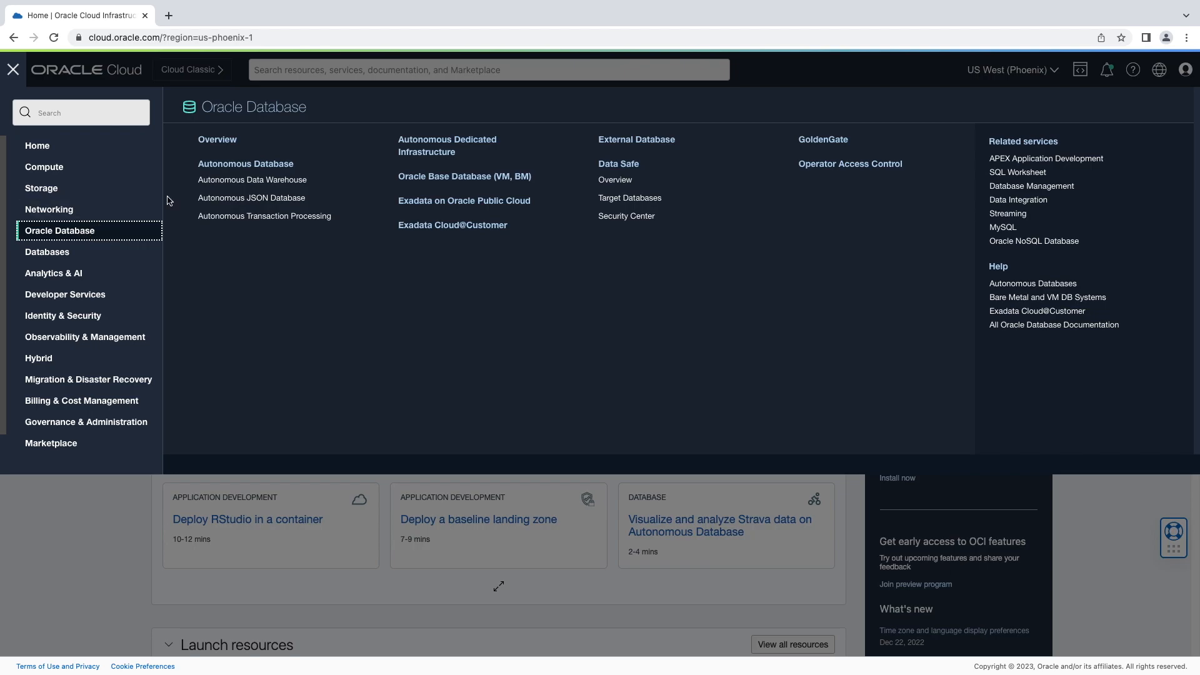
{"action": "left_click", "coordinate": [246, 164]}
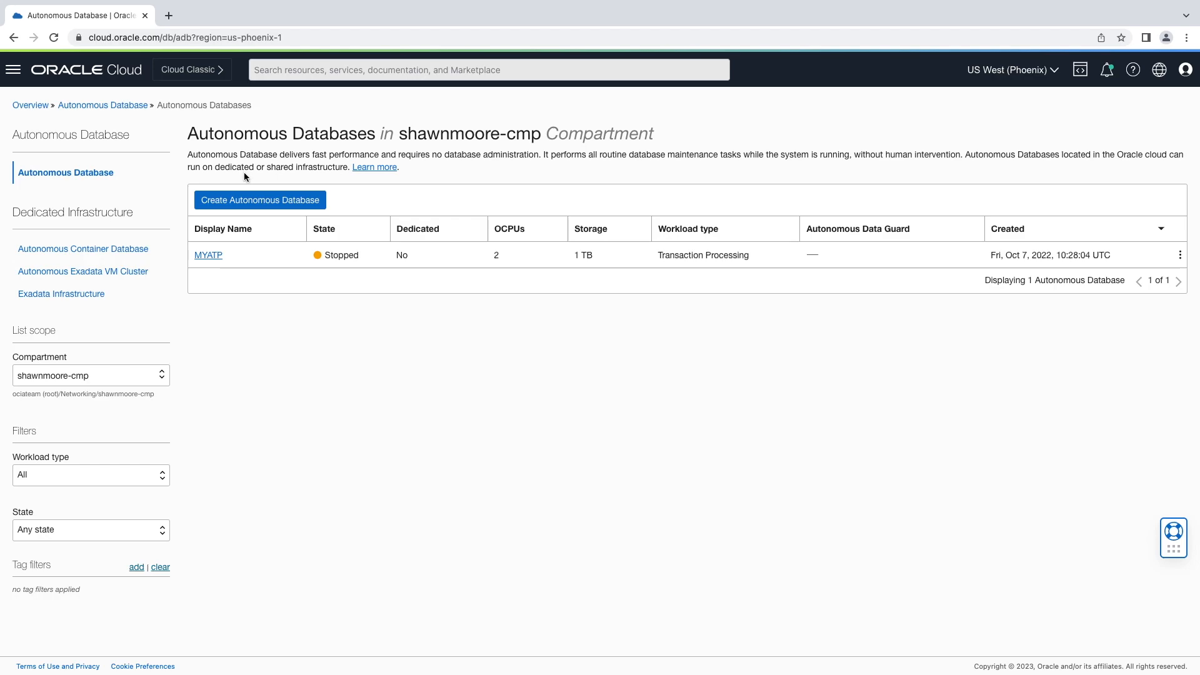
Step: Begin a new Autonomous Database and name both display name and database name PEPDB
{"action": "left_click", "coordinate": [260, 200]}
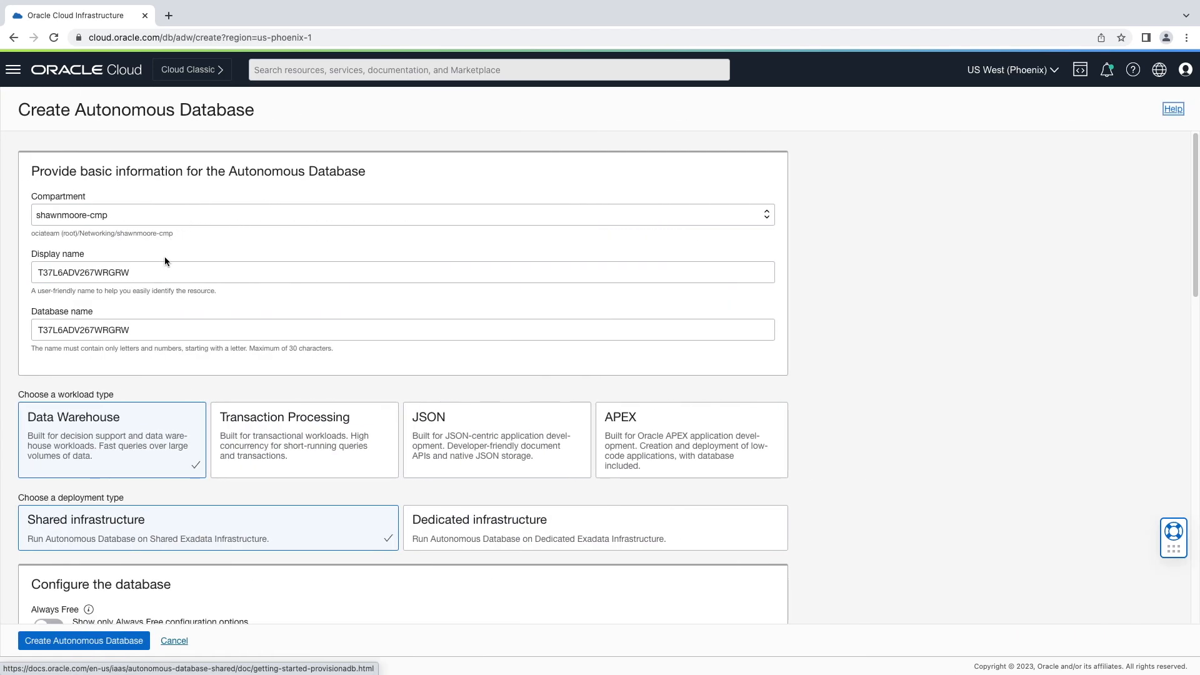
{"action": "left_click", "coordinate": [404, 271]}
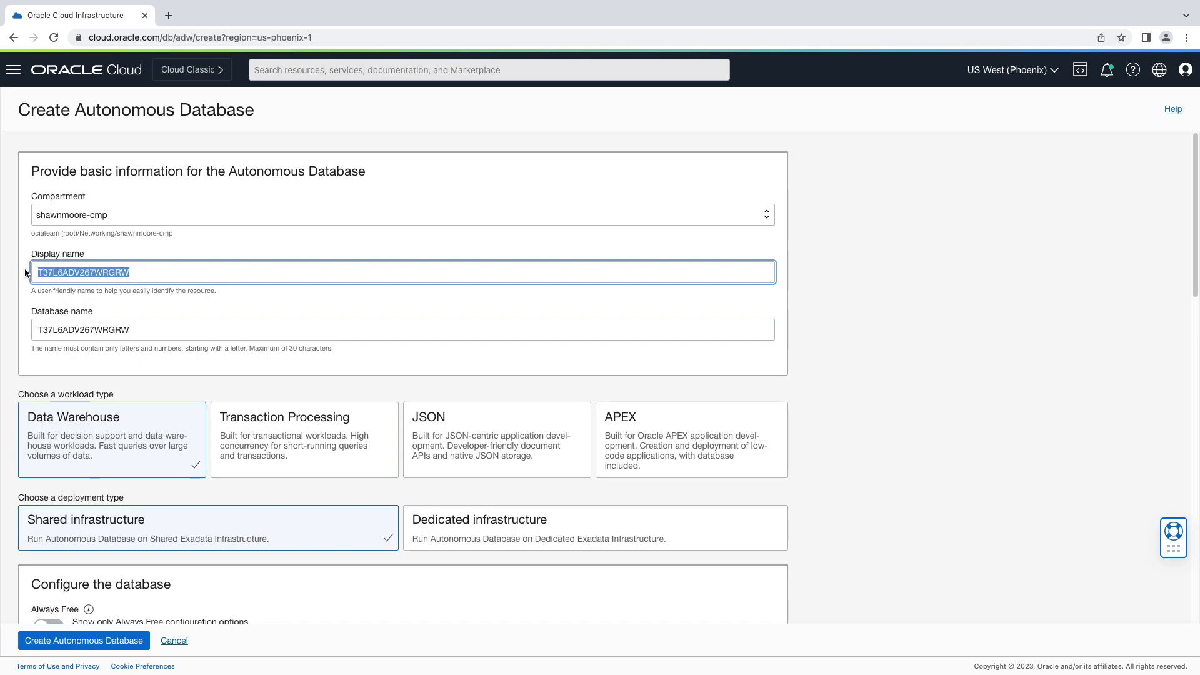
{"action": "type", "text": "PE"}
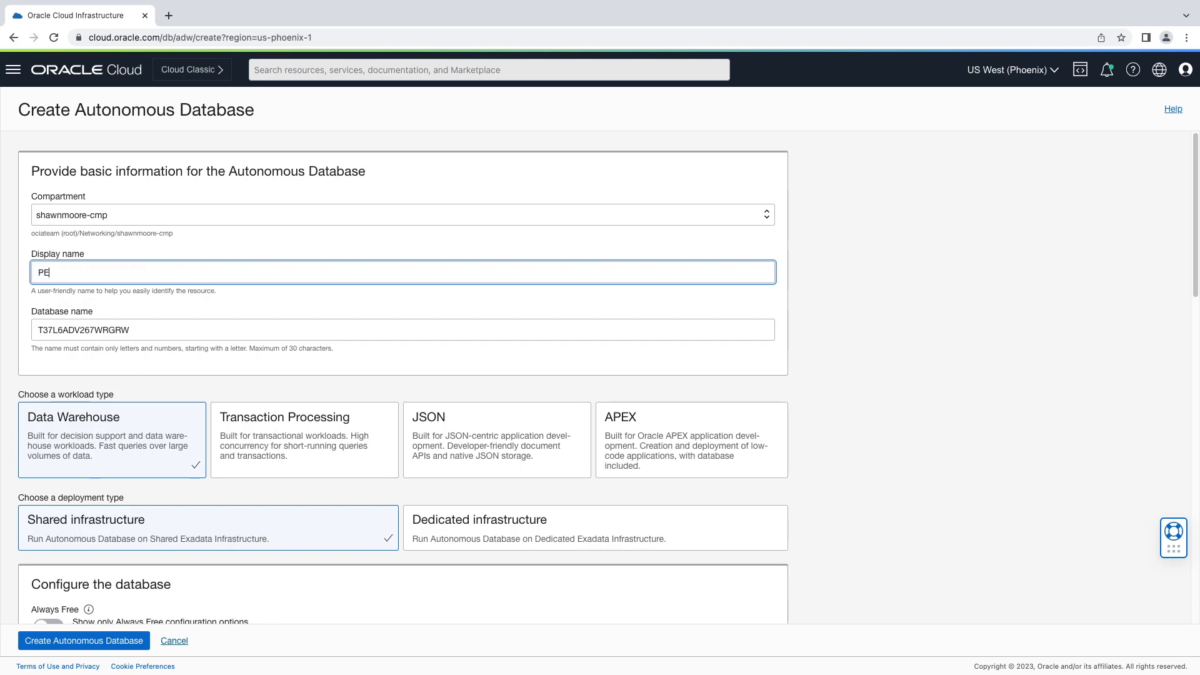
{"action": "type", "text": "PDB"}
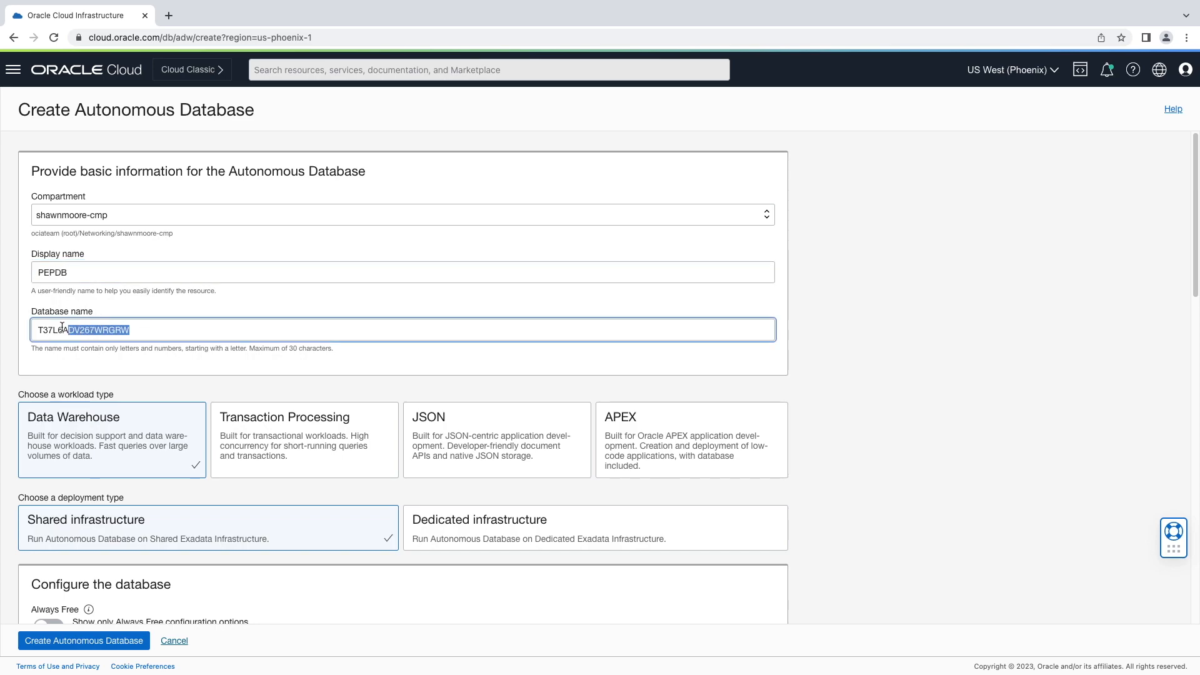
{"action": "type", "text": "P"}
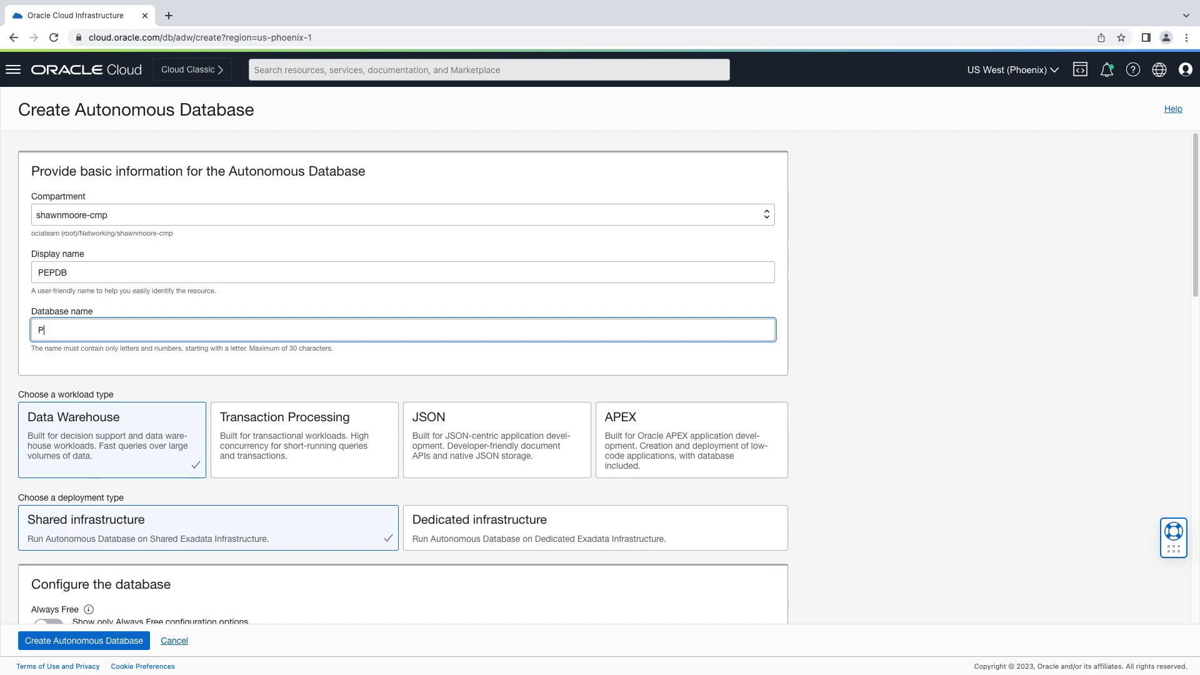
{"action": "type", "text": "EPDB"}
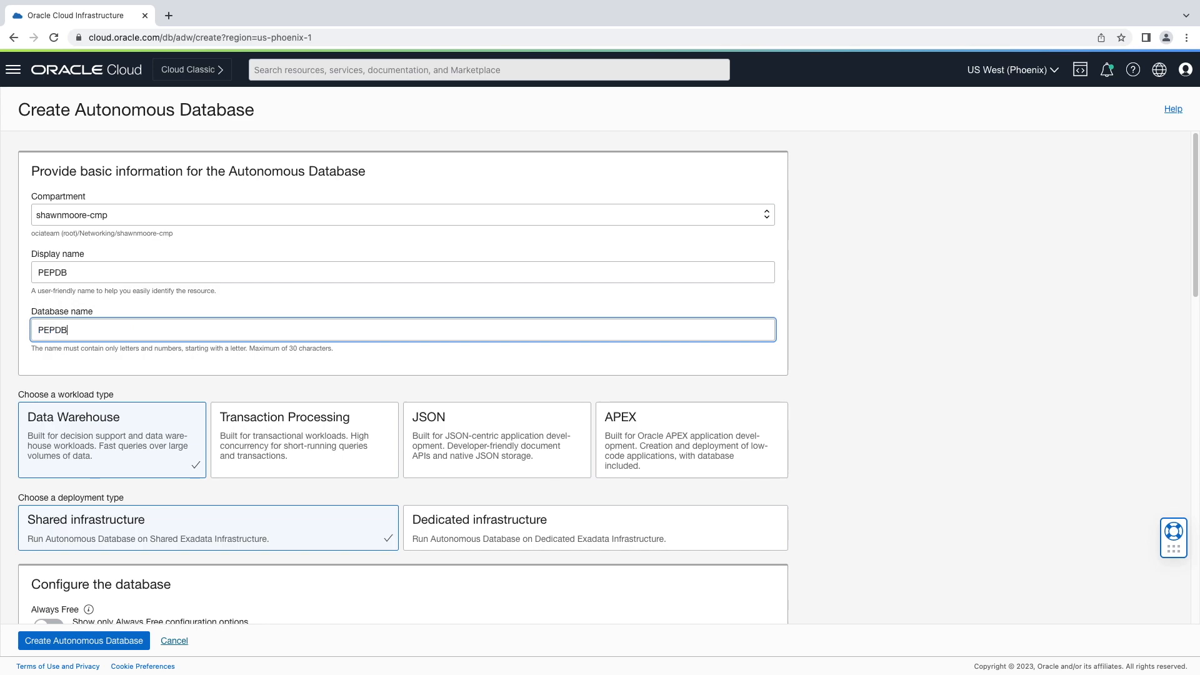
{"action": "mouse_move", "coordinate": [94, 434]}
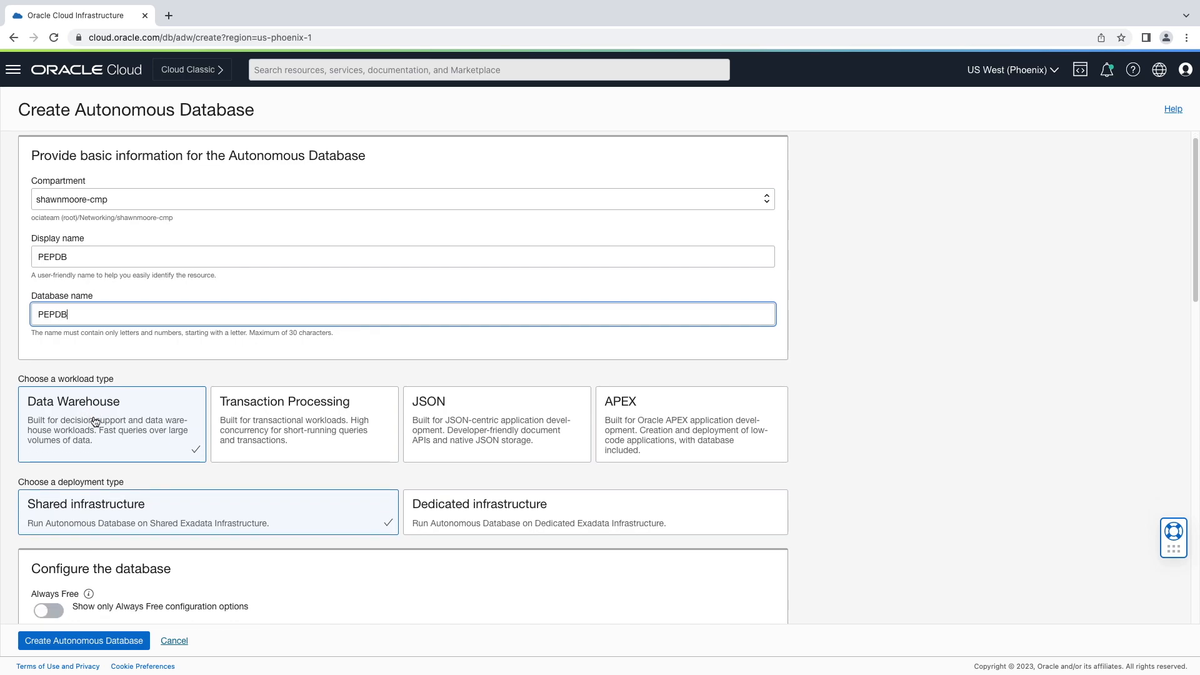
Step: Fill in the administrator password and its confirmation further down the form
{"action": "scroll", "scroll_direction": "down", "scroll_amount": 3}
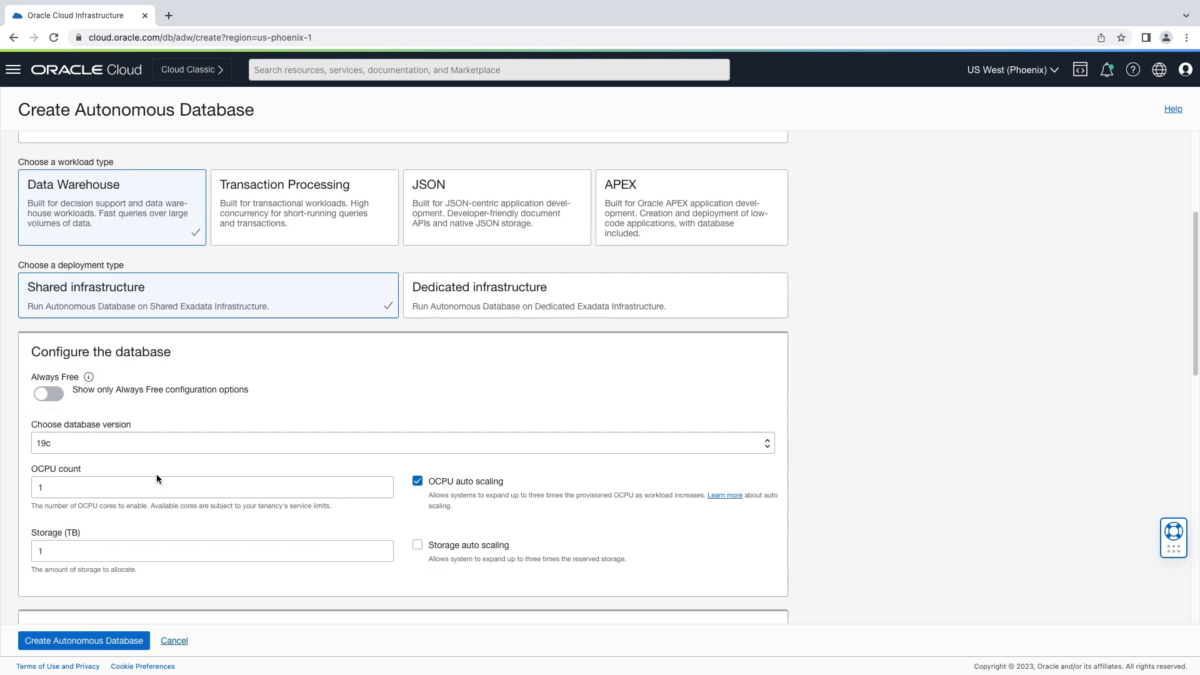
{"action": "scroll", "scroll_direction": "down", "scroll_amount": 3}
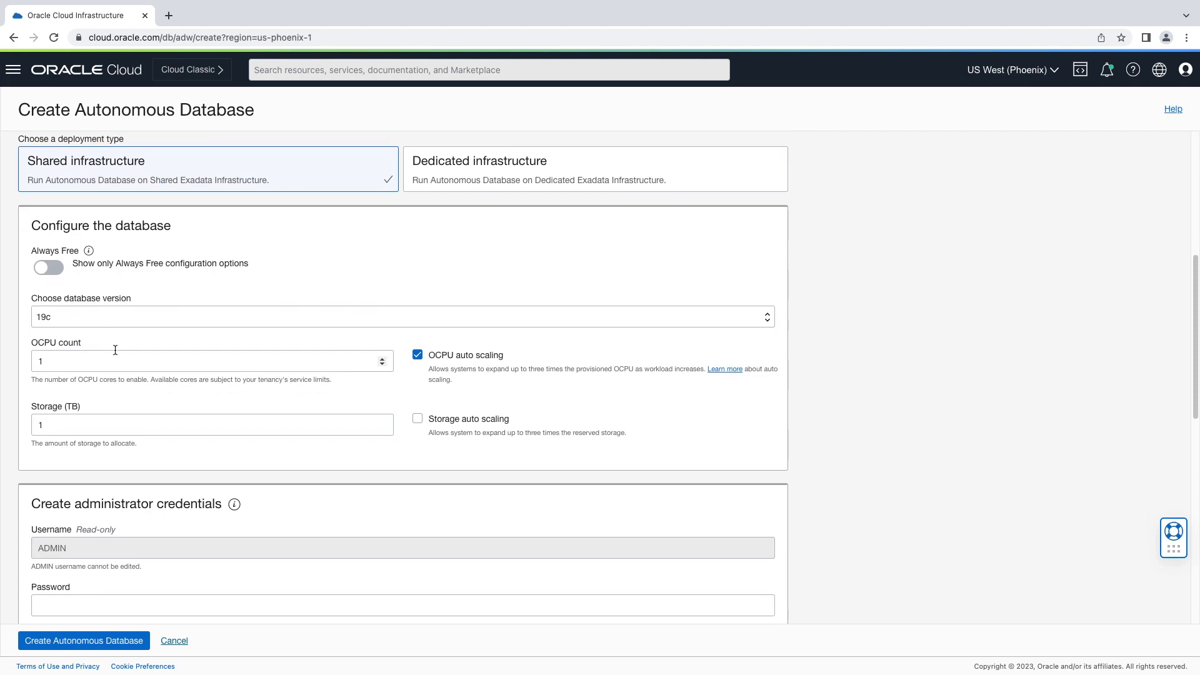
{"action": "scroll", "scroll_direction": "down", "scroll_amount": 3}
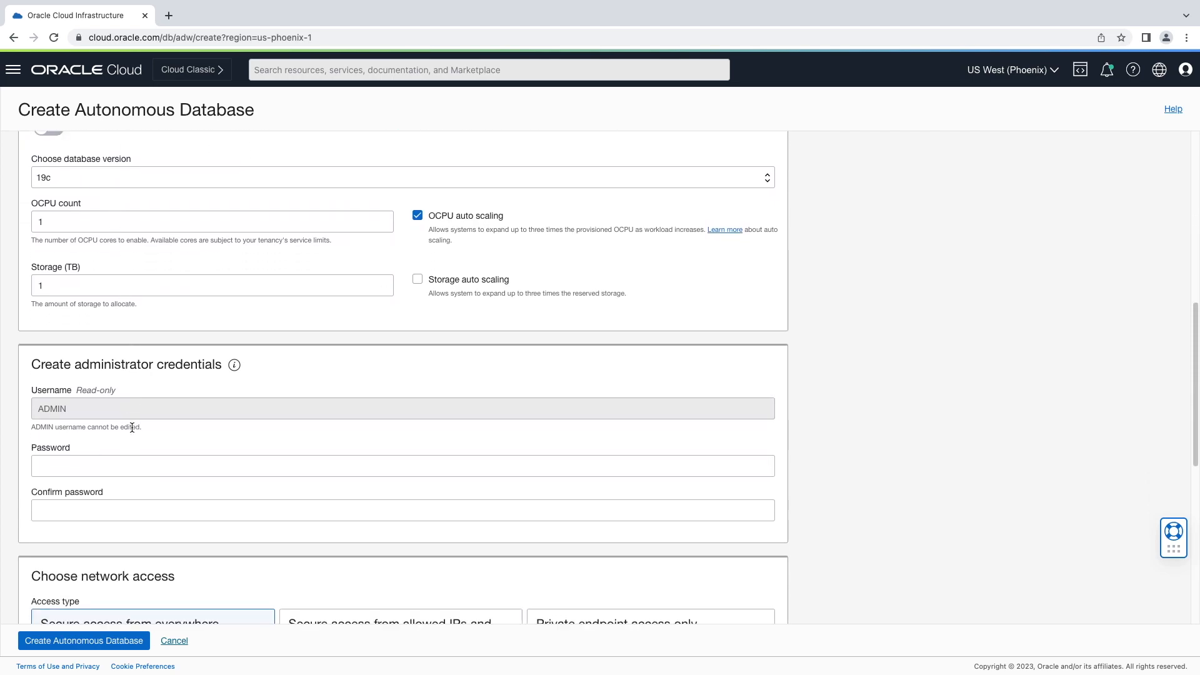
{"action": "left_click", "coordinate": [403, 465]}
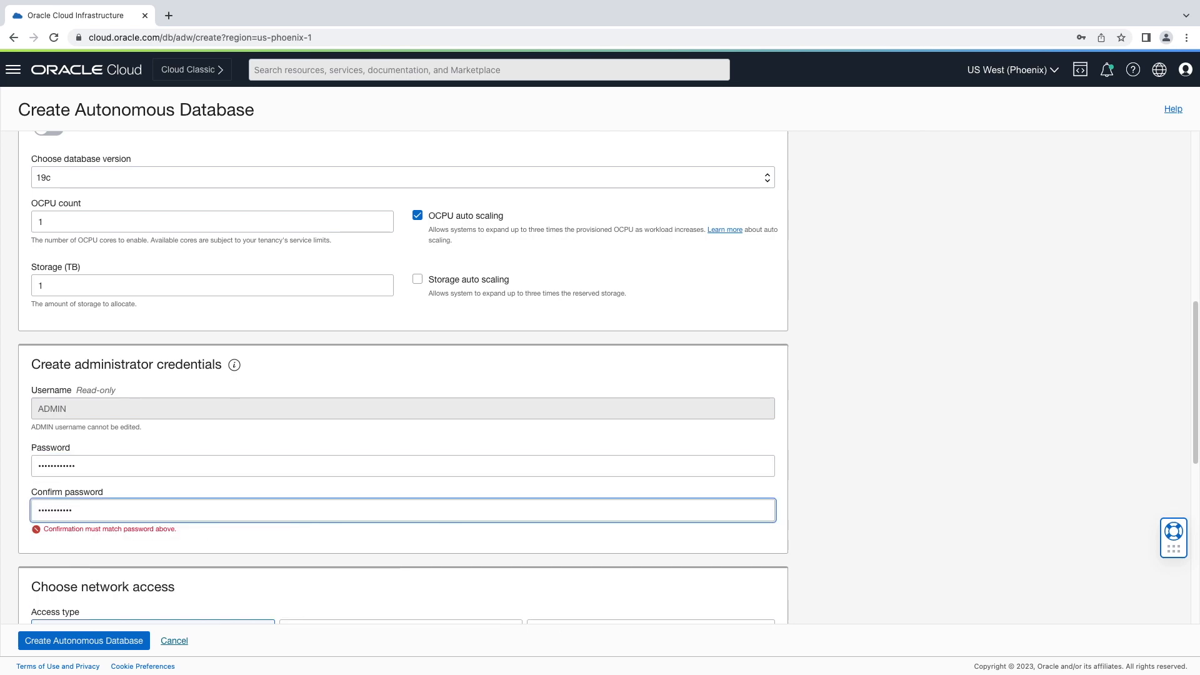
Step: Choose Private endpoint access only as the network access type
{"action": "scroll", "scroll_direction": "down", "scroll_amount": 3}
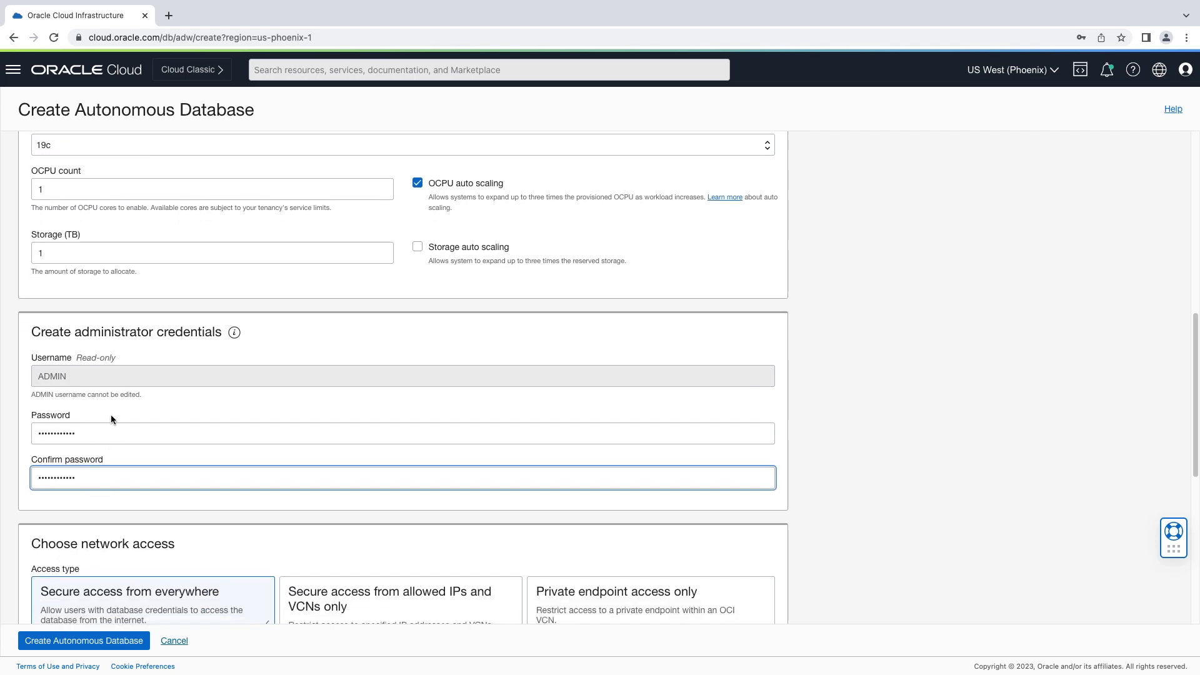
{"action": "scroll", "scroll_direction": "down", "scroll_amount": 3}
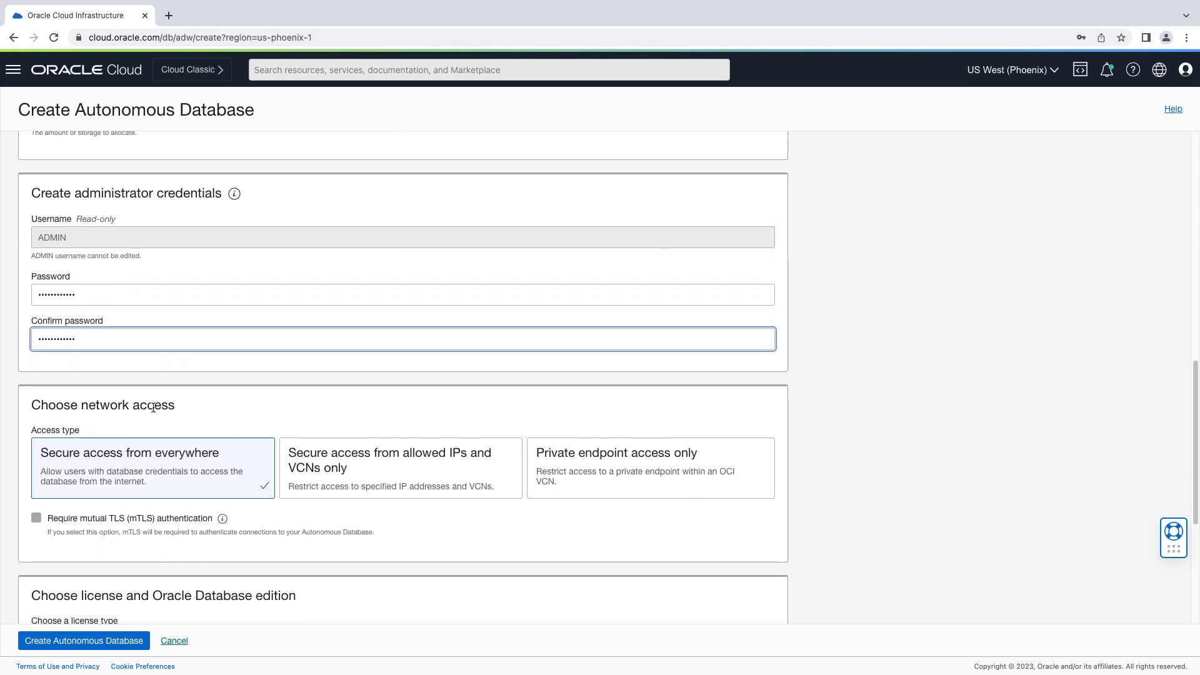
{"action": "mouse_move", "coordinate": [110, 457]}
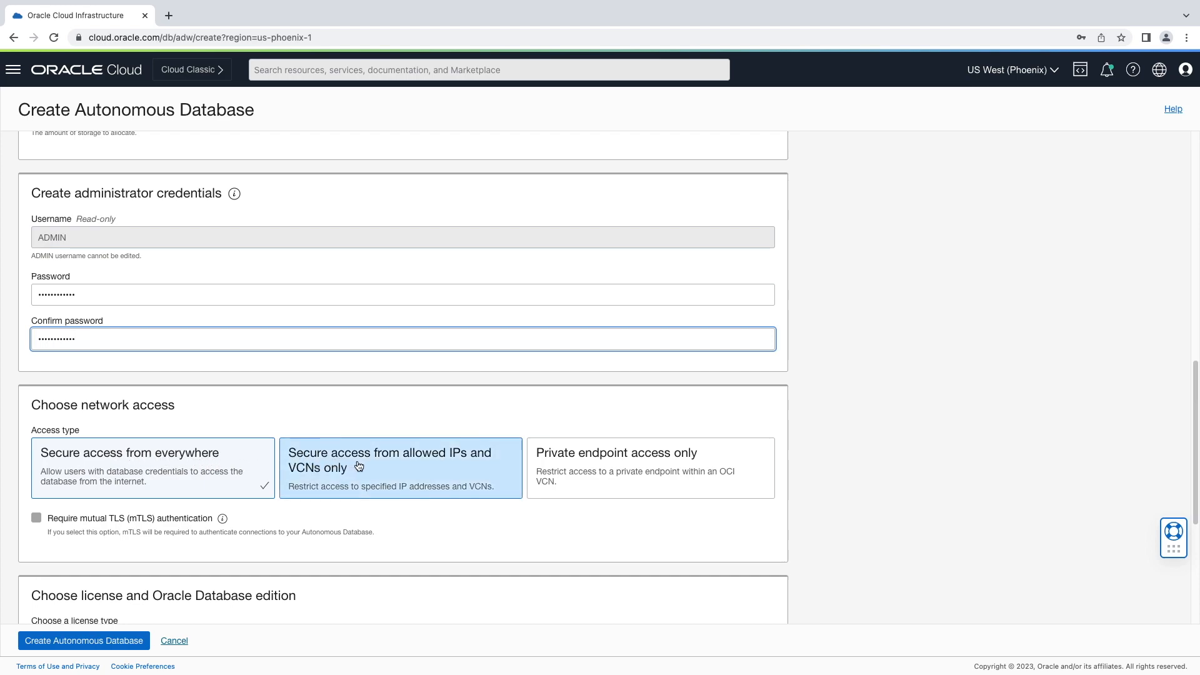
{"action": "mouse_move", "coordinate": [380, 466]}
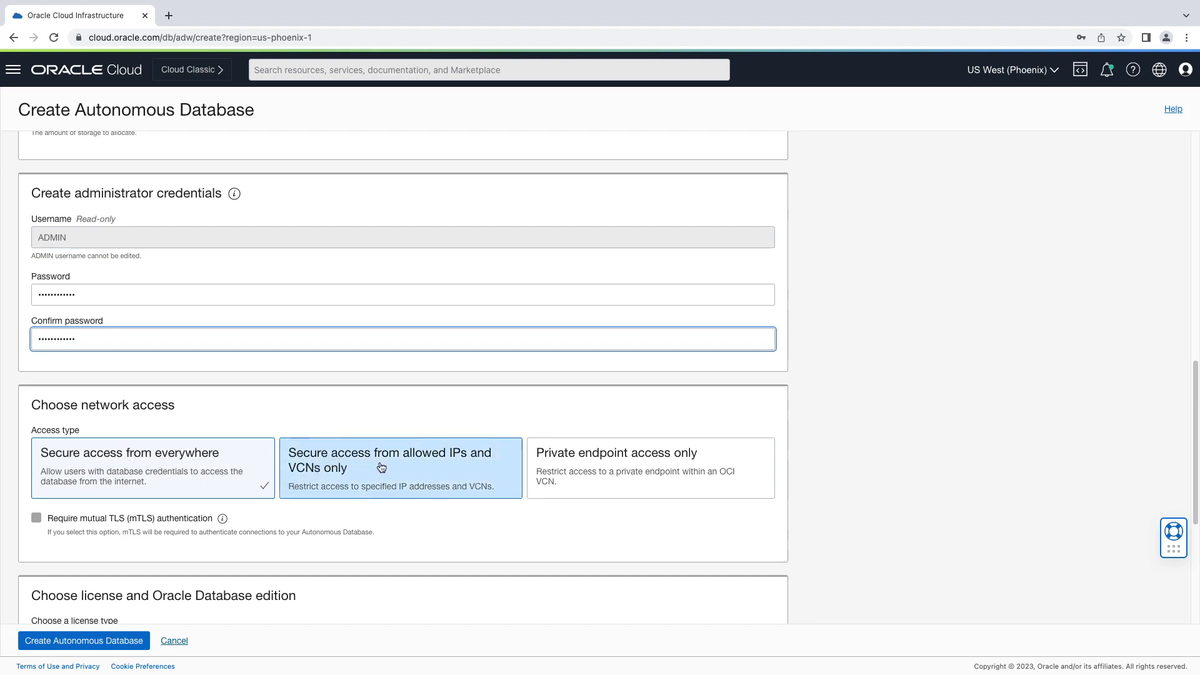
{"action": "left_click", "coordinate": [650, 467]}
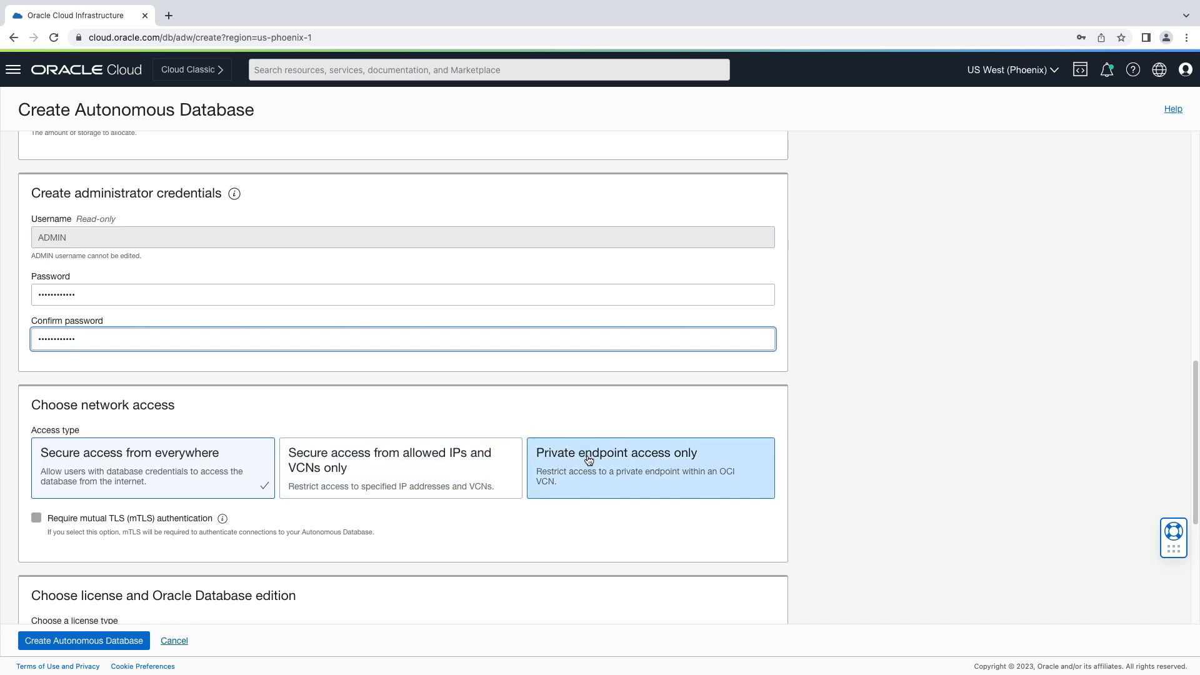
{"action": "left_click", "coordinate": [617, 452]}
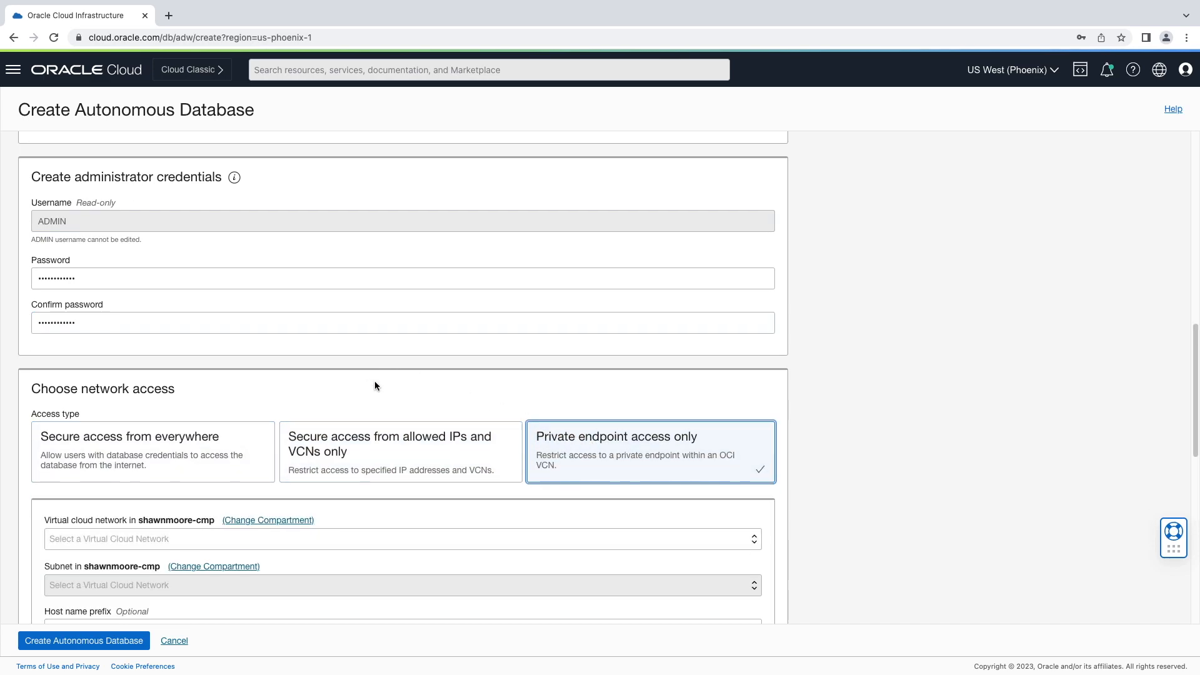
Step: Select the (Private Endpoint Demo) Access VCN and the Private Endpoint Subnet
{"action": "scroll", "scroll_direction": "down", "scroll_amount": 3}
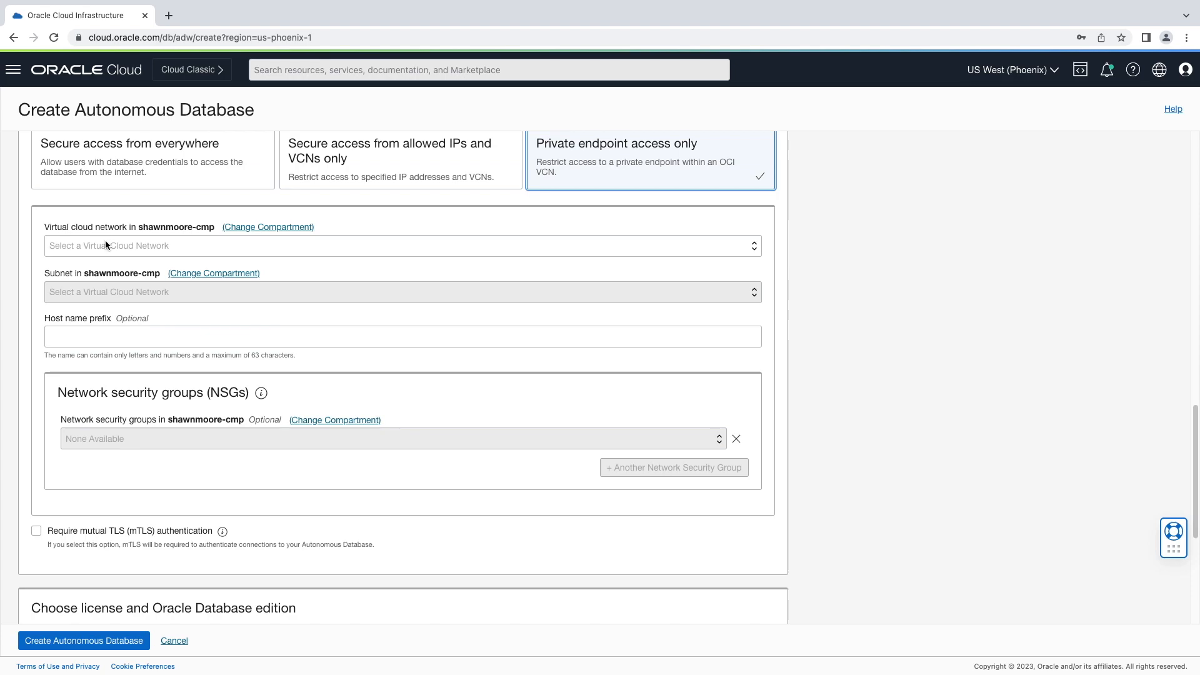
{"action": "left_click", "coordinate": [401, 246]}
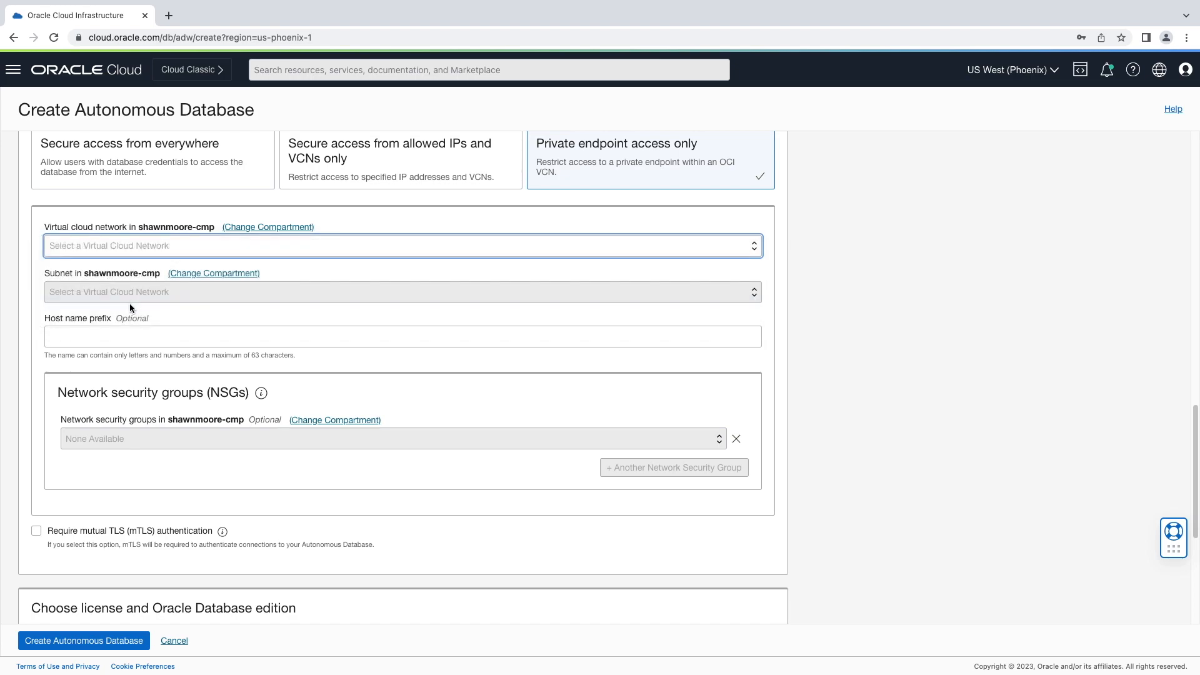
{"action": "left_click", "coordinate": [401, 246]}
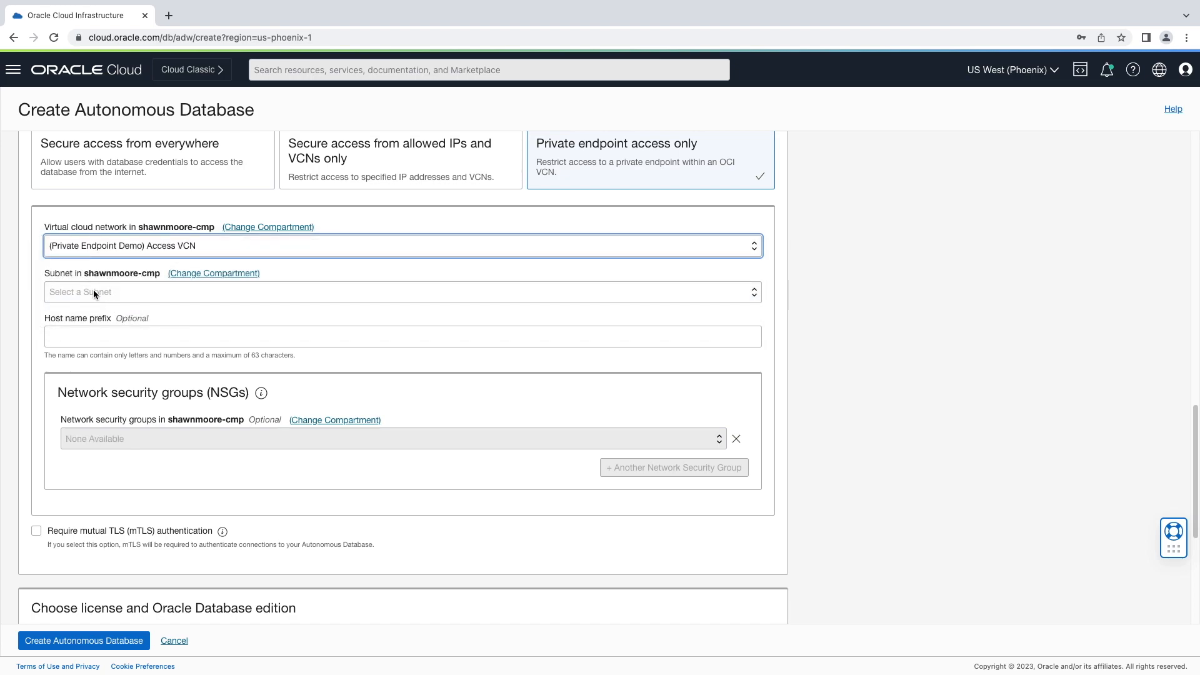
{"action": "left_click", "coordinate": [402, 291]}
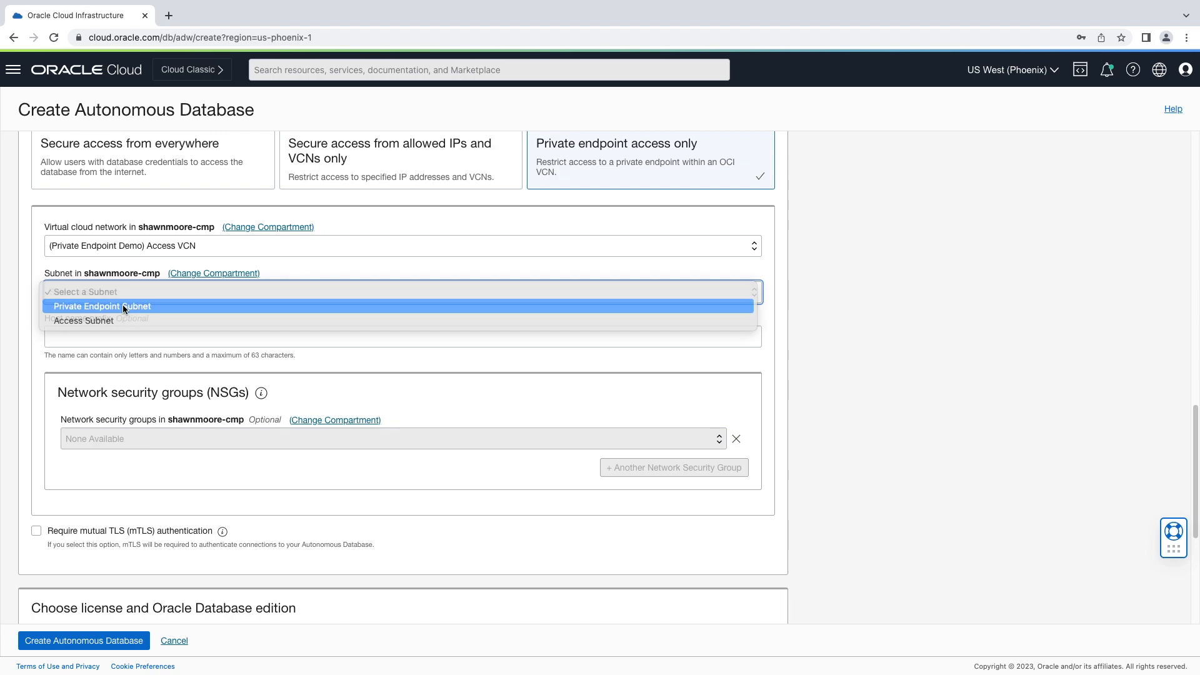
{"action": "left_click", "coordinate": [102, 306]}
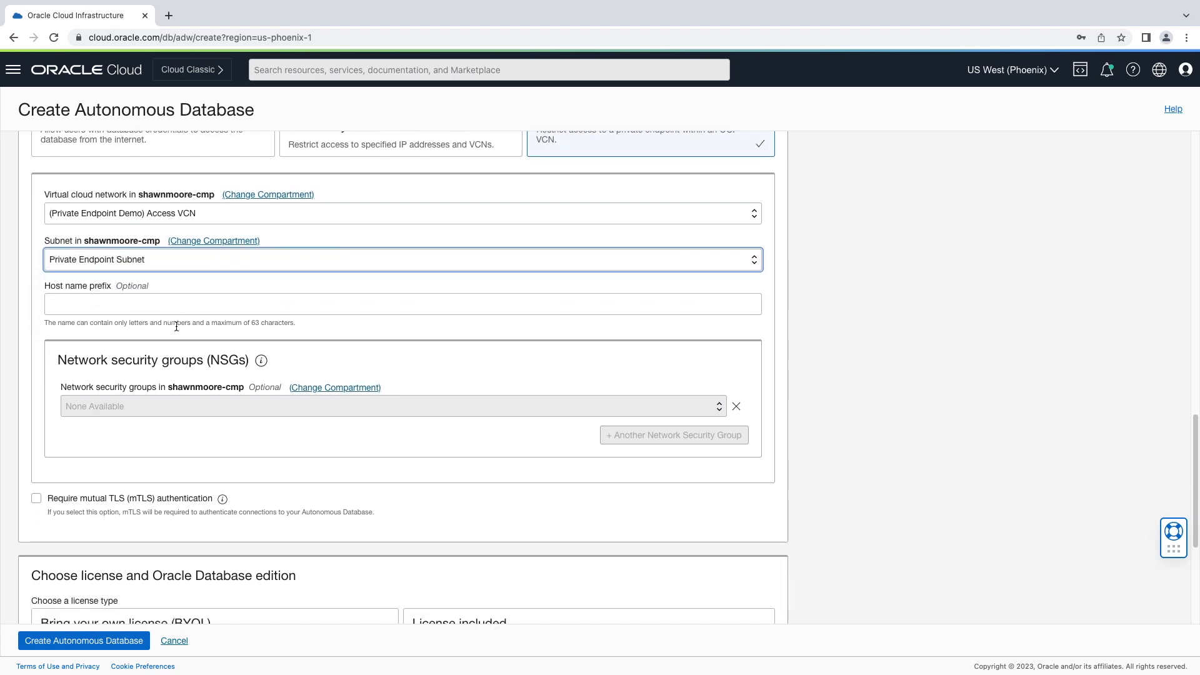
Step: Choose the License included license type and submit the PEPDB database for creation
{"action": "scroll", "scroll_direction": "down", "scroll_amount": 3}
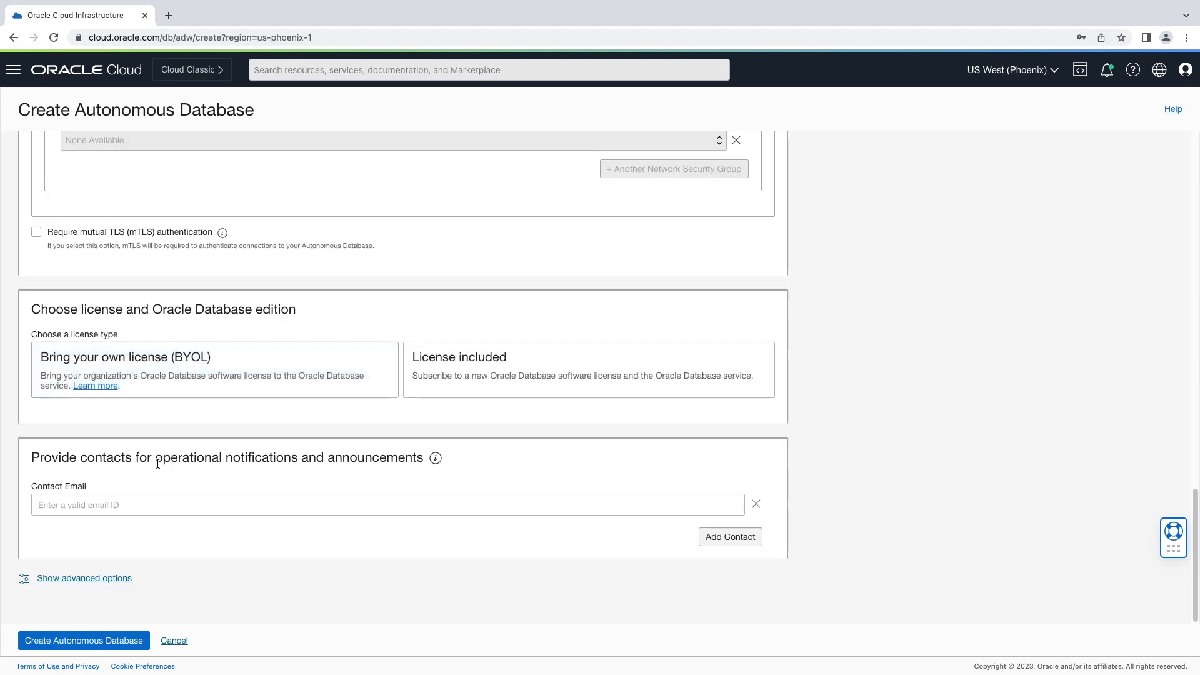
{"action": "mouse_move", "coordinate": [319, 434]}
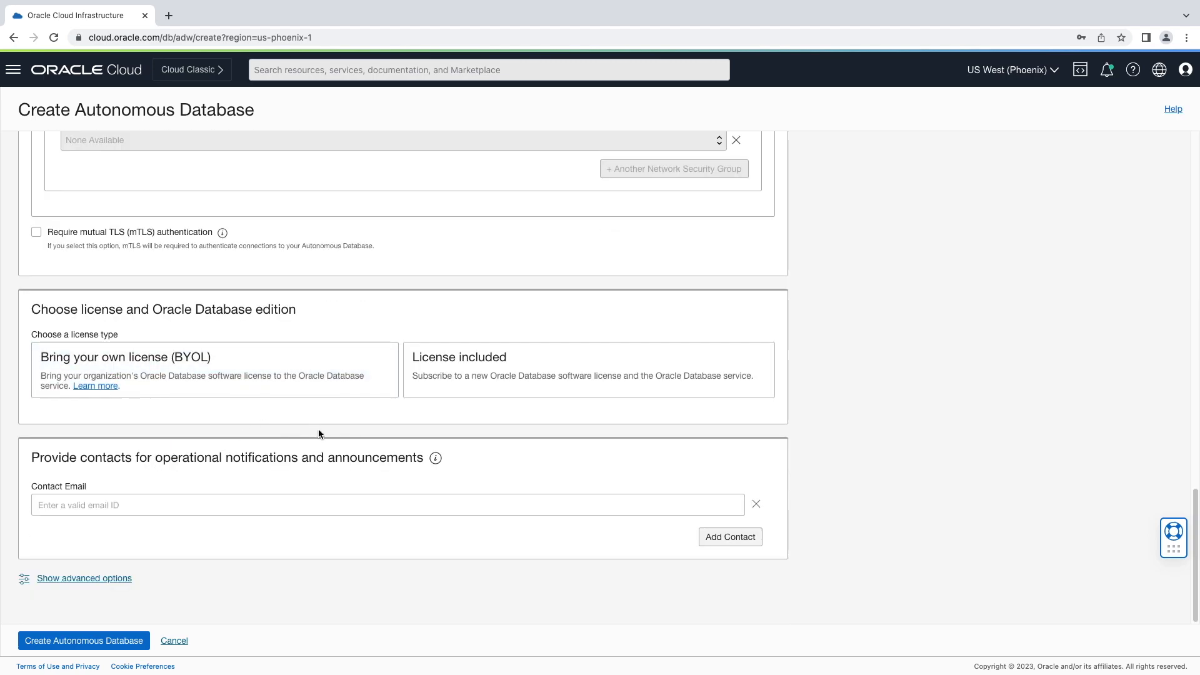
{"action": "left_click", "coordinate": [587, 370]}
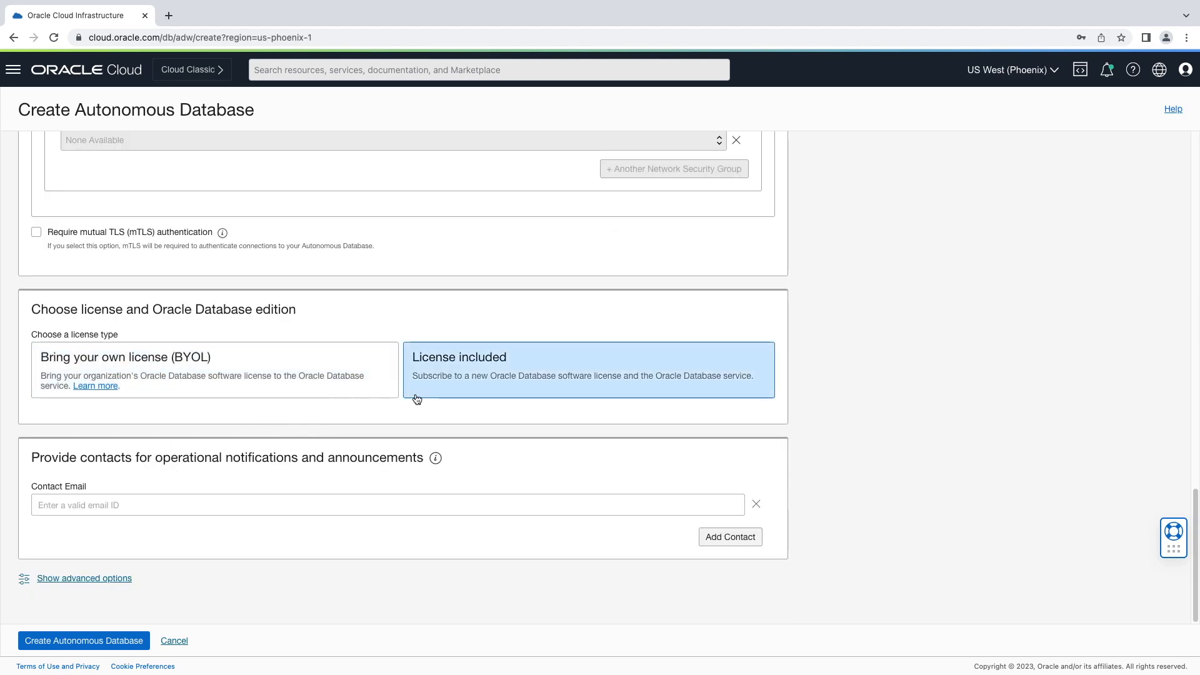
{"action": "left_click", "coordinate": [588, 370]}
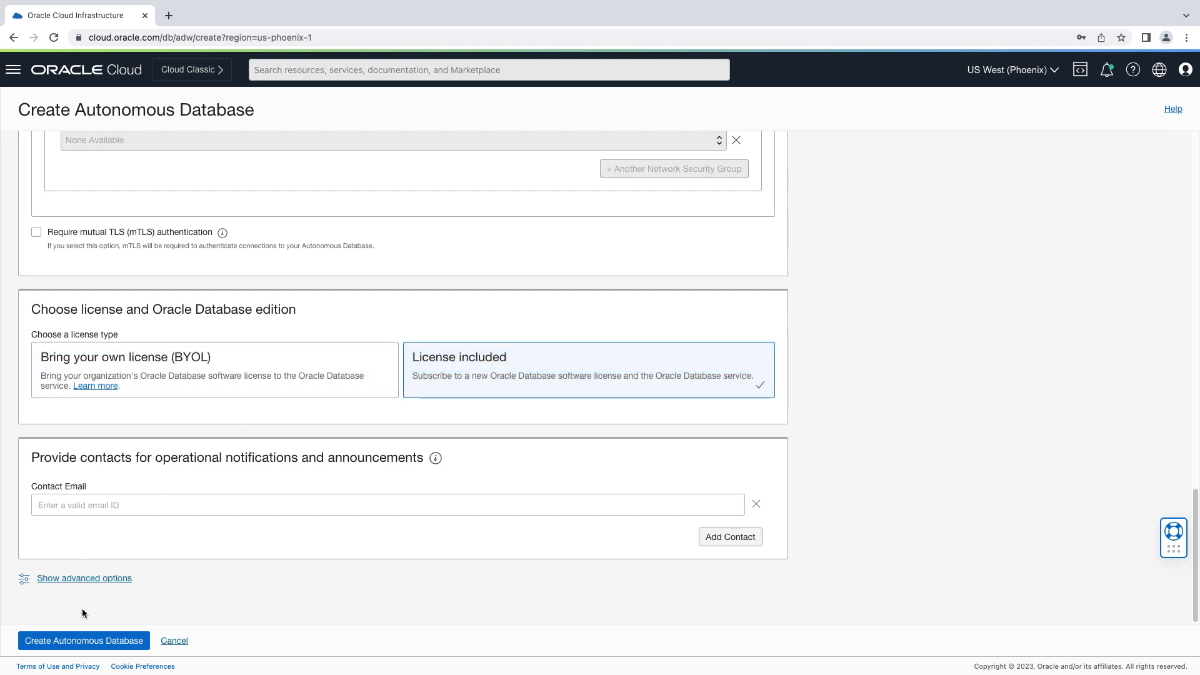
{"action": "left_click", "coordinate": [83, 640]}
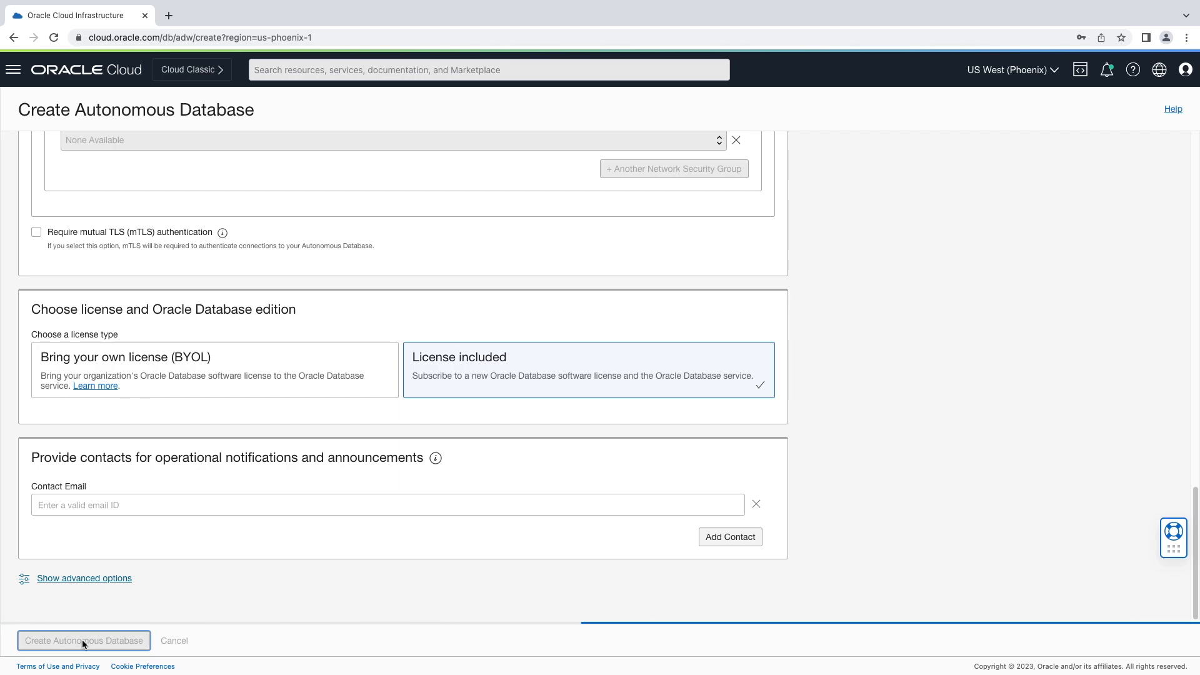
{"action": "left_click", "coordinate": [84, 640]}
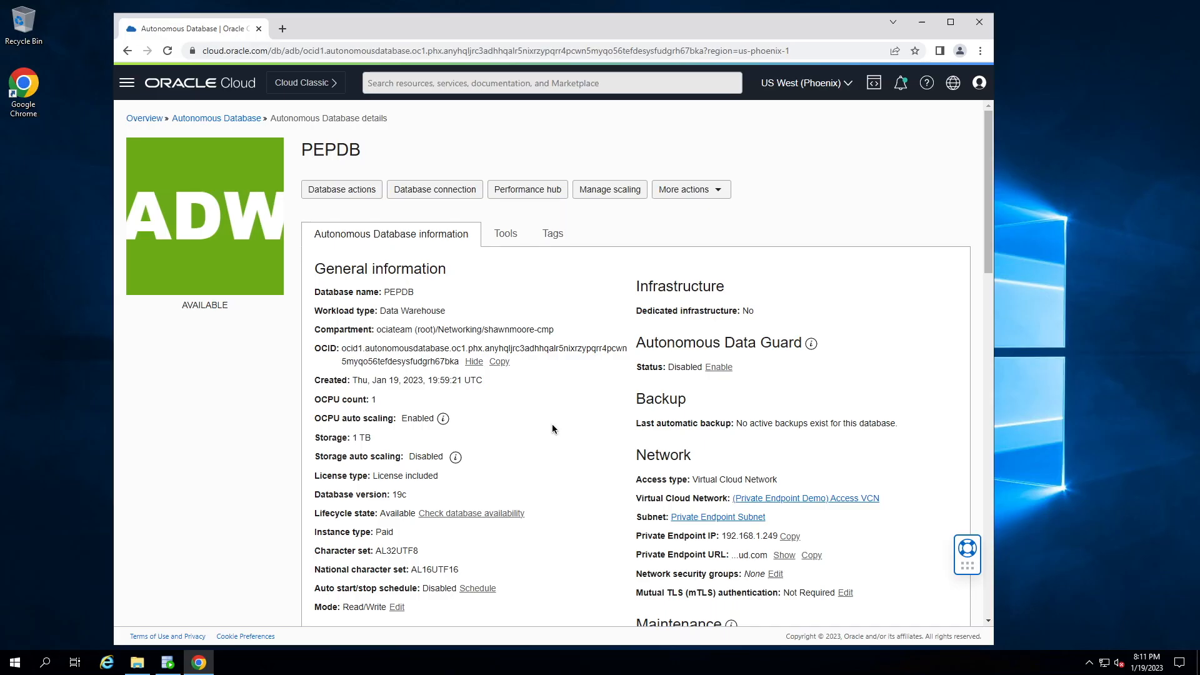
{"action": "mouse_move", "coordinate": [341, 189]}
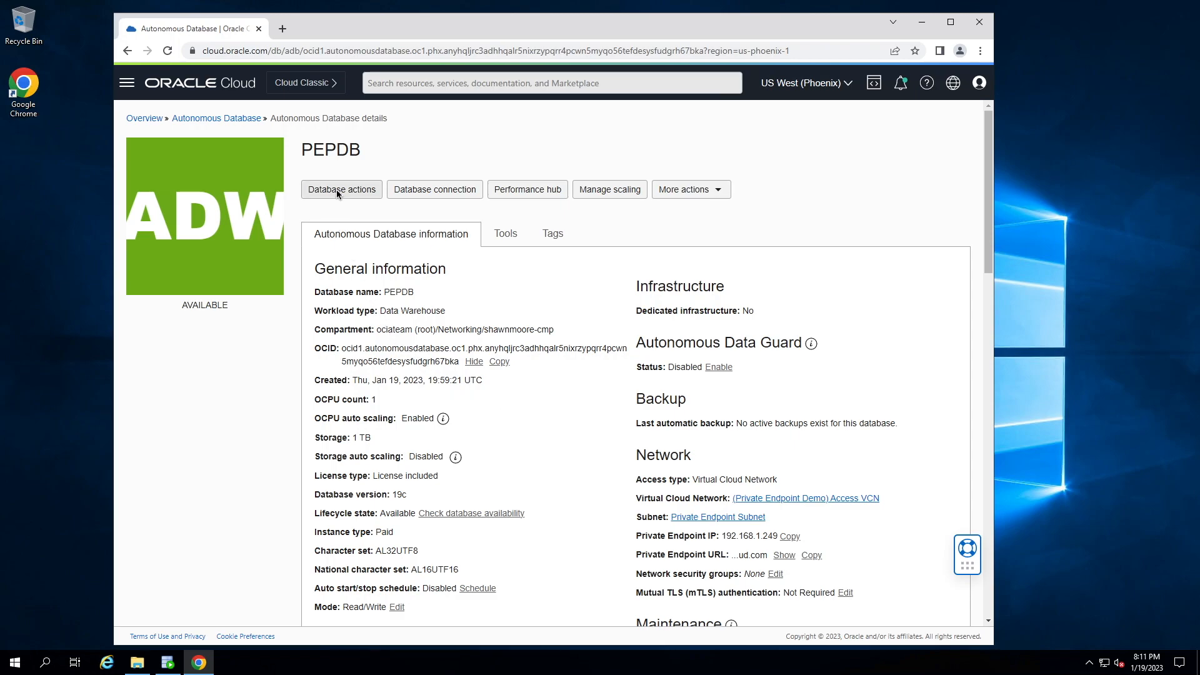
Step: Reveal and copy PEPDB's Database Actions access URL
{"action": "left_click", "coordinate": [340, 188]}
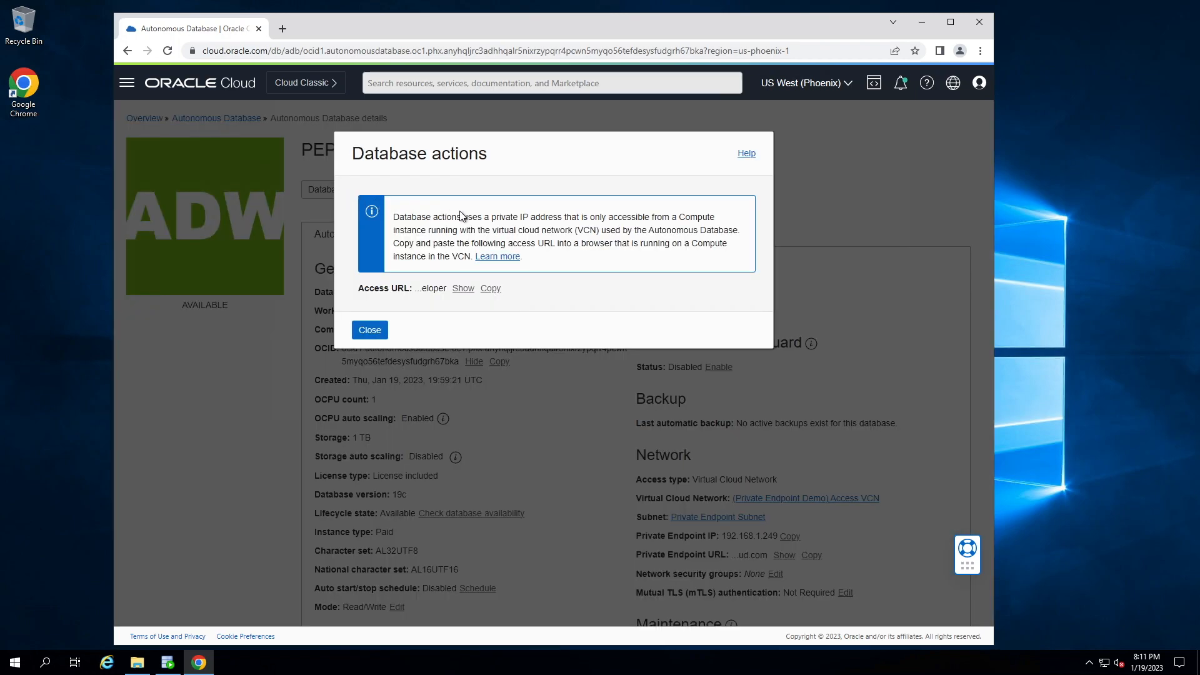
{"action": "mouse_move", "coordinate": [518, 228]}
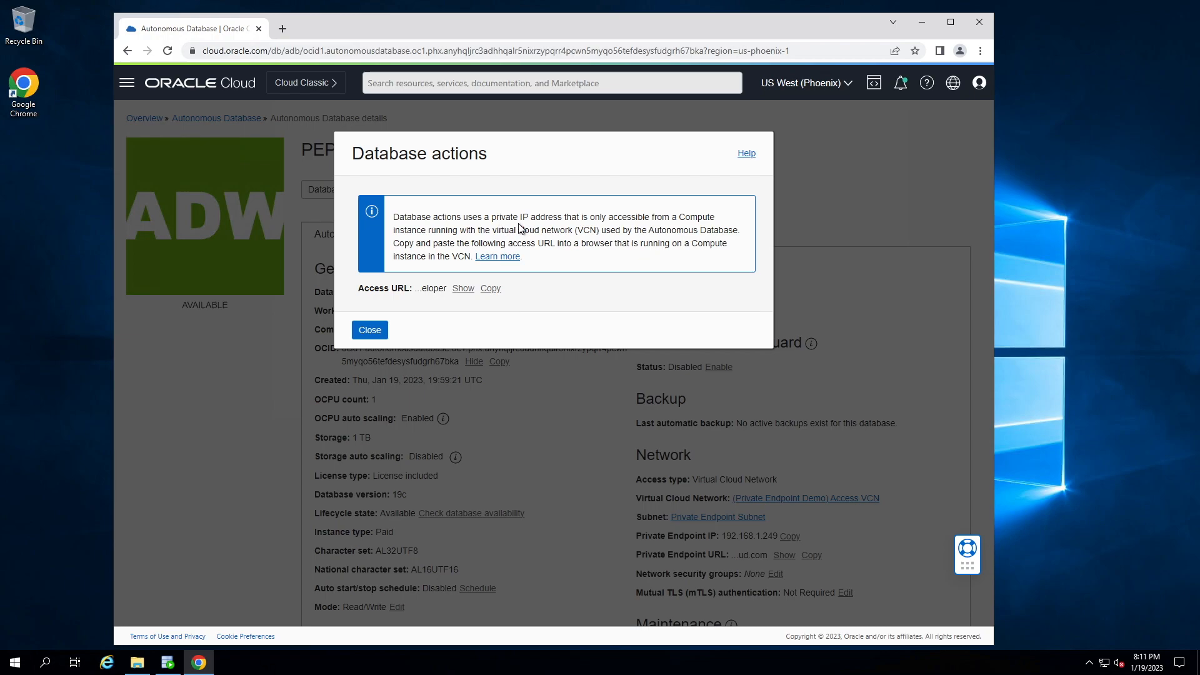
{"action": "mouse_move", "coordinate": [458, 298]}
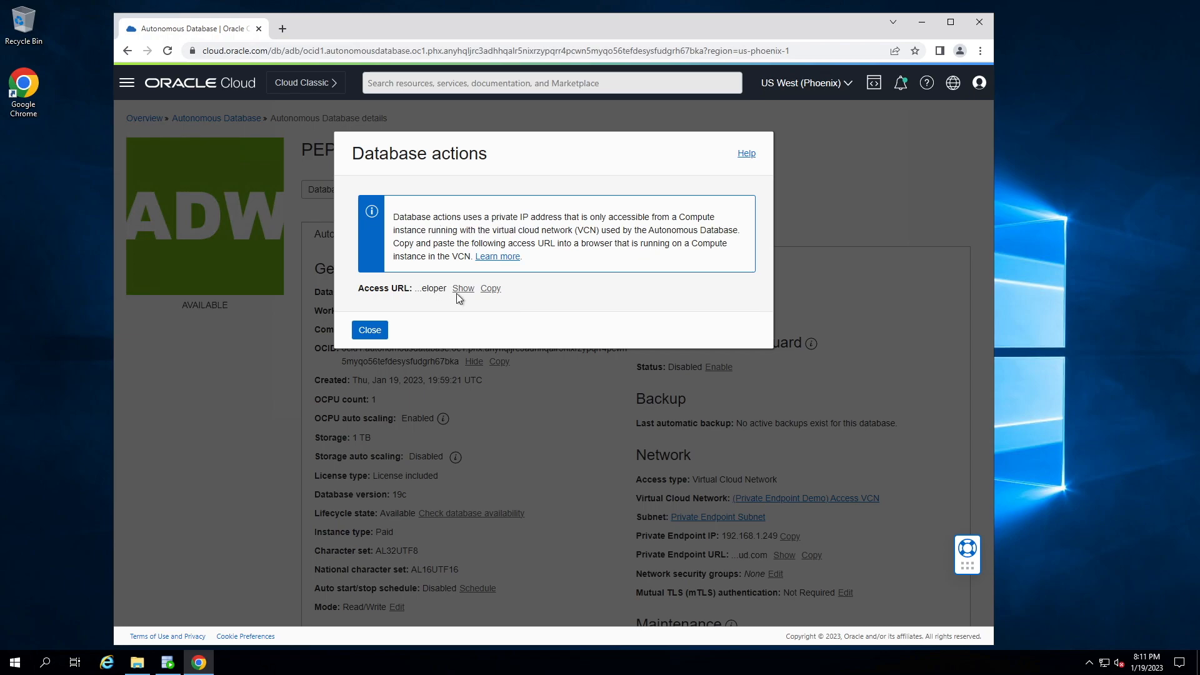
{"action": "left_click", "coordinate": [463, 287]}
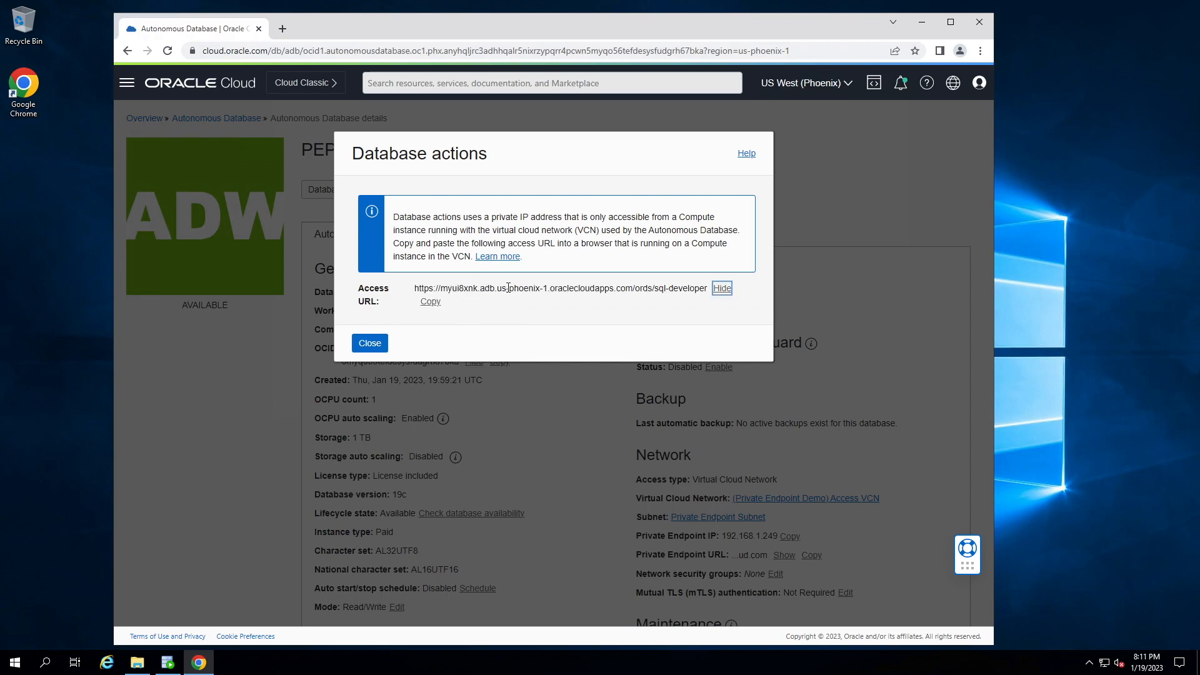
{"action": "left_click", "coordinate": [430, 301]}
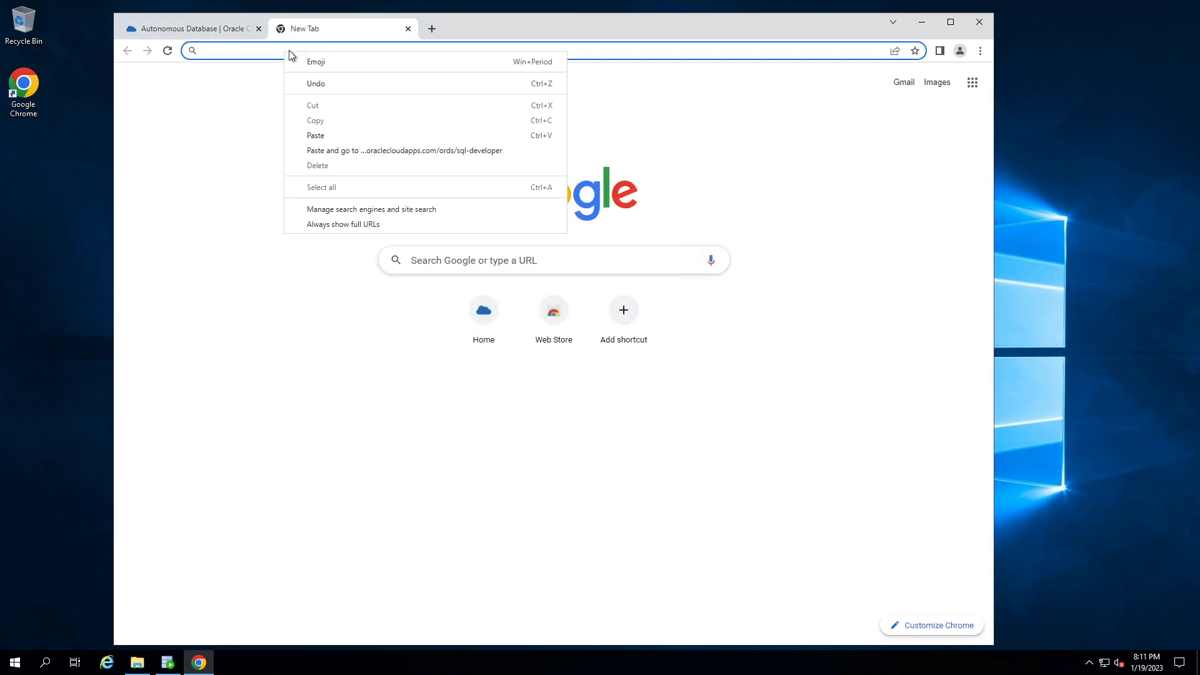
{"action": "mouse_move", "coordinate": [341, 150]}
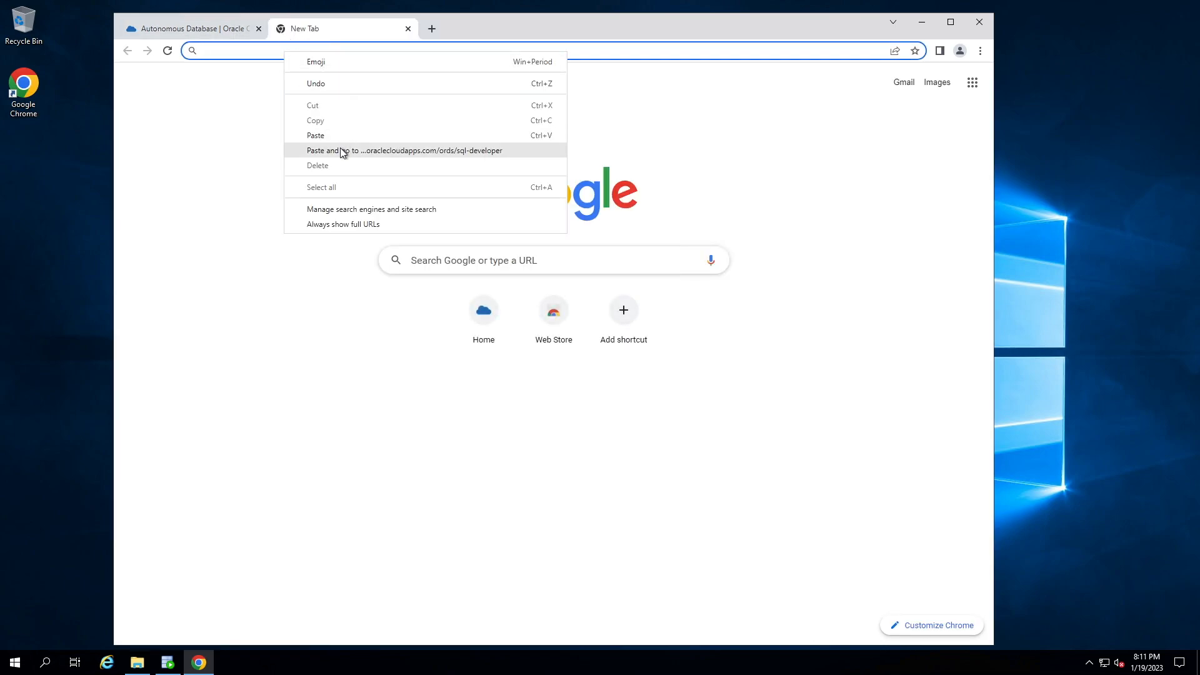
Step: Paste and load the copied URL in a new tab, then return to the console tab
{"action": "left_click", "coordinate": [404, 150]}
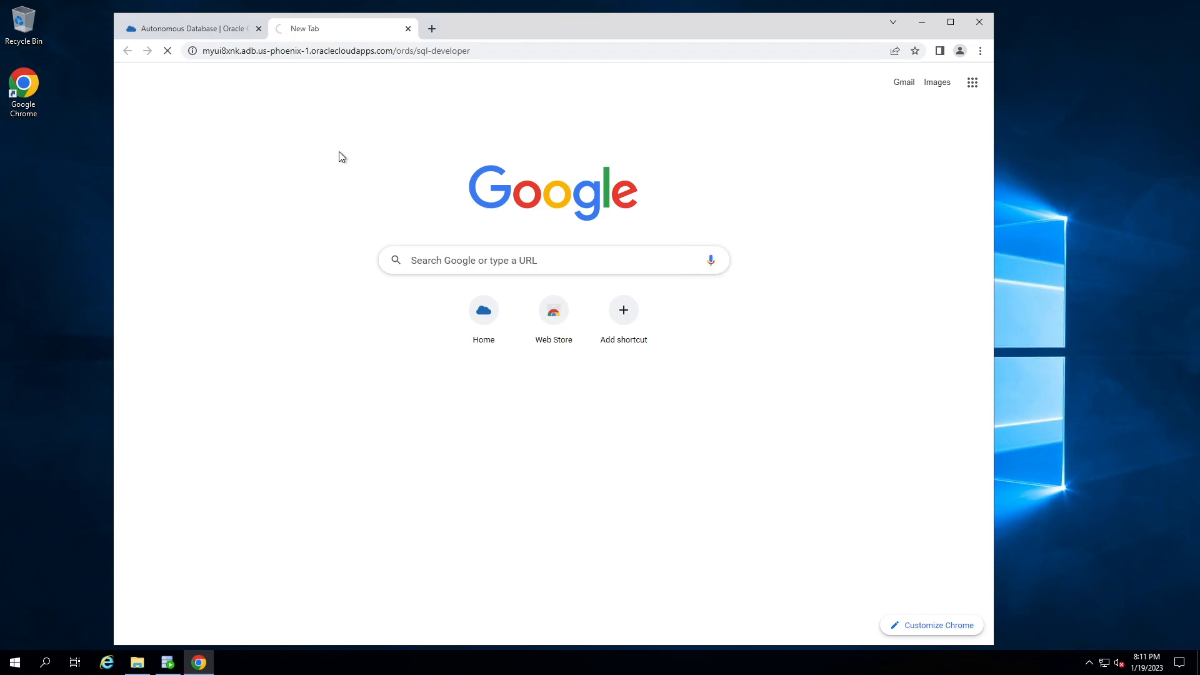
{"action": "mouse_move", "coordinate": [259, 36]}
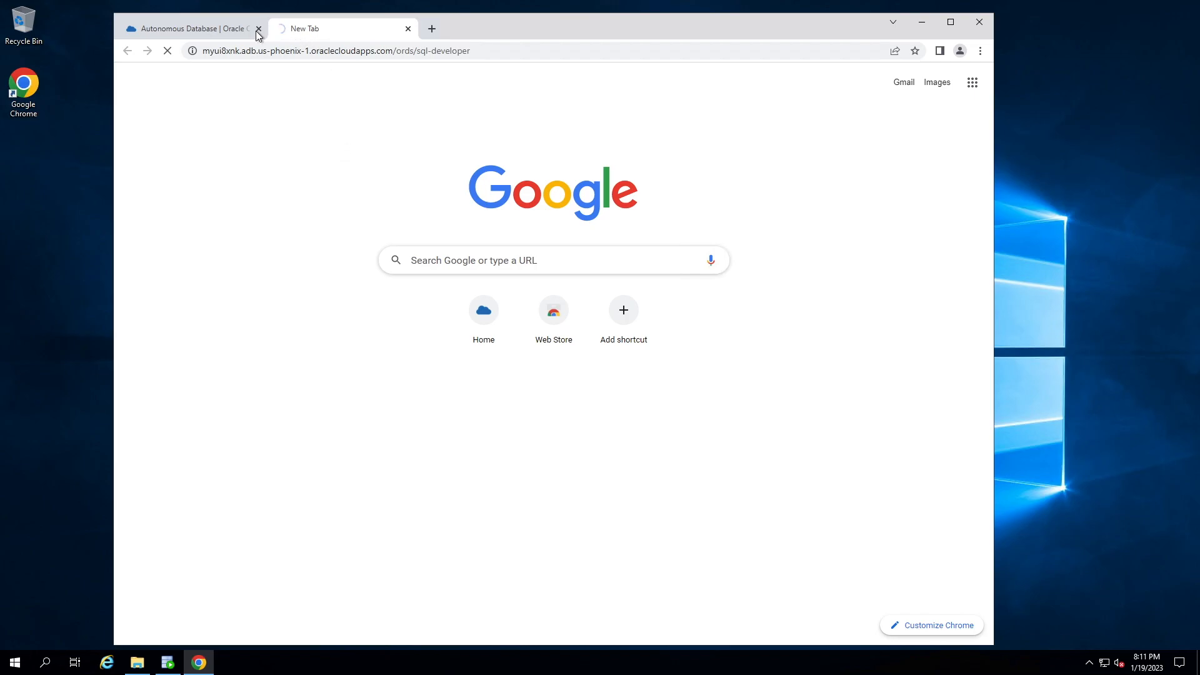
{"action": "left_click", "coordinate": [188, 29]}
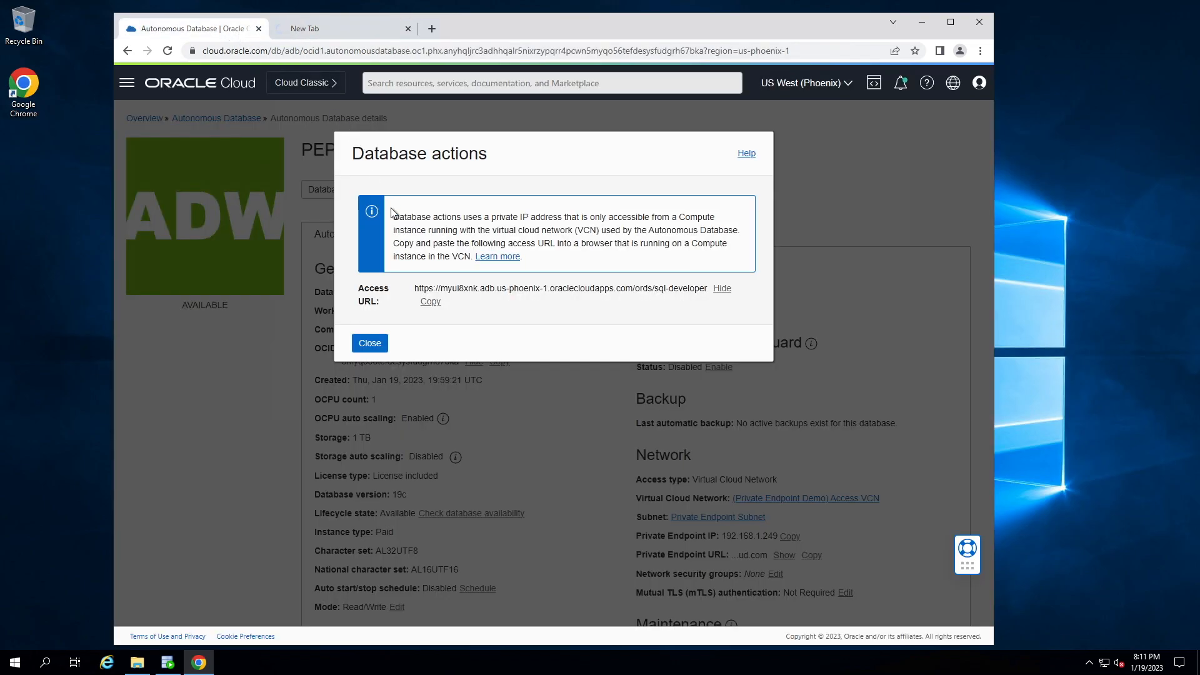
Step: Dismiss the access URL dialog and navigate to Networking's Virtual Cloud Networks list
{"action": "left_click", "coordinate": [368, 343]}
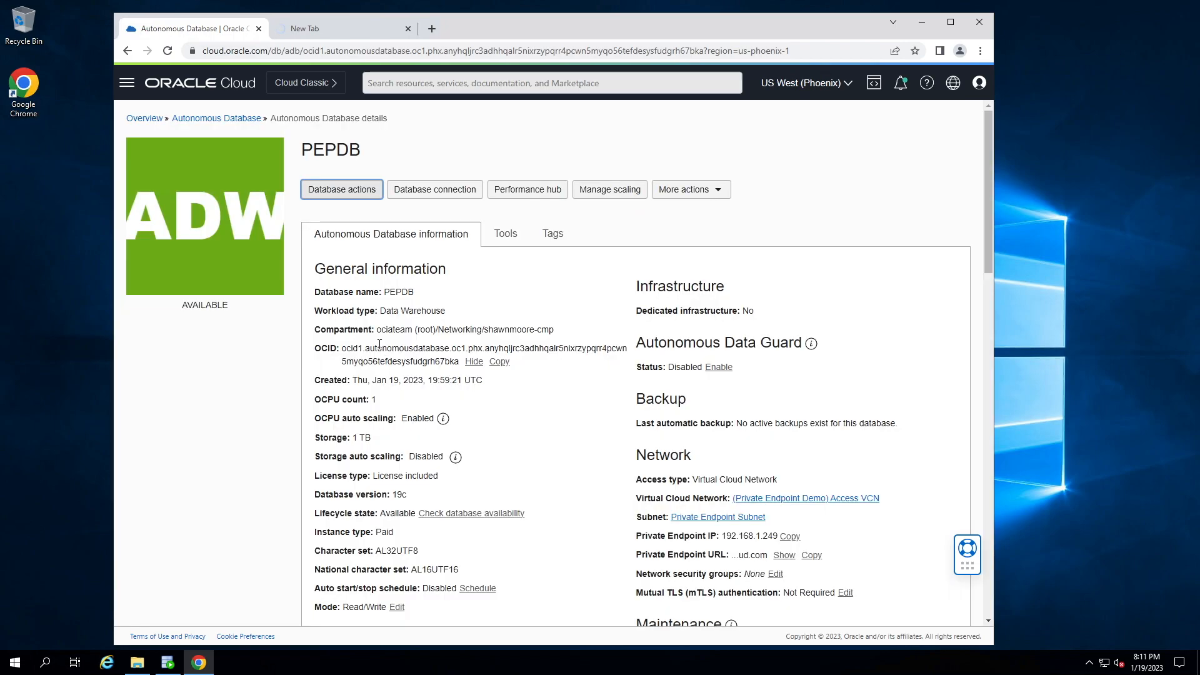
{"action": "mouse_move", "coordinate": [150, 104]}
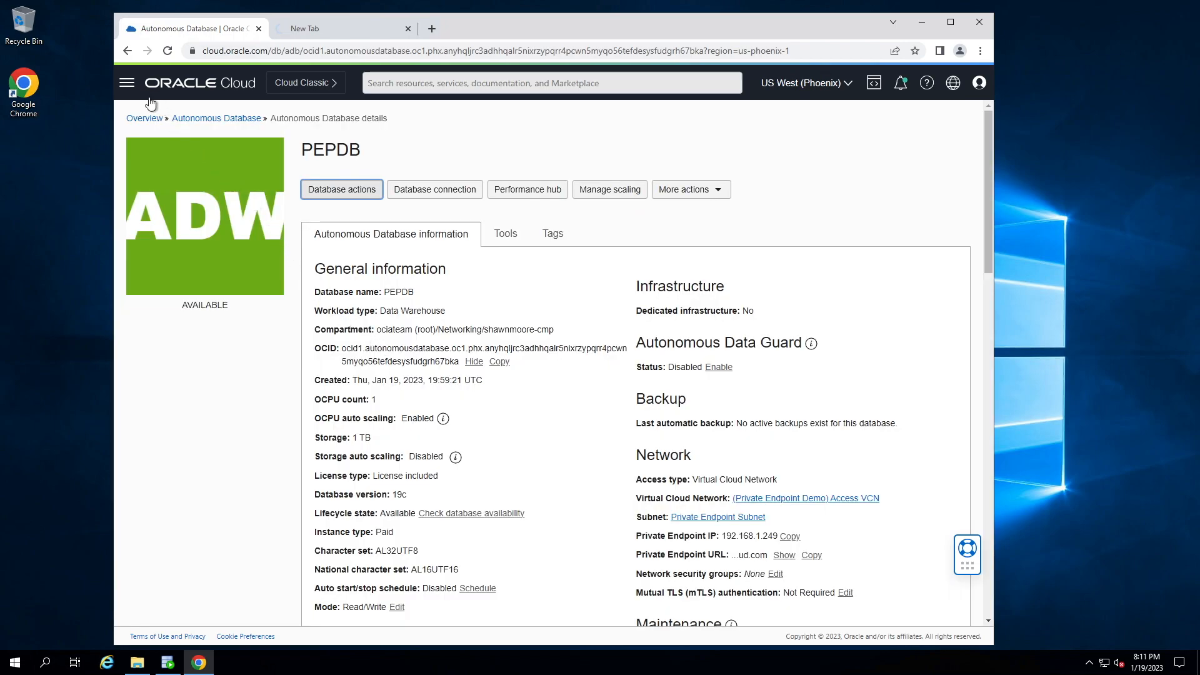
{"action": "left_click", "coordinate": [127, 83]}
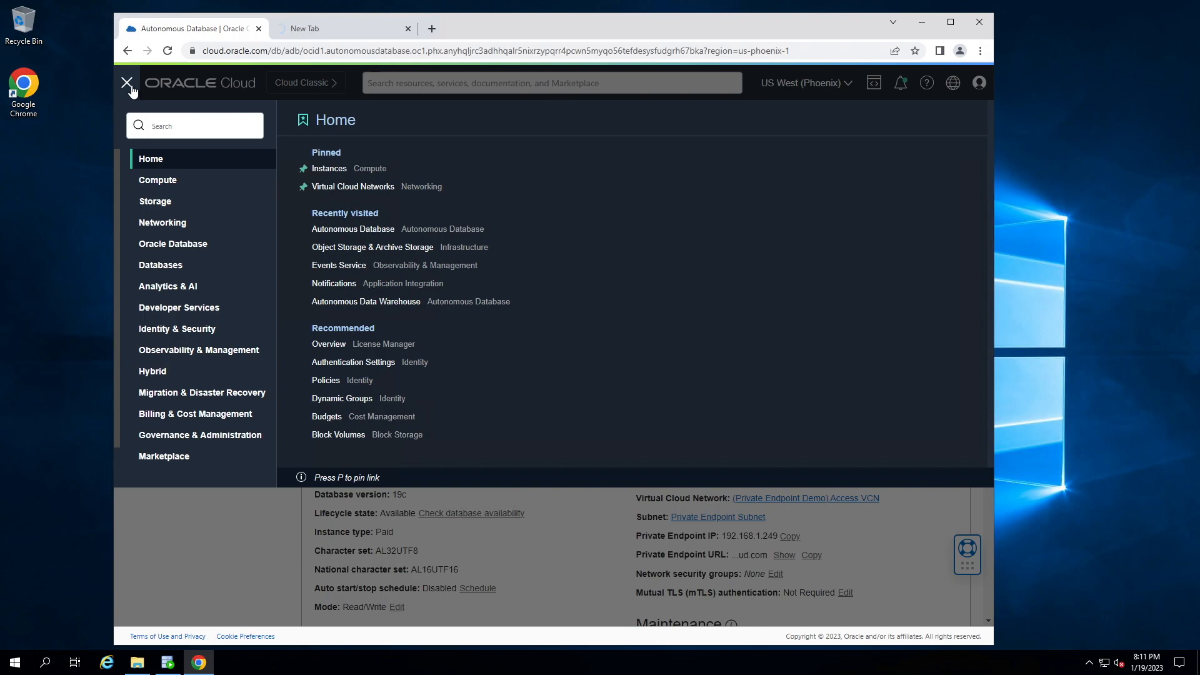
{"action": "mouse_move", "coordinate": [161, 223]}
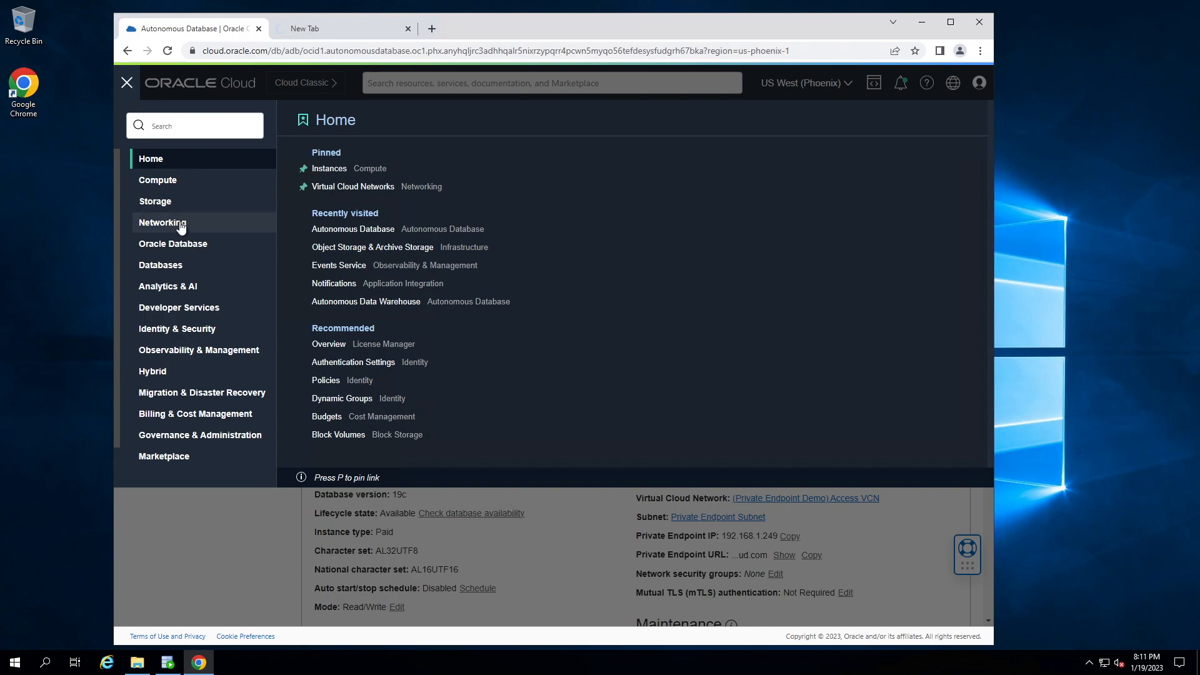
{"action": "left_click", "coordinate": [162, 223]}
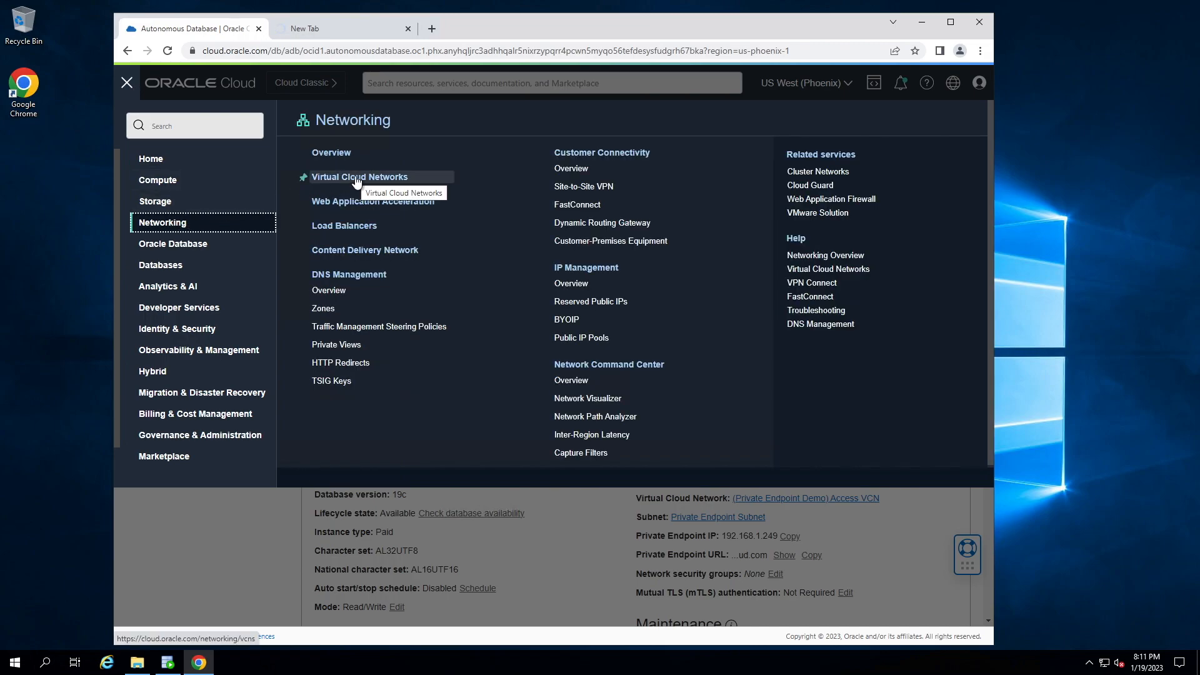
{"action": "left_click", "coordinate": [359, 176]}
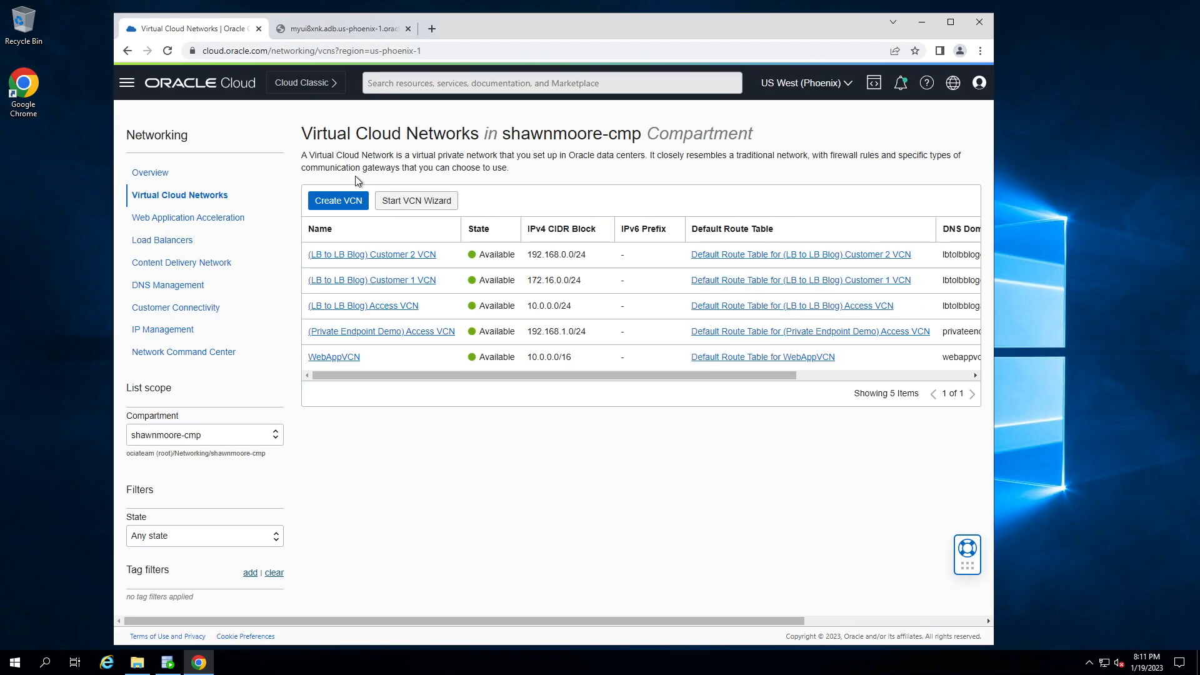
{"action": "mouse_move", "coordinate": [360, 335]}
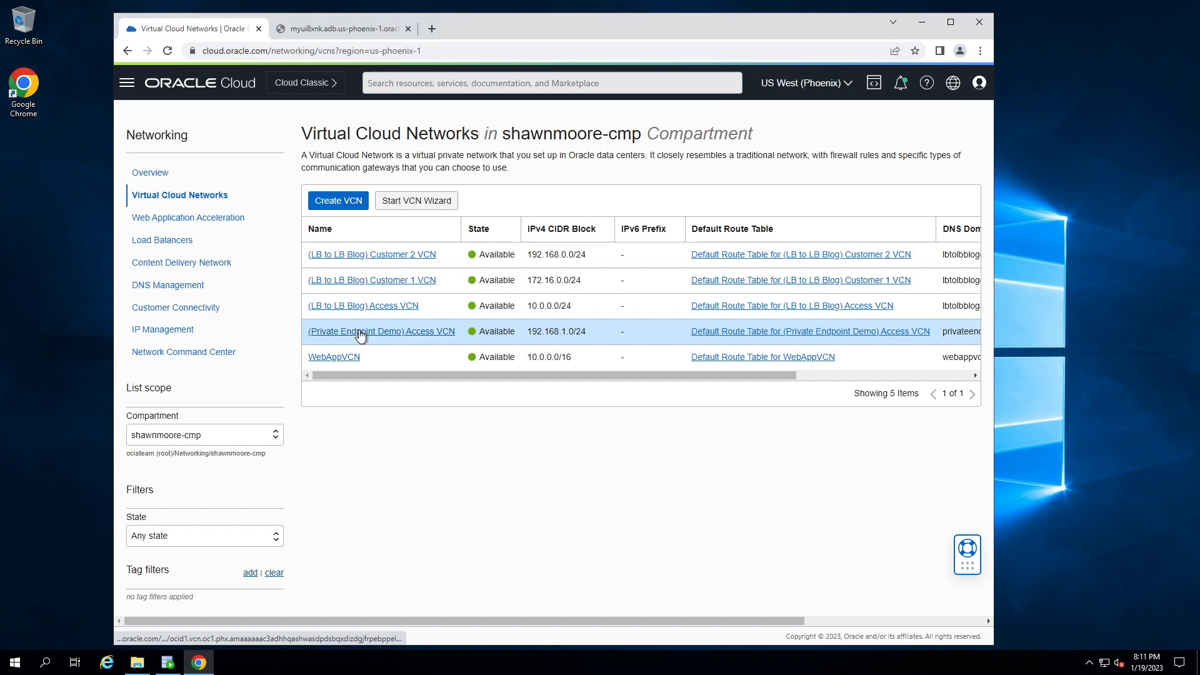
Step: Open the (Private Endpoint Demo) Access VCN, its Private Endpoint Subnet, and that subnet's security list
{"action": "left_click", "coordinate": [381, 330]}
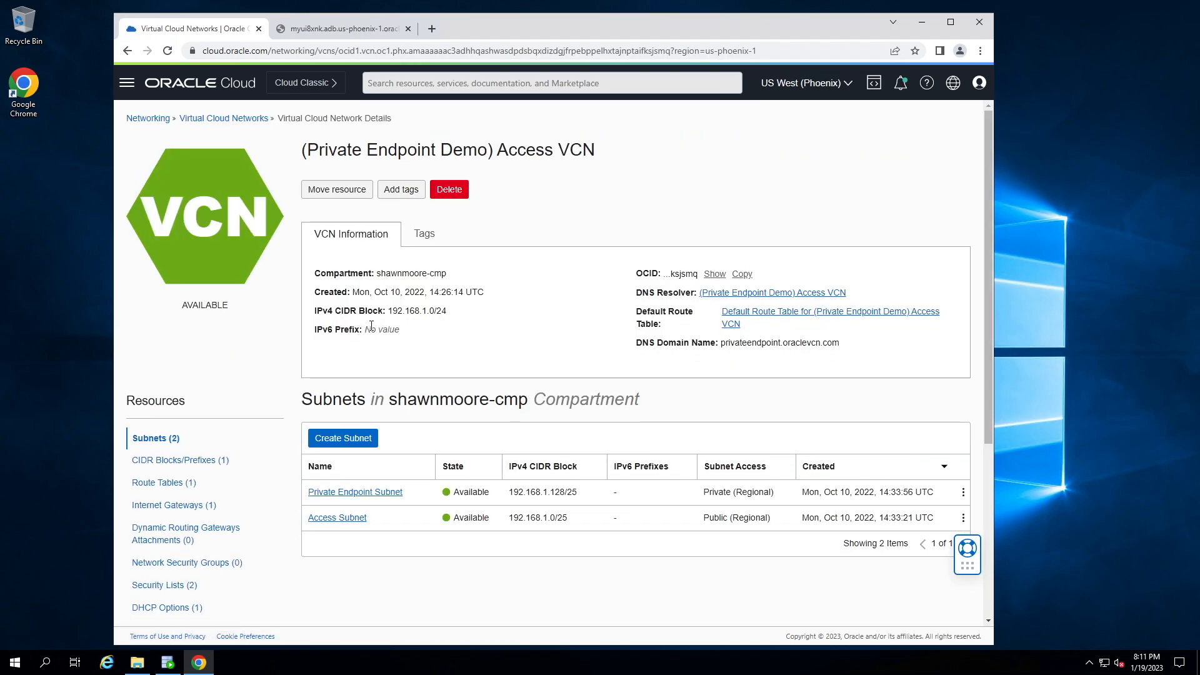
{"action": "mouse_move", "coordinate": [278, 351]}
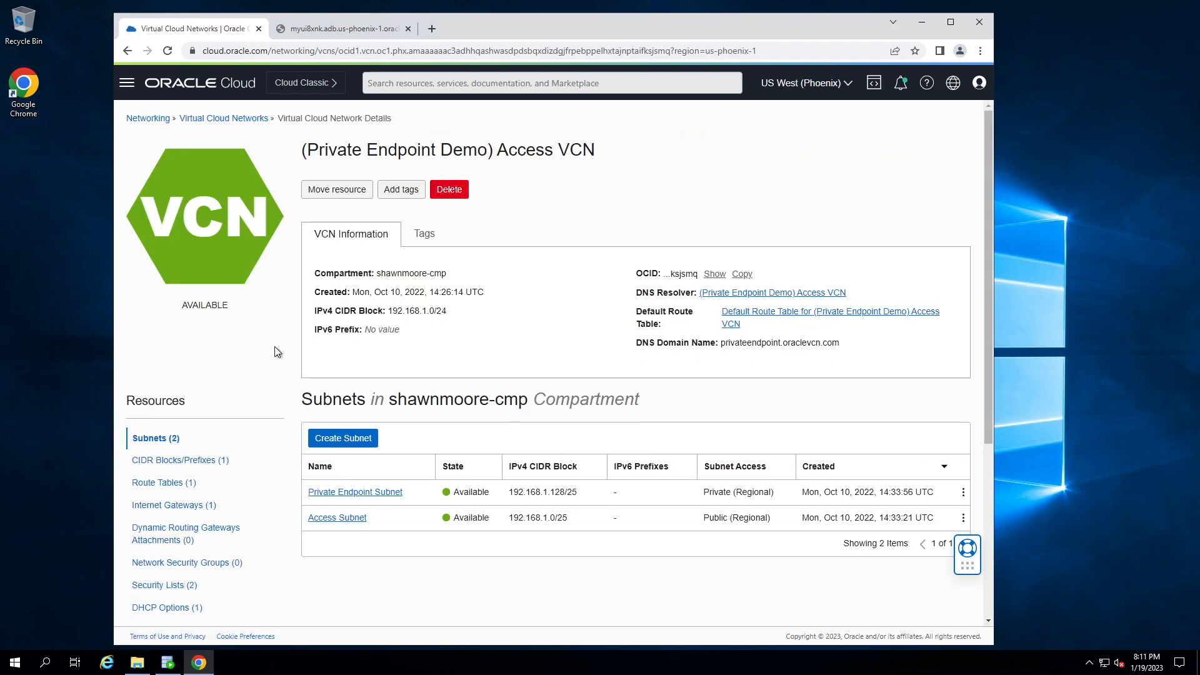
{"action": "mouse_move", "coordinate": [244, 444]}
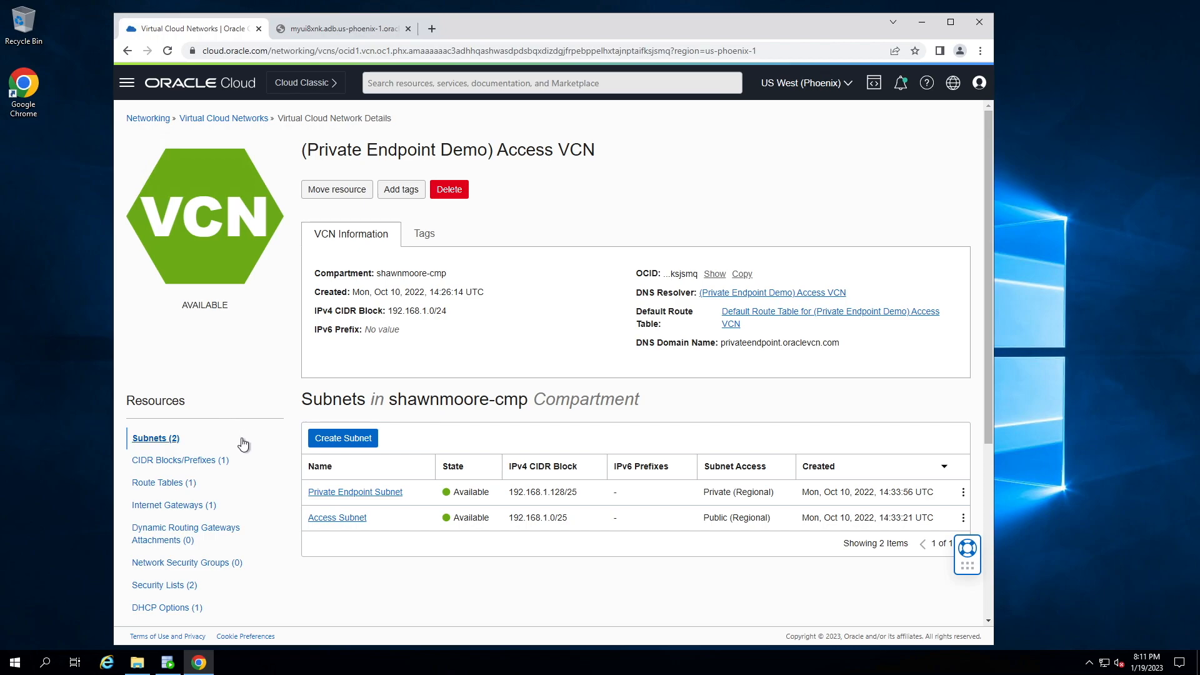
{"action": "mouse_move", "coordinate": [174, 503]}
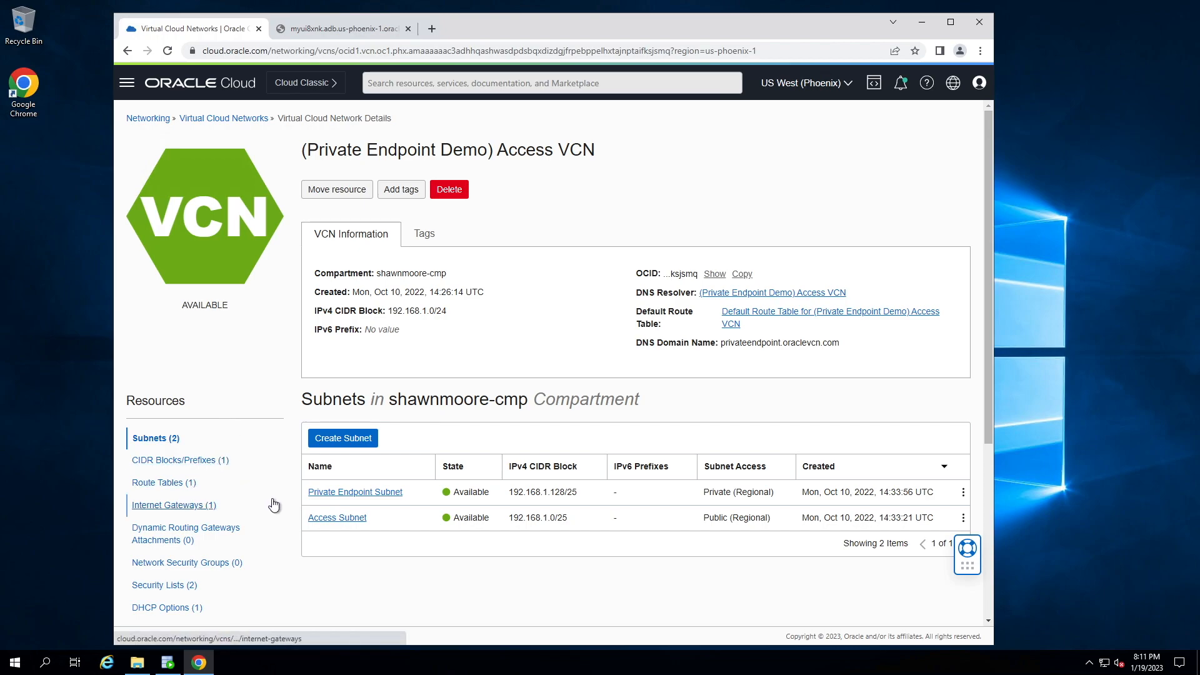
{"action": "left_click", "coordinate": [354, 492]}
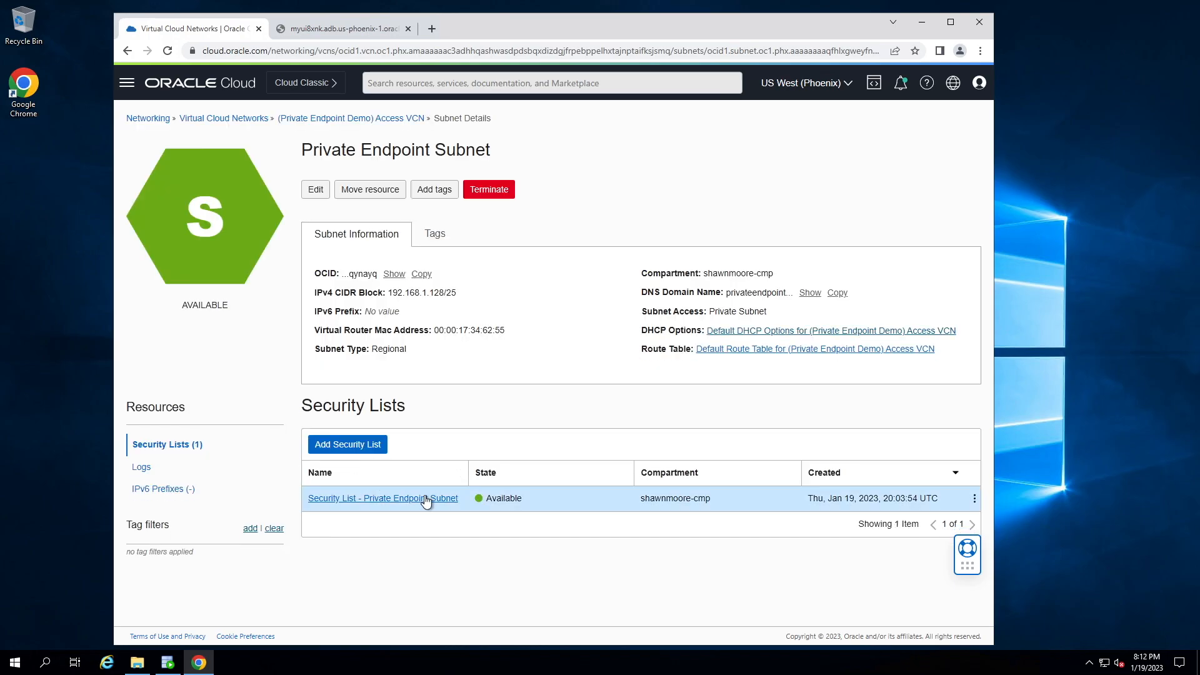
{"action": "left_click", "coordinate": [383, 499]}
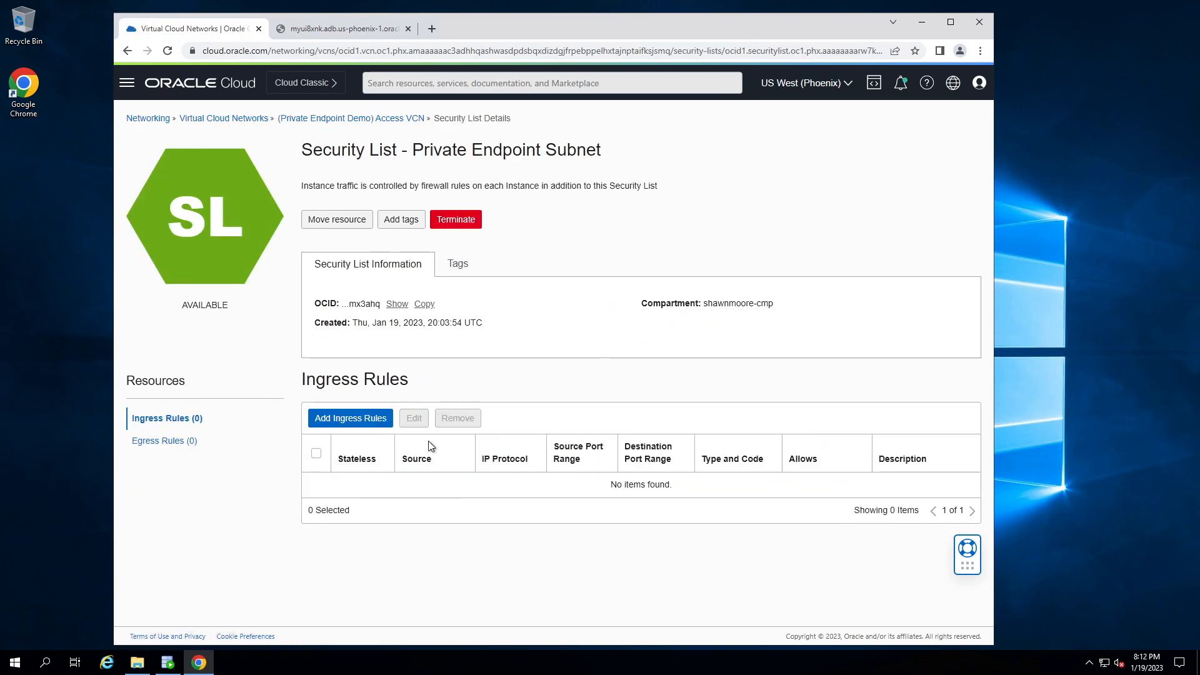
Step: Start an ingress rule with source CIDR 192.168.1.0/25 allowing All Protocols
{"action": "left_click", "coordinate": [350, 417]}
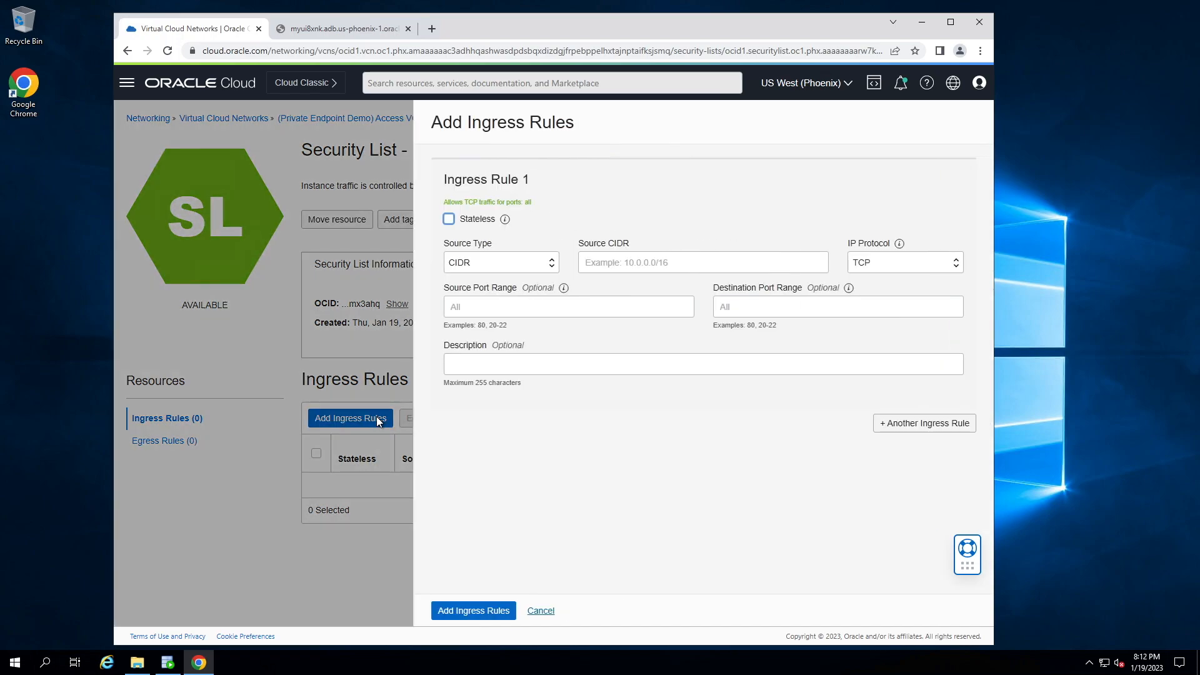
{"action": "left_click", "coordinate": [701, 261]}
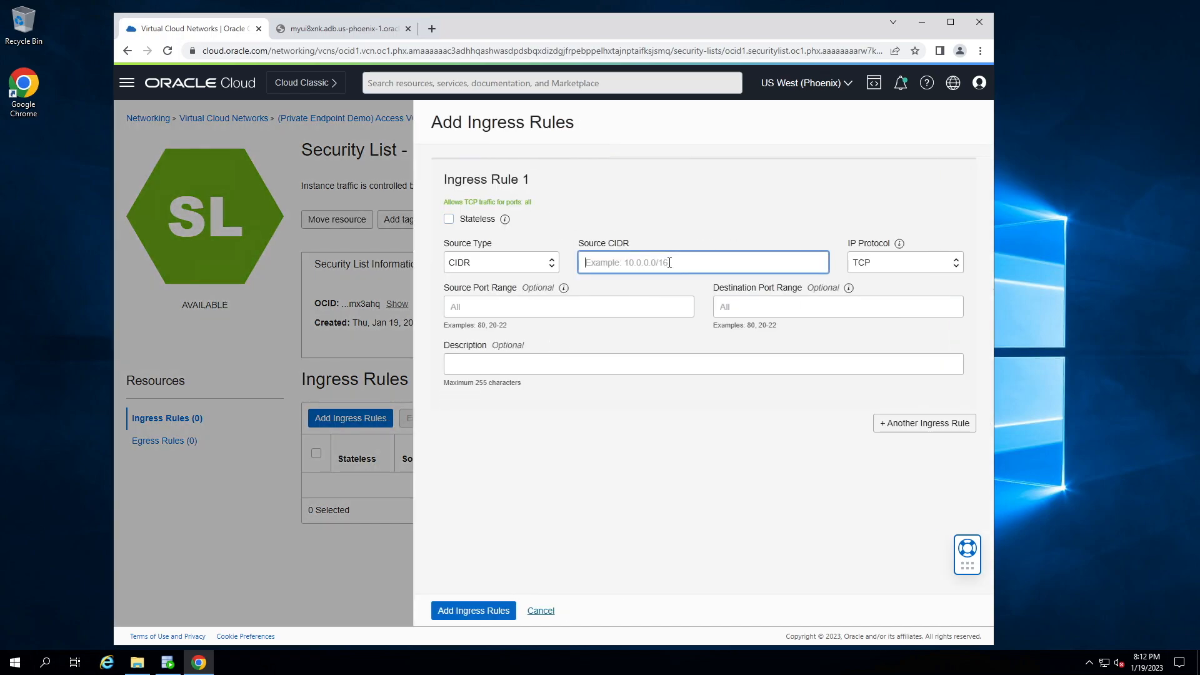
{"action": "type", "text": "192.168.1.0"}
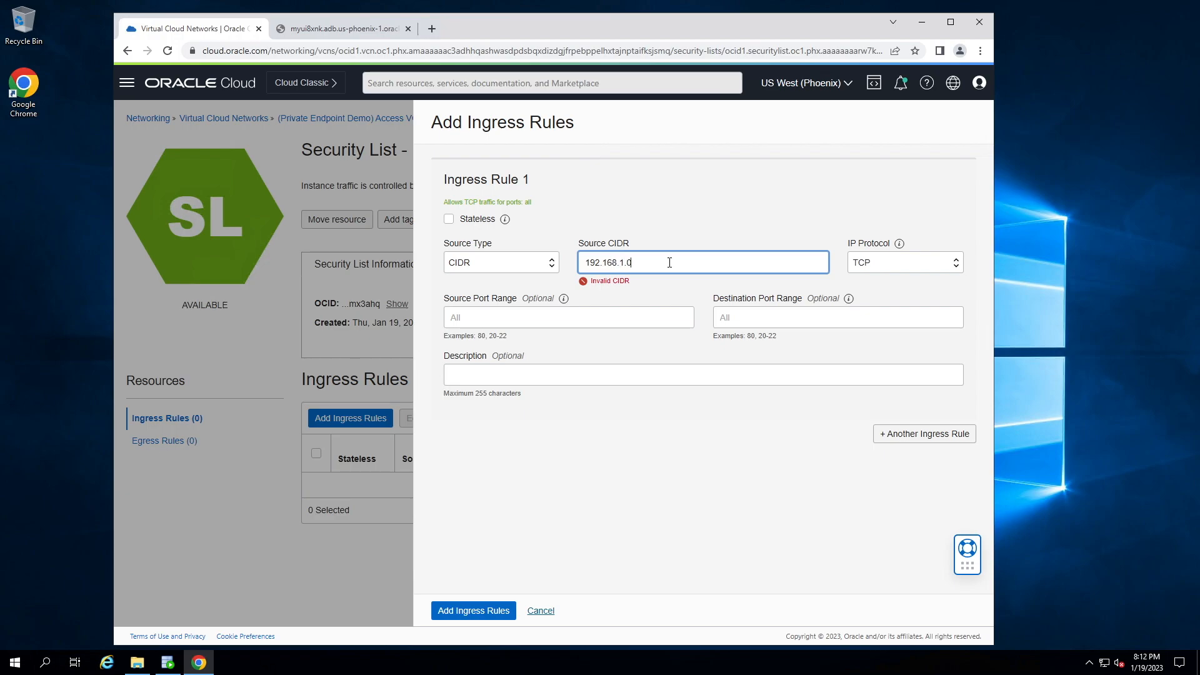
{"action": "type", "text": "/25"}
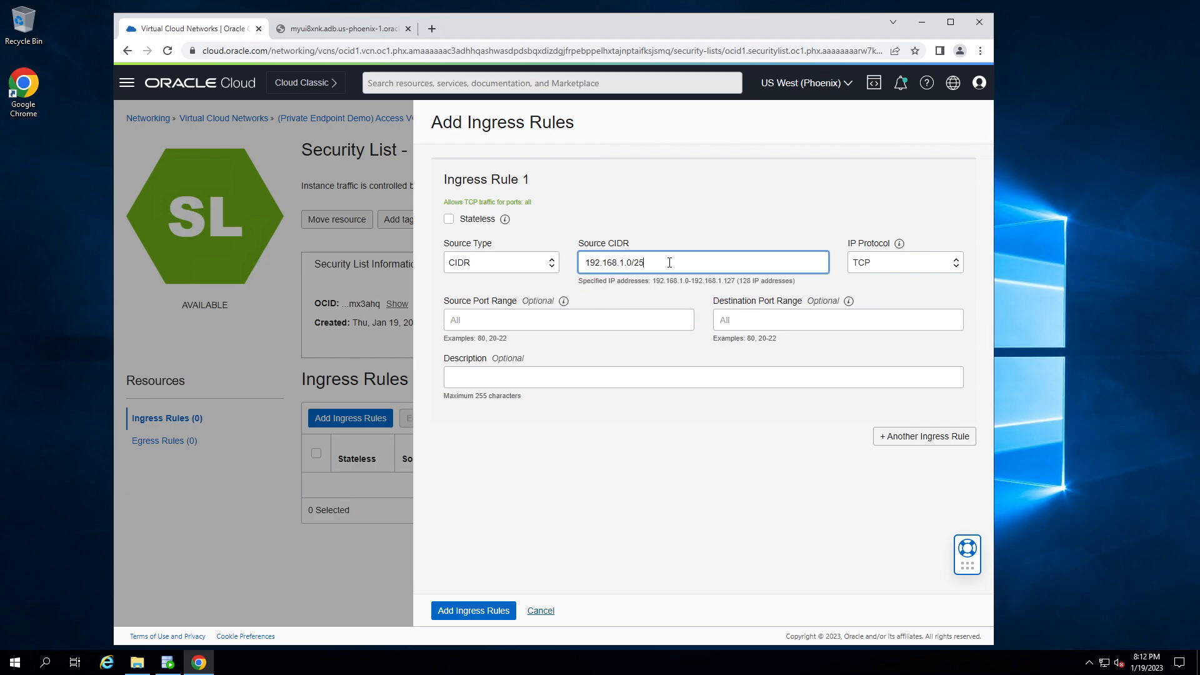
{"action": "left_click", "coordinate": [902, 261]}
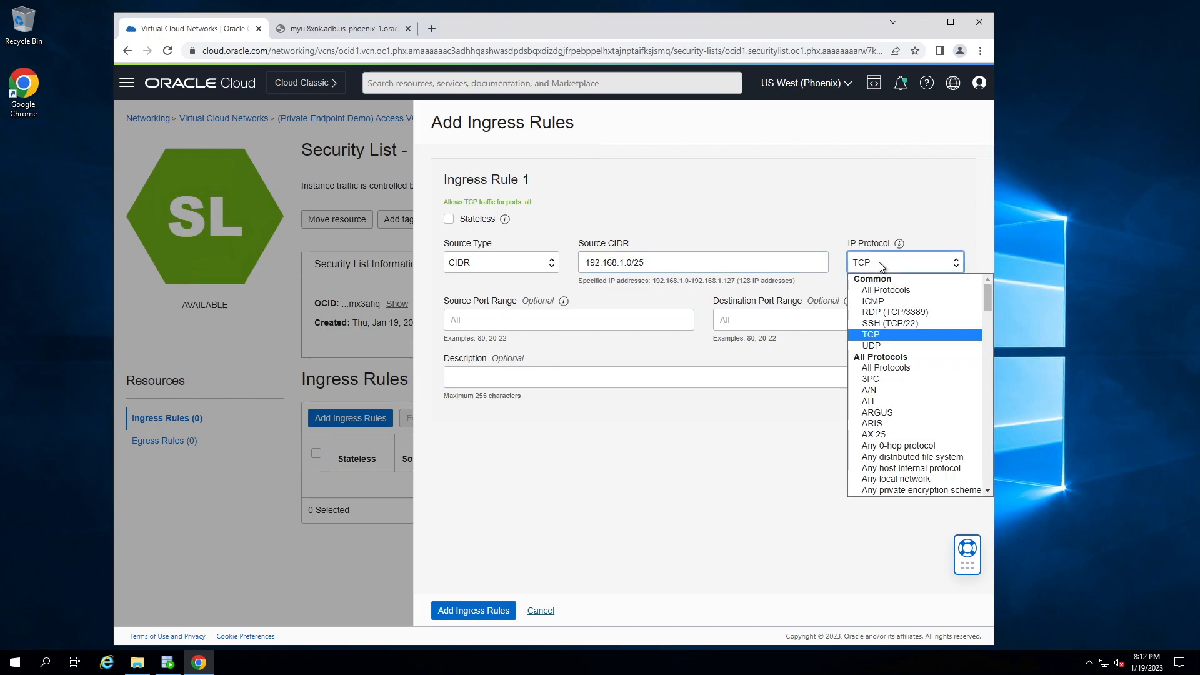
{"action": "mouse_move", "coordinate": [903, 290]}
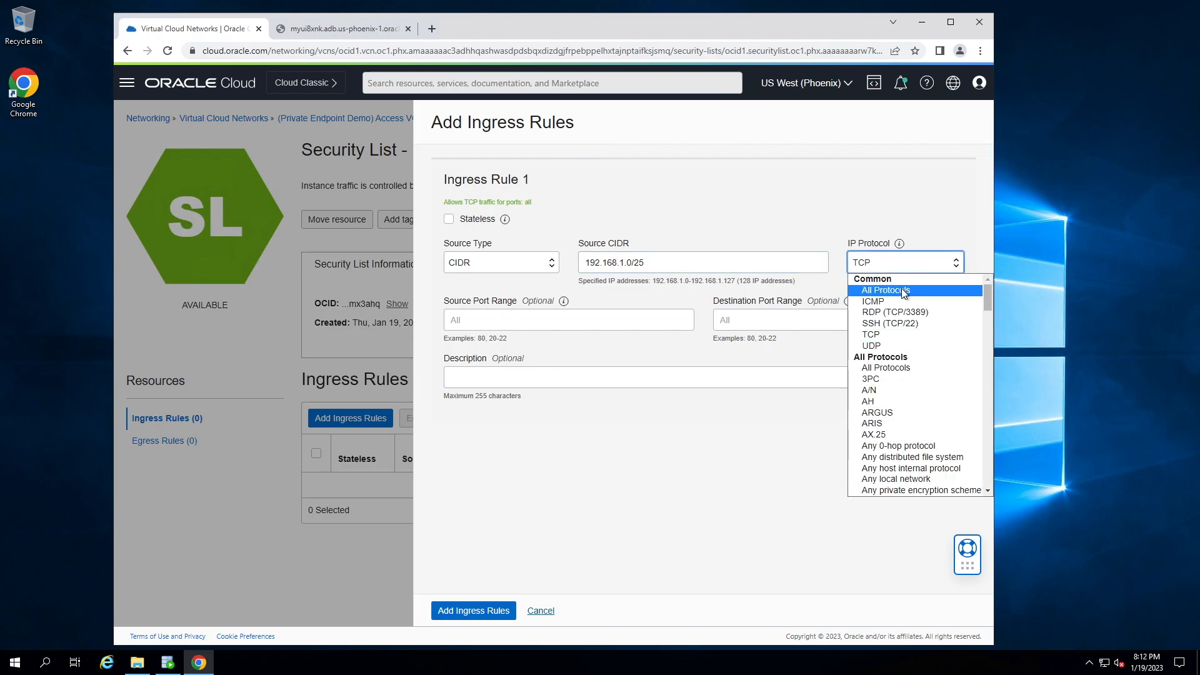
{"action": "left_click", "coordinate": [885, 288]}
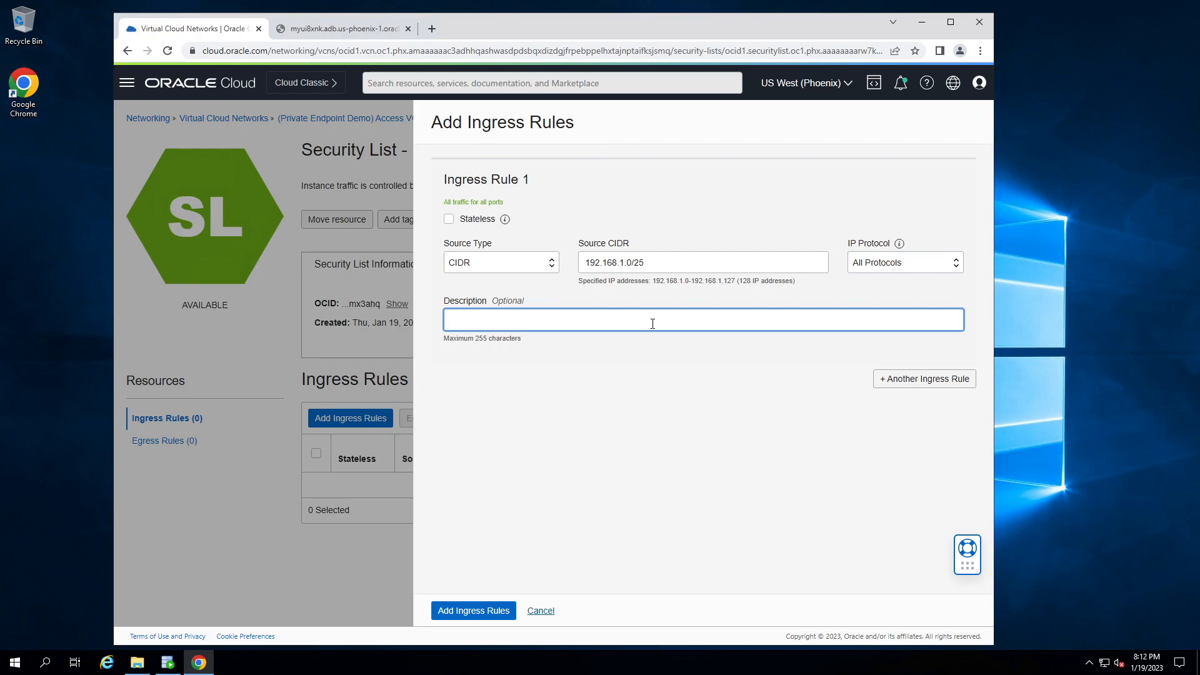
Step: Describe the rule as 'Allow from Access Subnet' and add it to the security list
{"action": "type", "text": "Allow"}
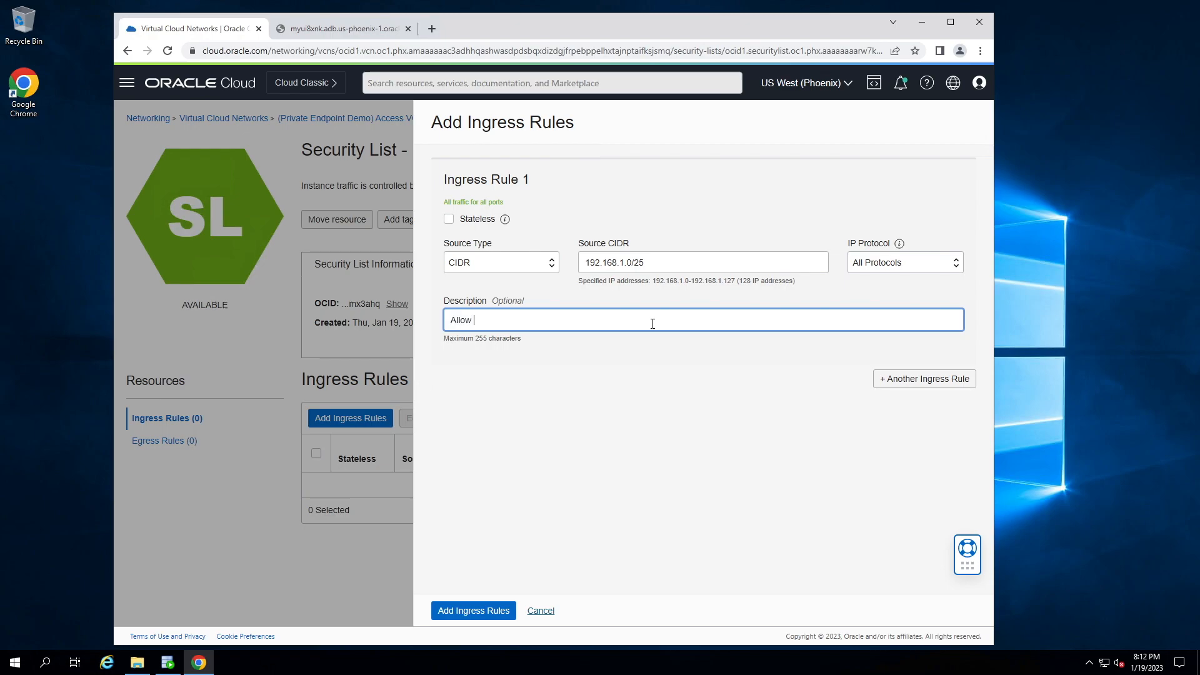
{"action": "type", "text": "f"}
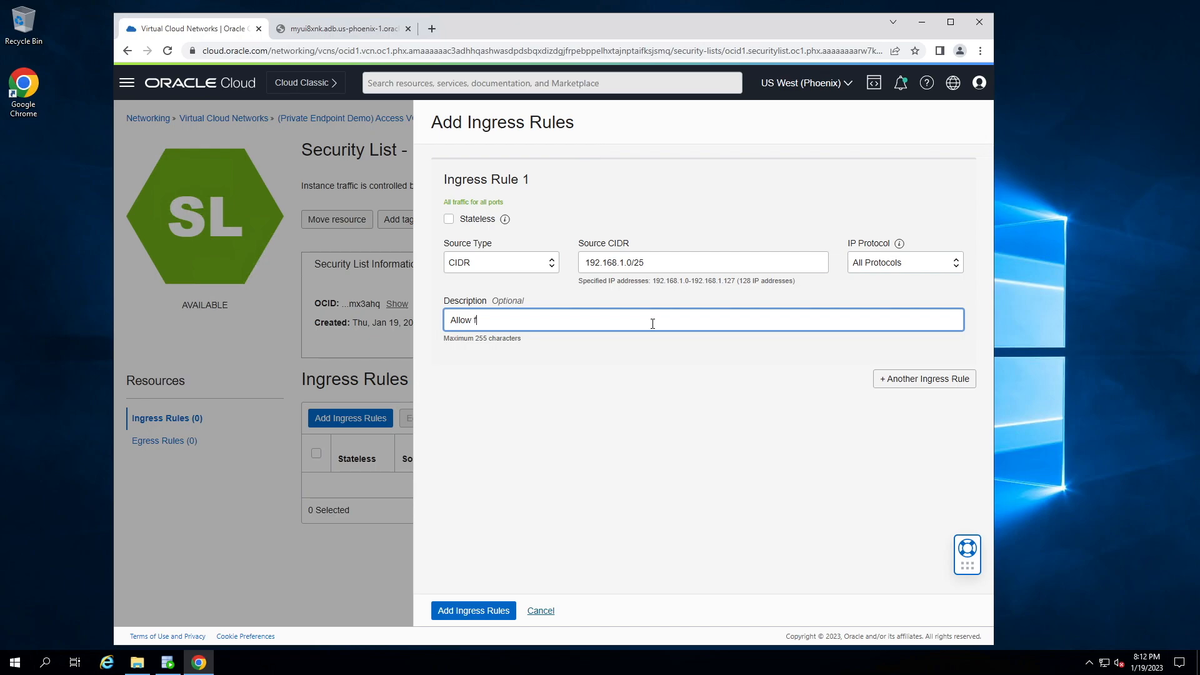
{"action": "type", "text": "rom Access S"}
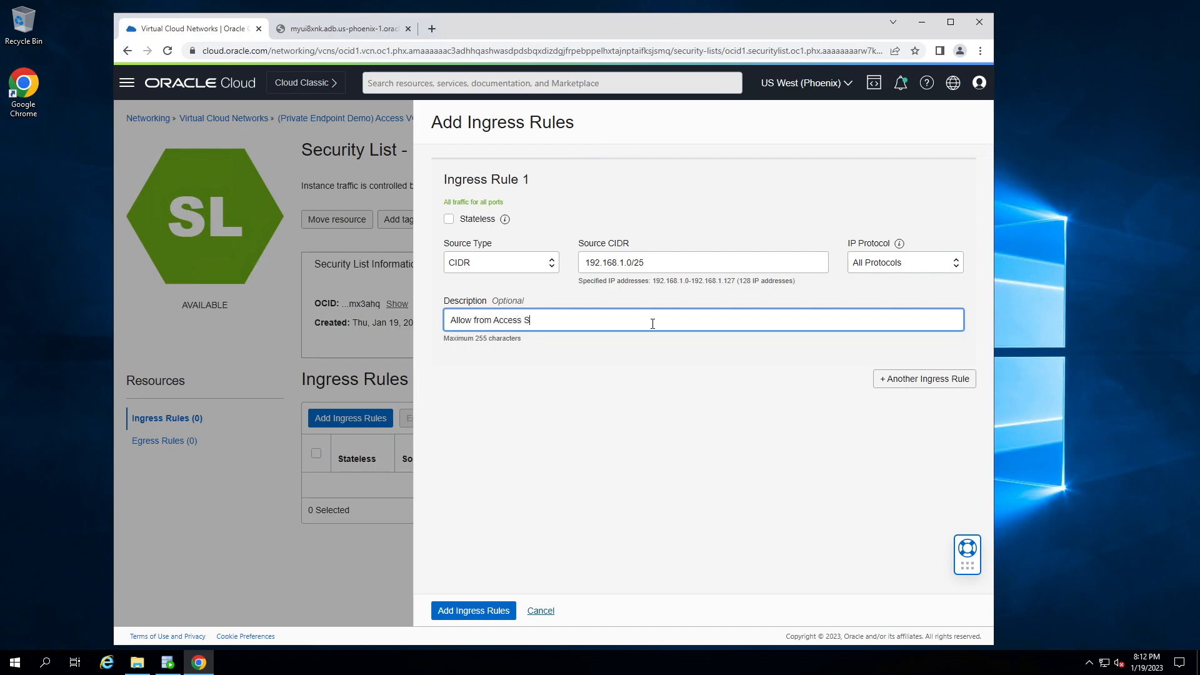
{"action": "type", "text": "ubnet"}
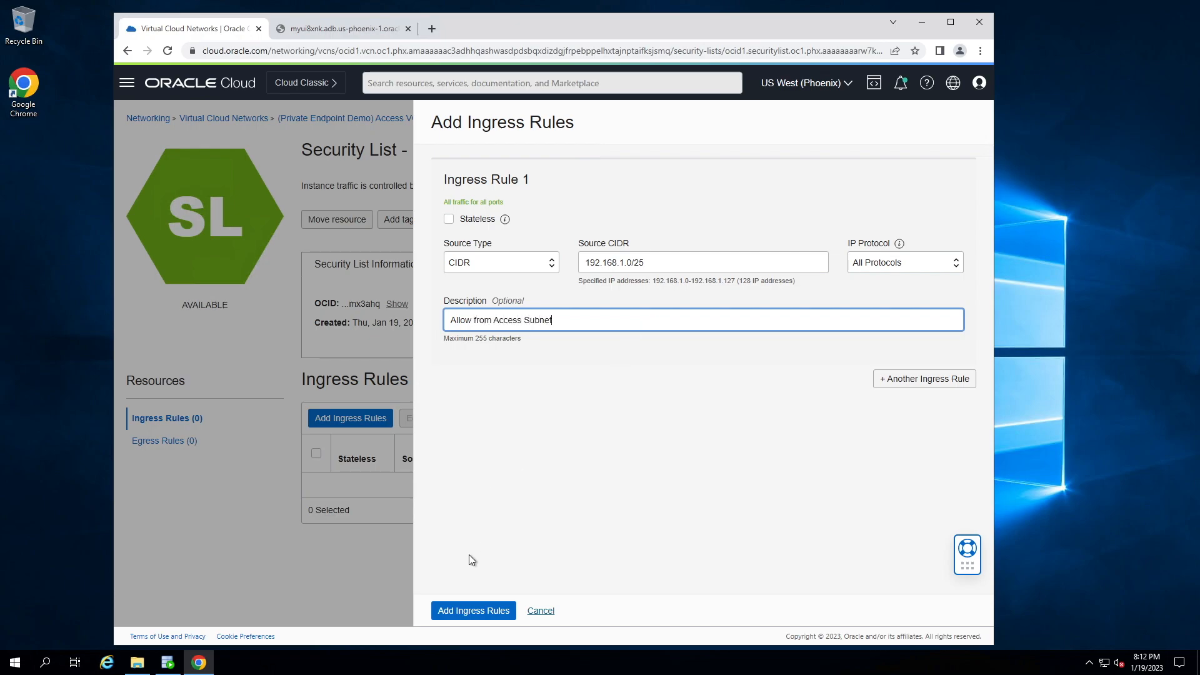
{"action": "left_click", "coordinate": [473, 610]}
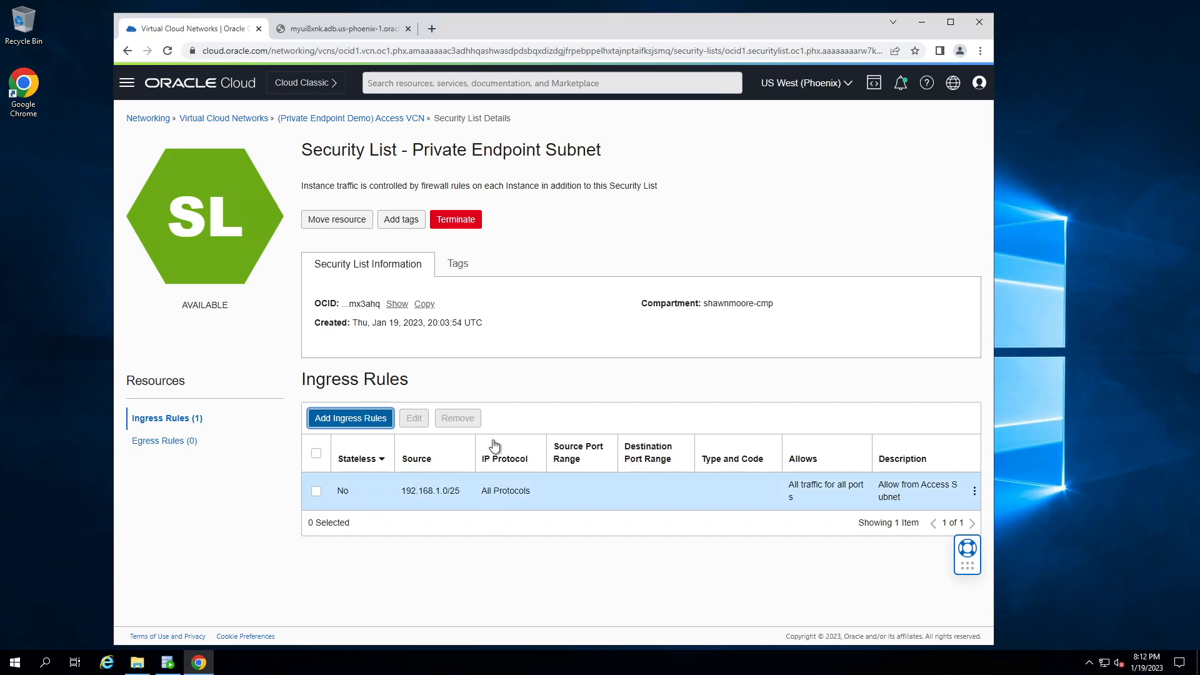
Step: Reload the Database Actions tab so its sign-in page replaces the timeout error
{"action": "left_click", "coordinate": [341, 29]}
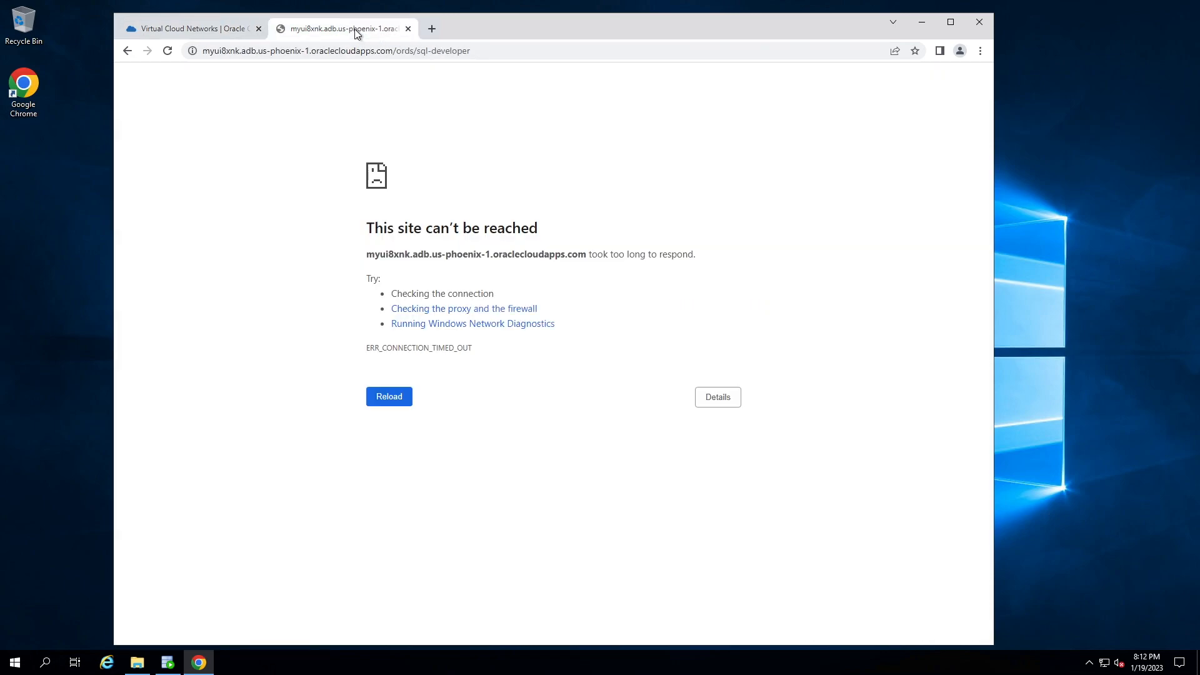
{"action": "left_click", "coordinate": [387, 396]}
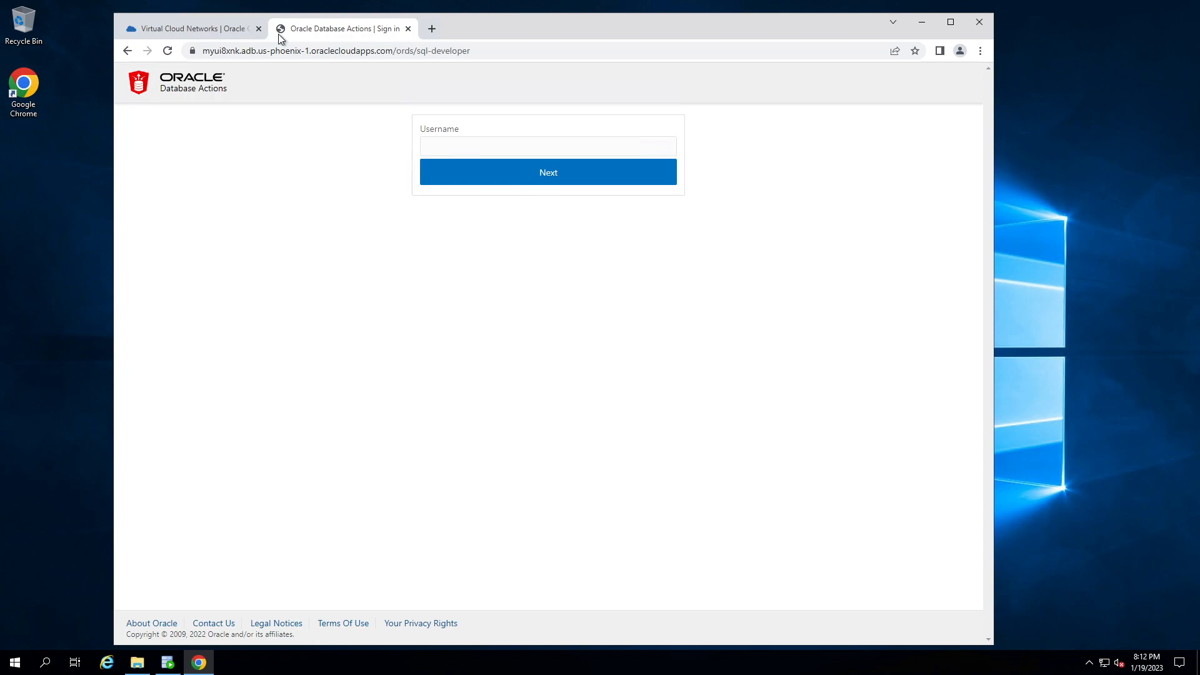
{"action": "mouse_move", "coordinate": [345, 39]}
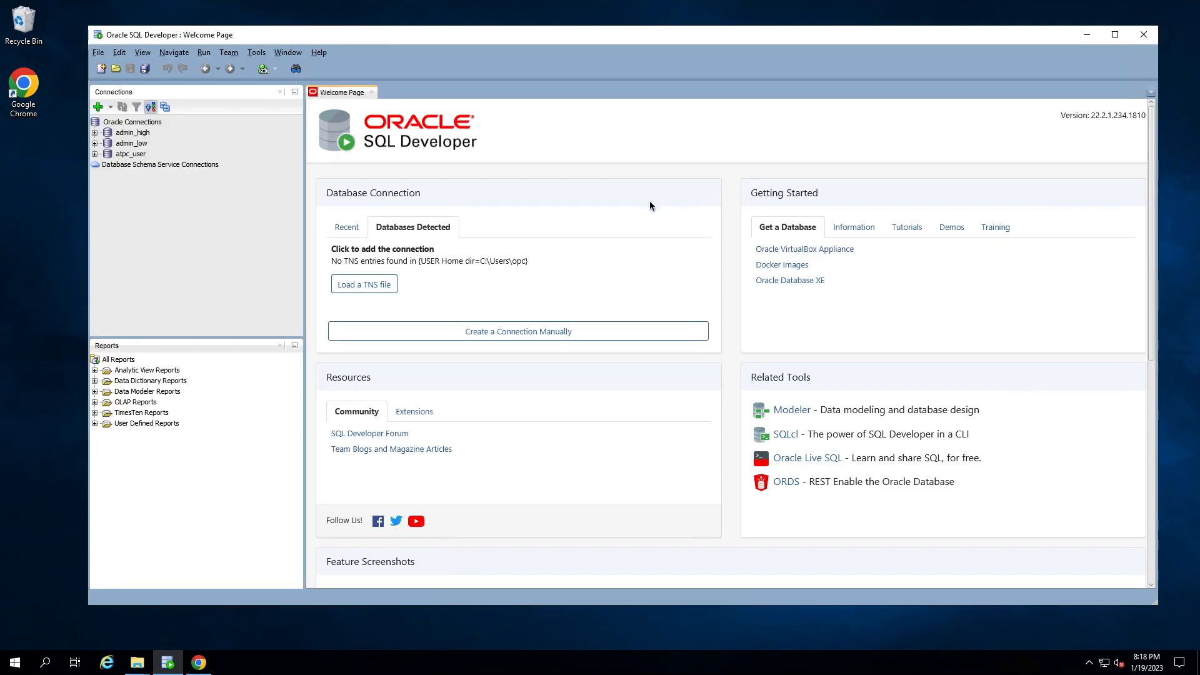
{"action": "mouse_move", "coordinate": [493, 211]}
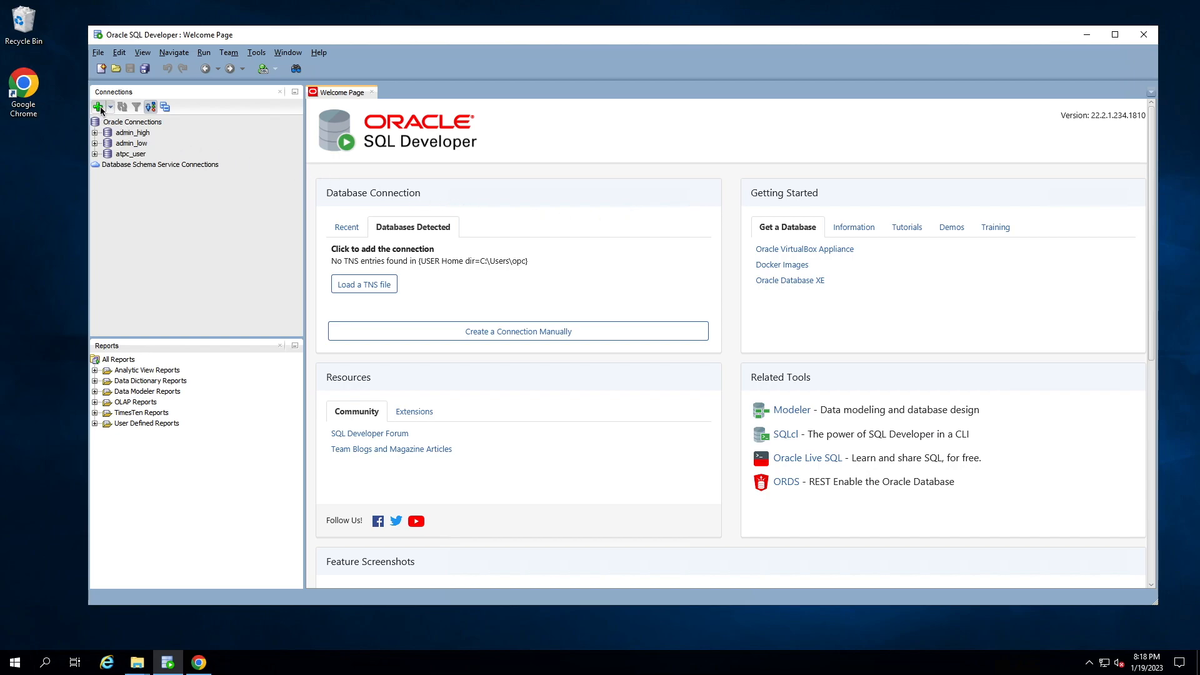
Step: Create a new connection named pep_user with username admin
{"action": "left_click", "coordinate": [98, 107]}
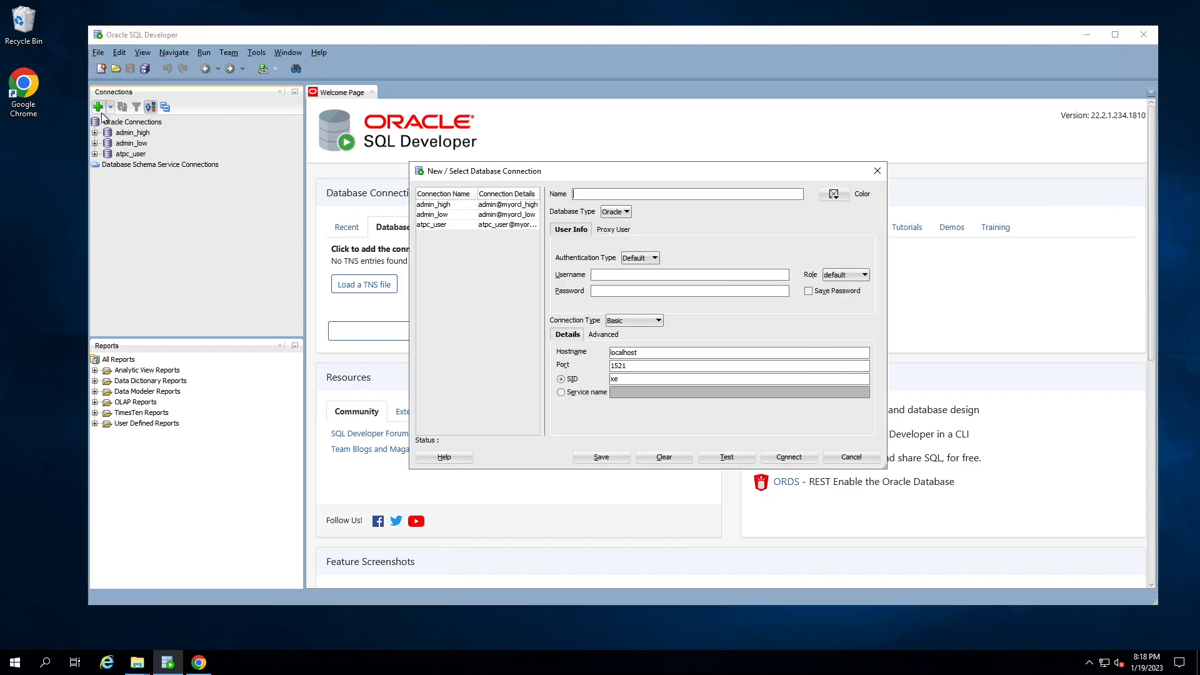
{"action": "mouse_move", "coordinate": [656, 214]}
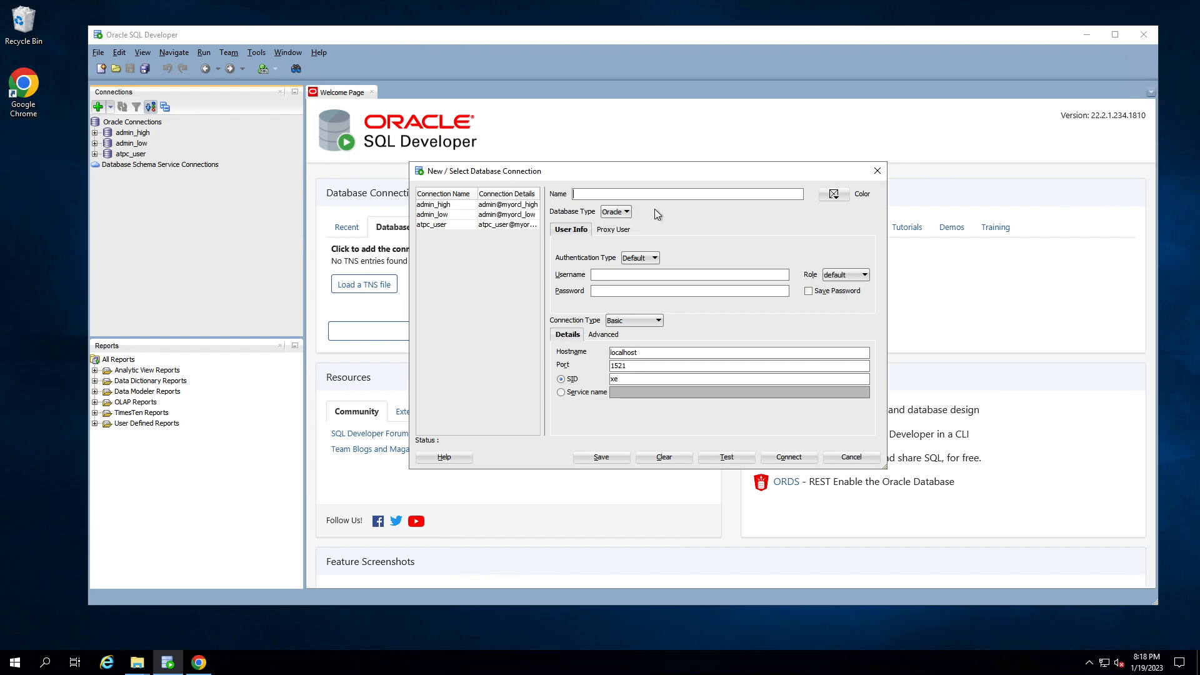
{"action": "type", "text": "pep"}
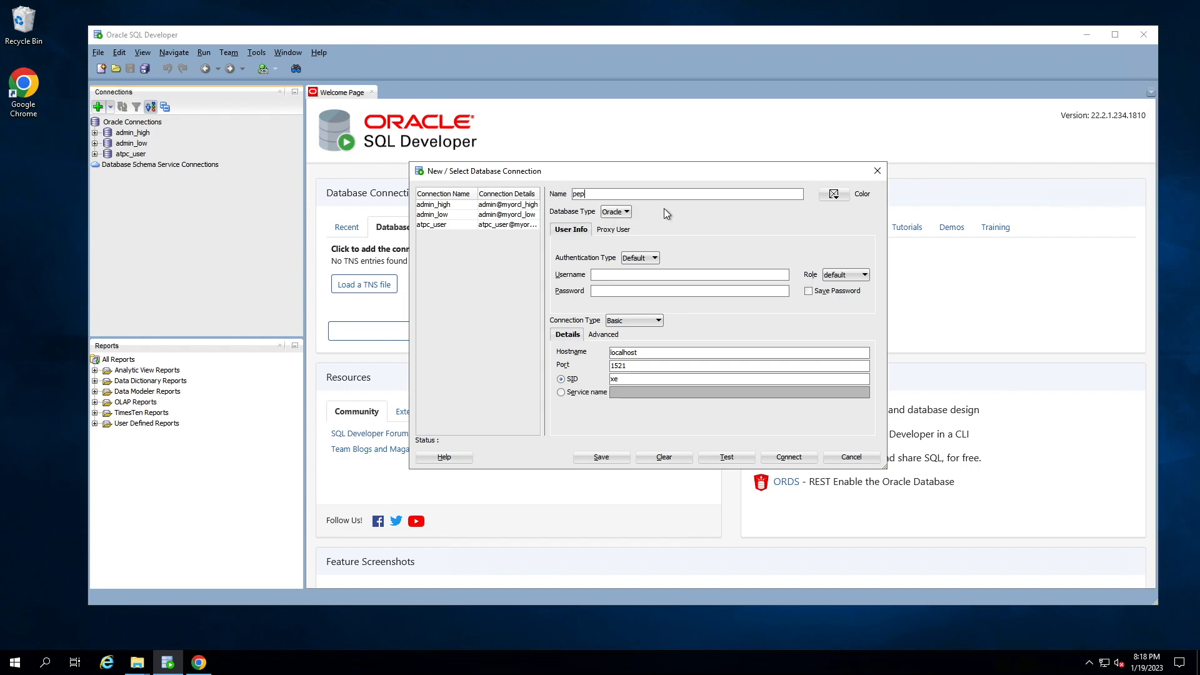
{"action": "type", "text": "_user"}
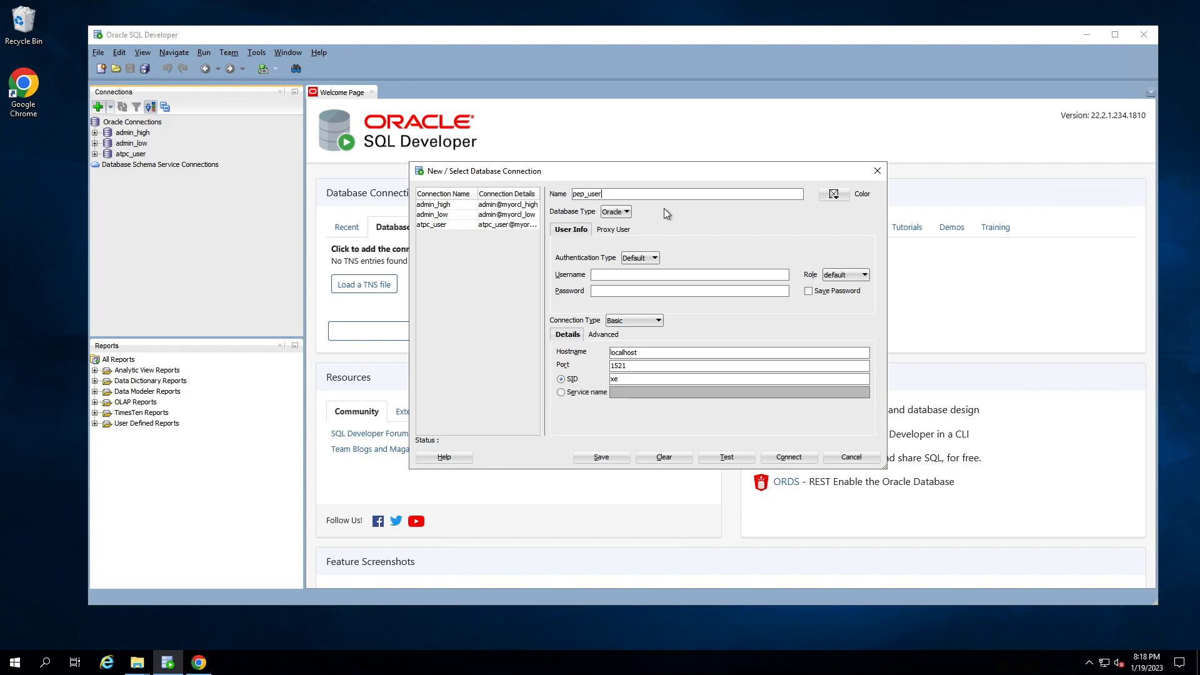
{"action": "left_click", "coordinate": [689, 274]}
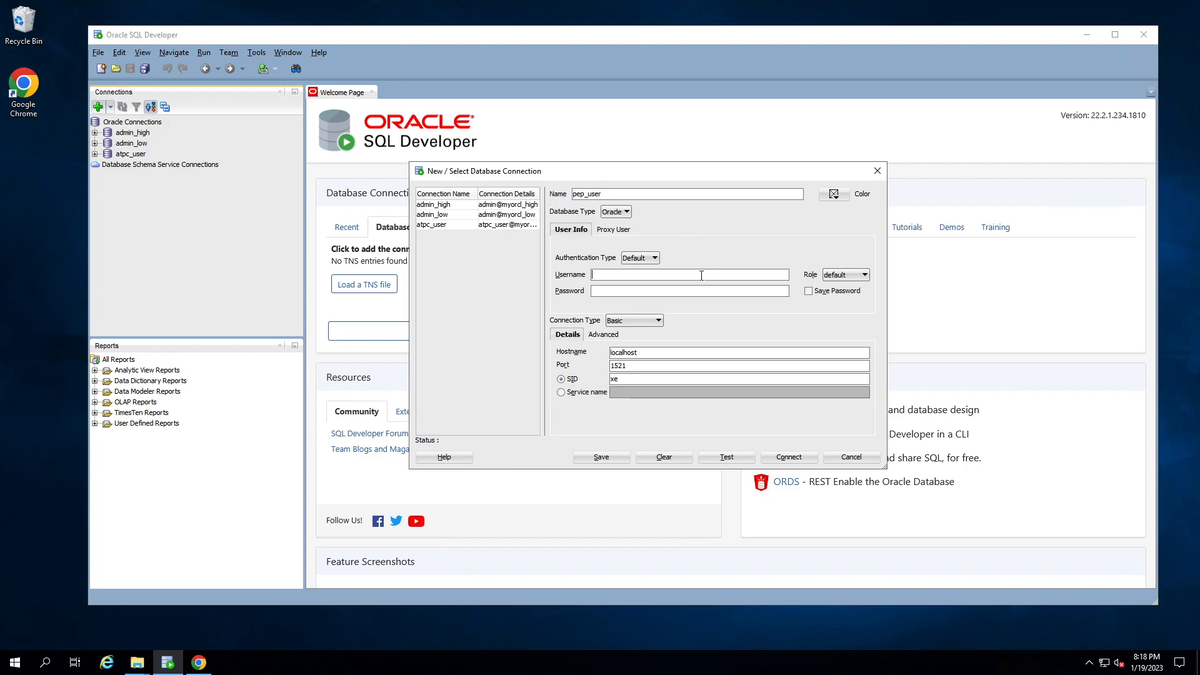
{"action": "type", "text": "admin"}
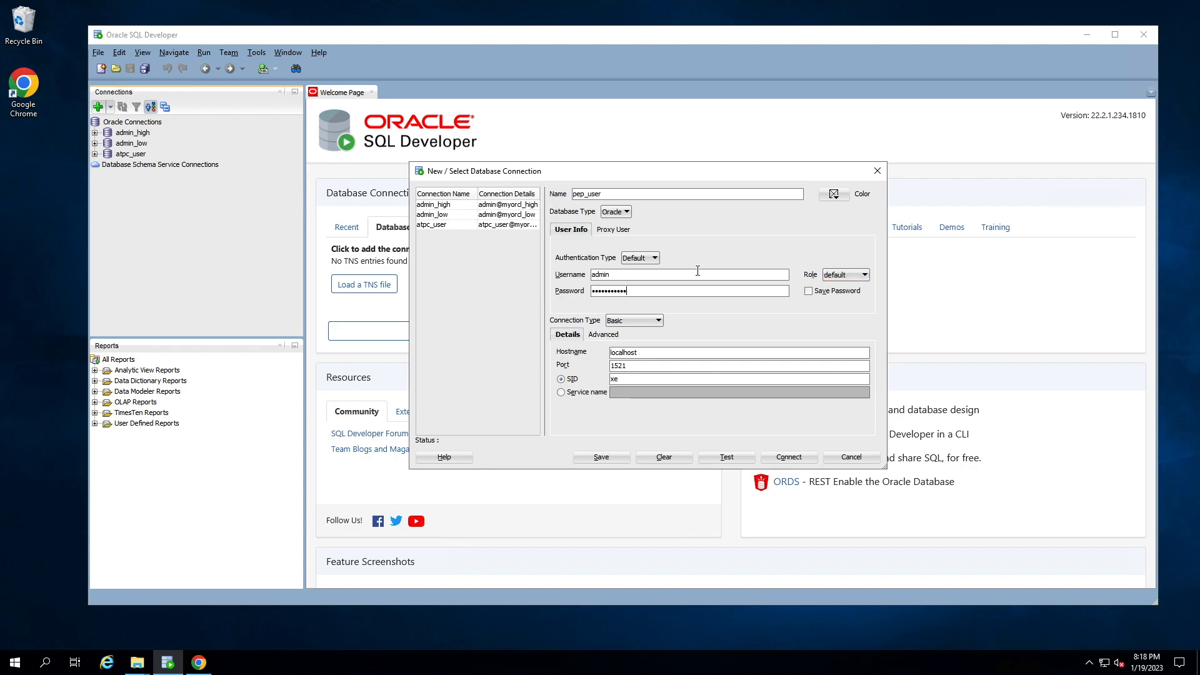
{"action": "mouse_move", "coordinate": [705, 319]}
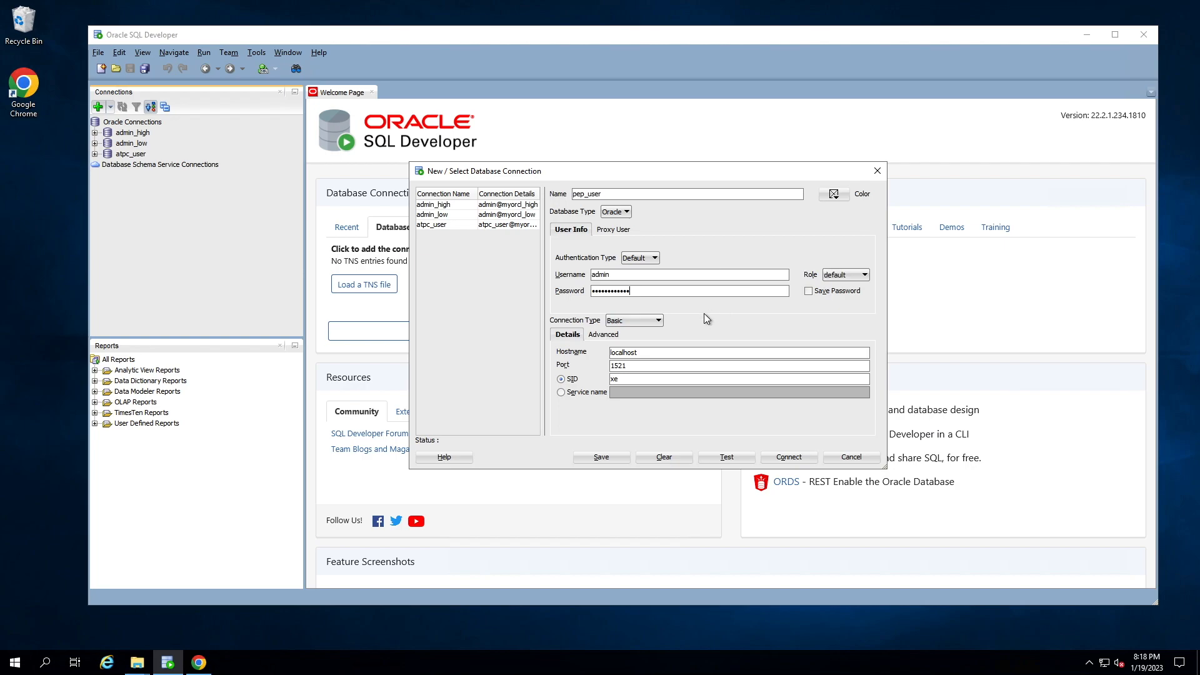
Step: Set the connection type to Cloud Wallet
{"action": "left_click", "coordinate": [657, 320]}
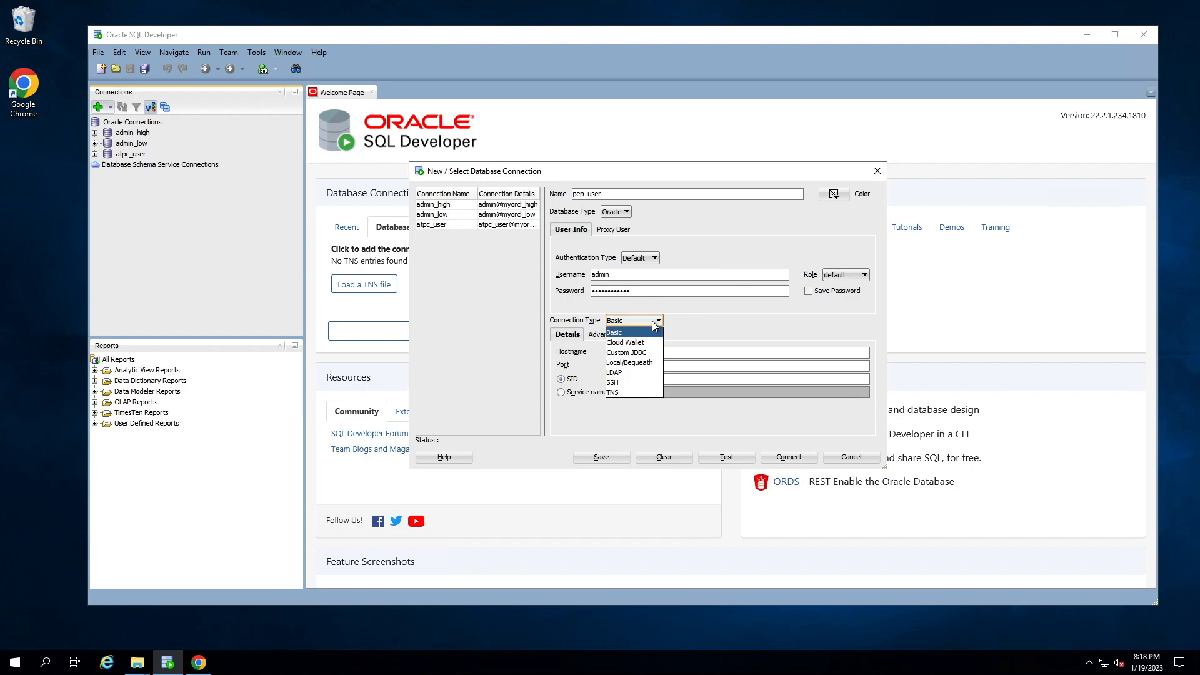
{"action": "left_click", "coordinate": [629, 342]}
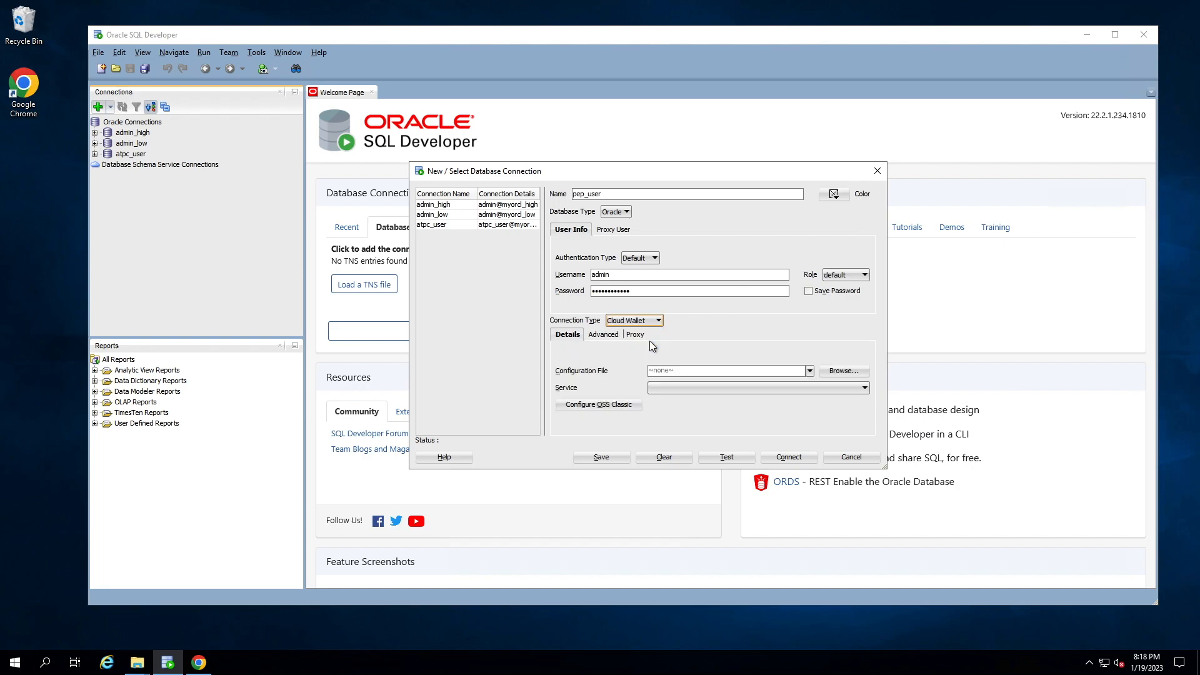
{"action": "mouse_move", "coordinate": [761, 336]}
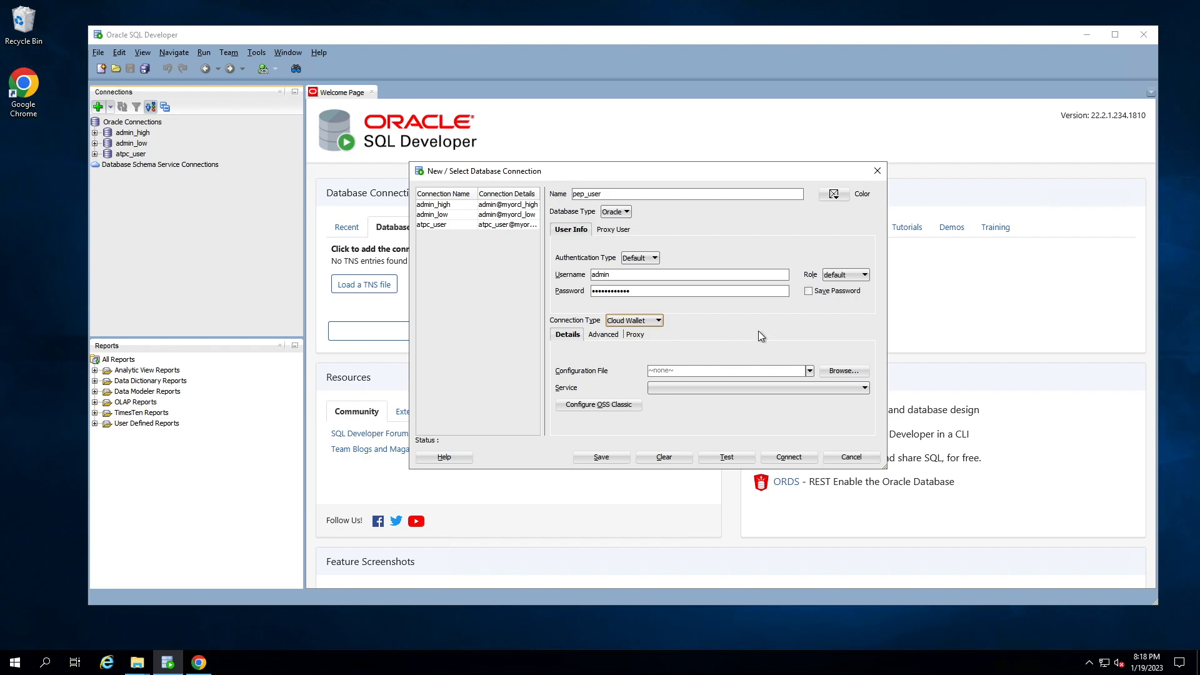
Step: Assign wallet (PEP).zip as the configuration file, select service pepdb_low, and run the connection test to Success
{"action": "left_click", "coordinate": [843, 370]}
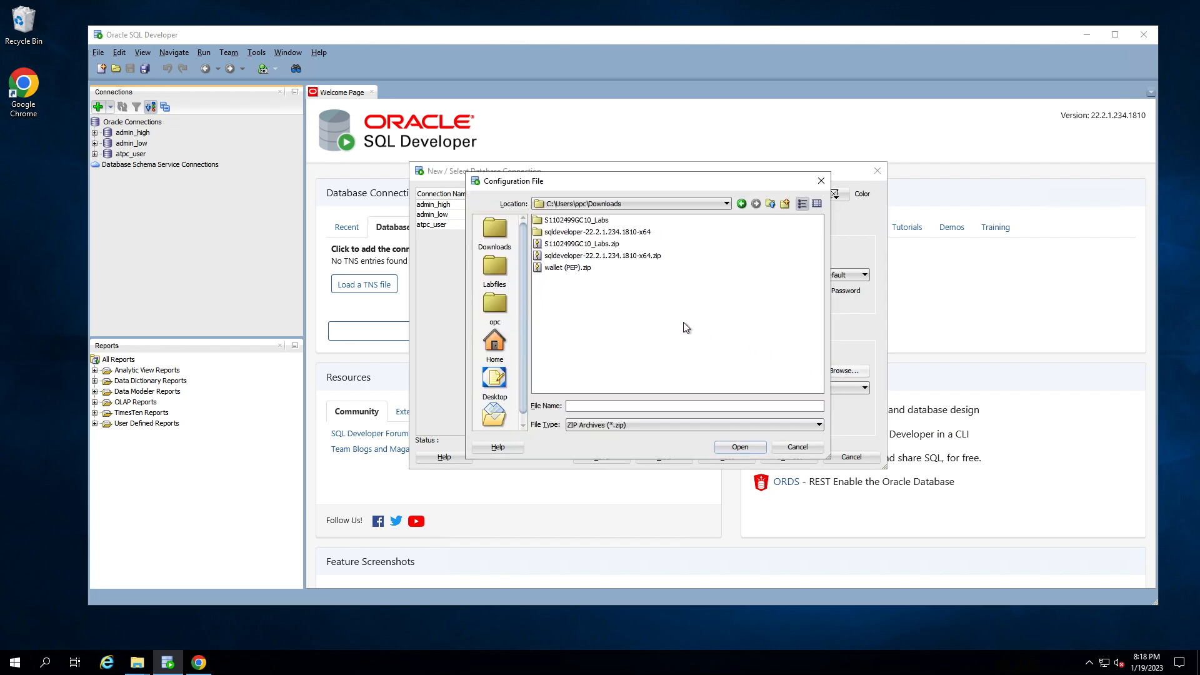
{"action": "left_click", "coordinate": [565, 268]}
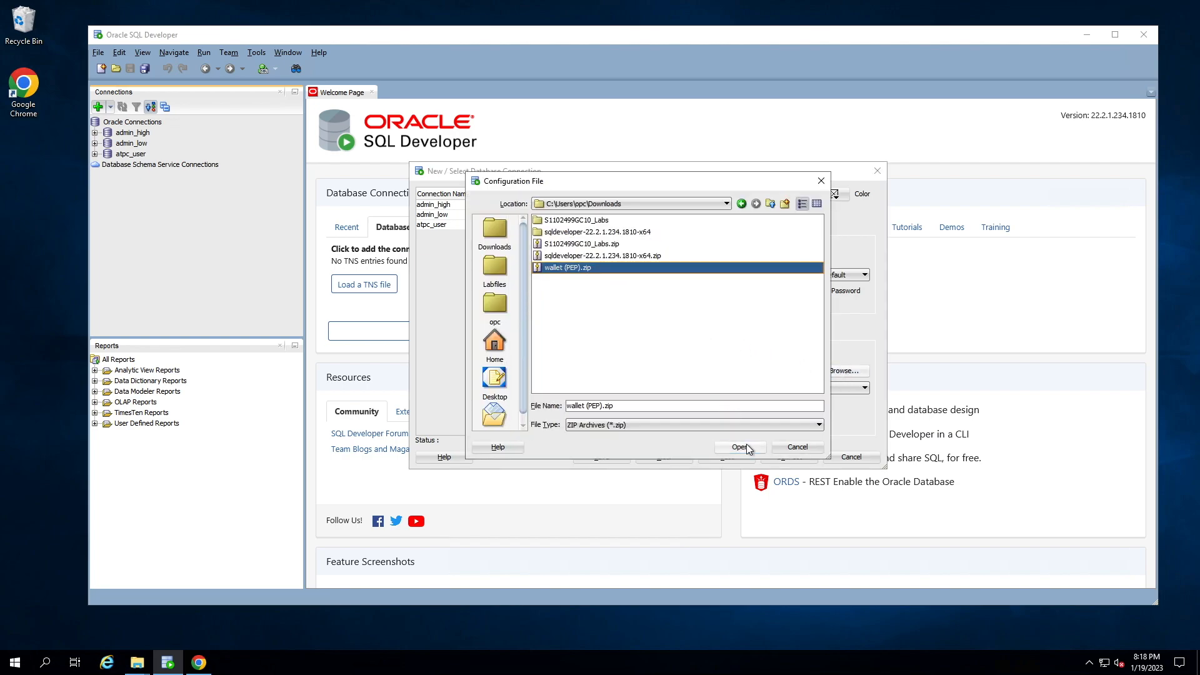
{"action": "left_click", "coordinate": [737, 448]}
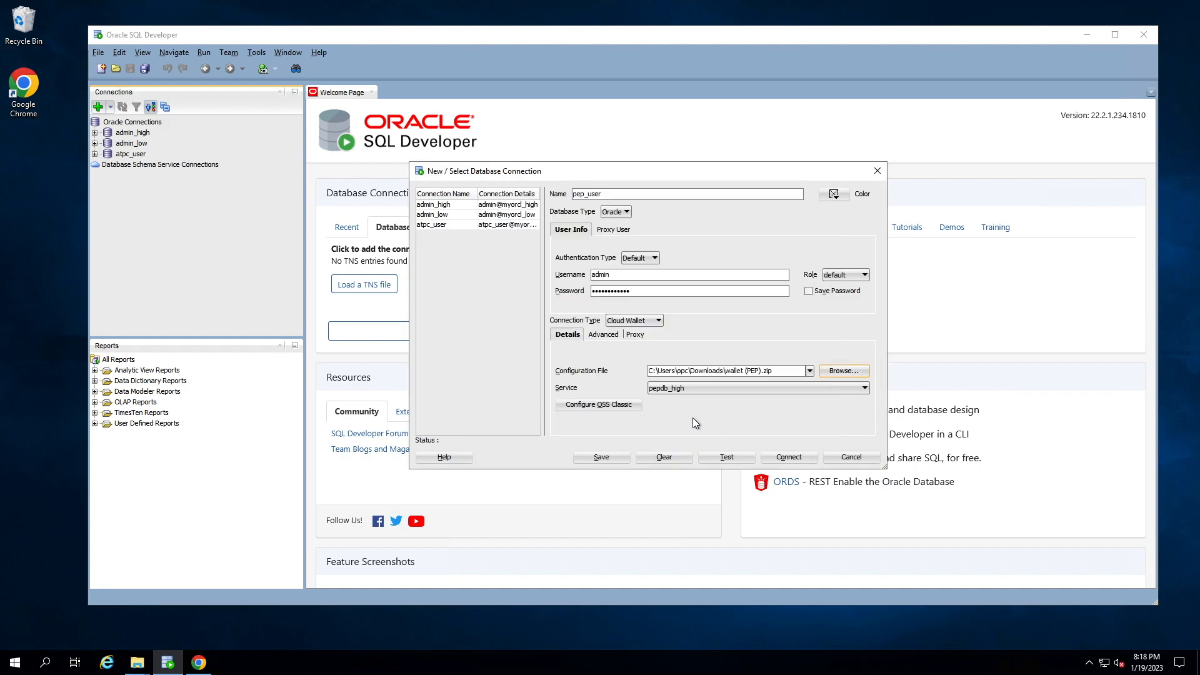
{"action": "left_click", "coordinate": [864, 388]}
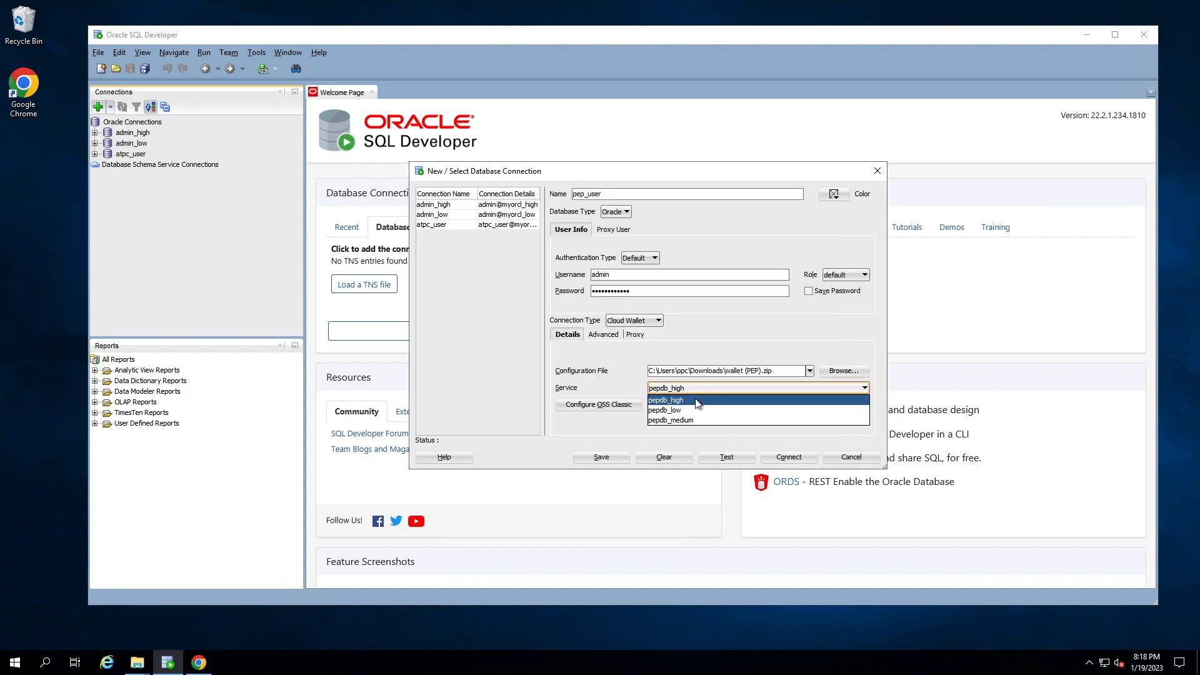
{"action": "left_click", "coordinate": [664, 410]}
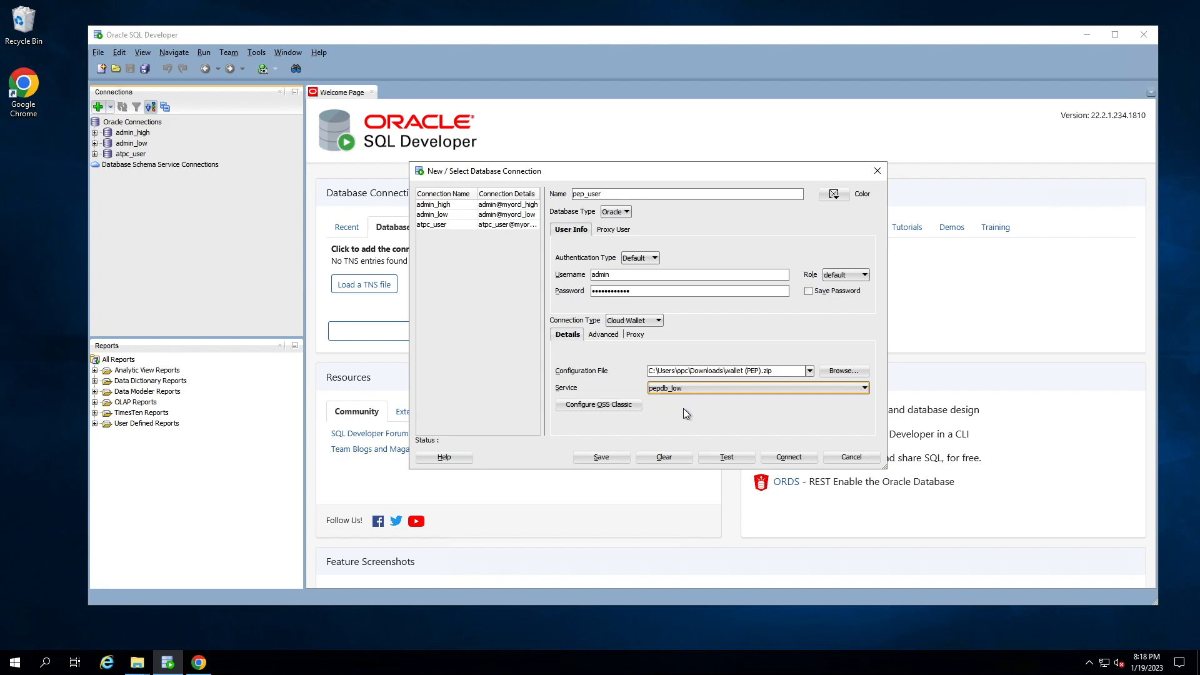
{"action": "mouse_move", "coordinate": [725, 458]}
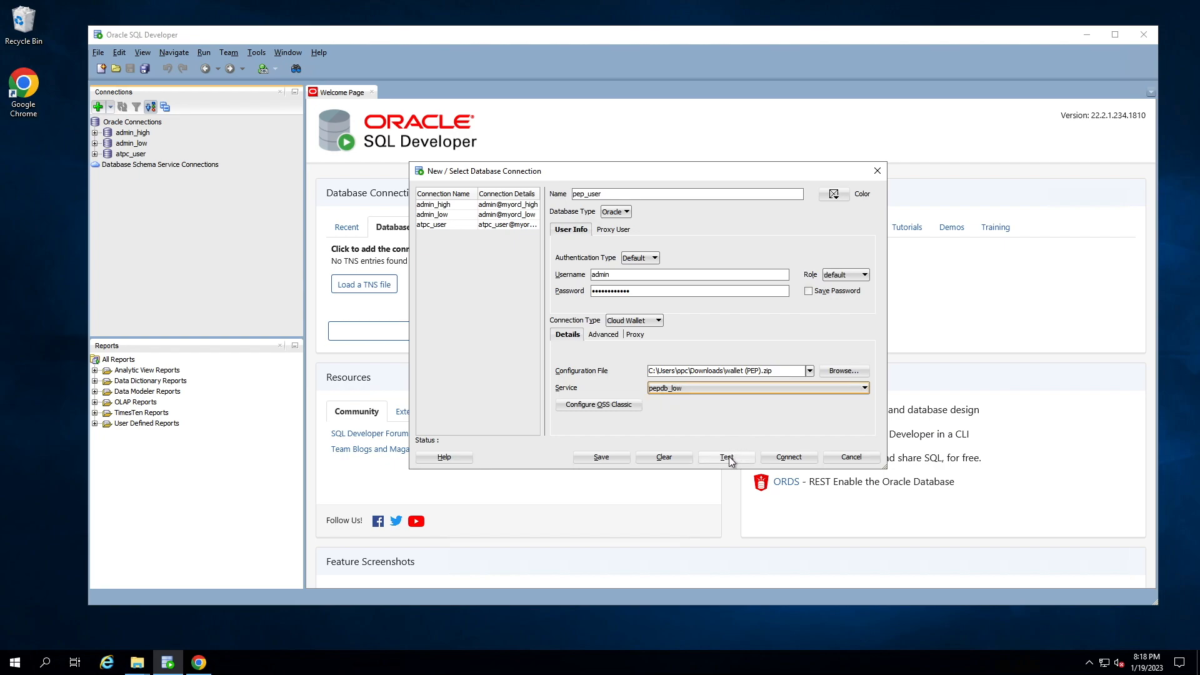
{"action": "left_click", "coordinate": [725, 458]}
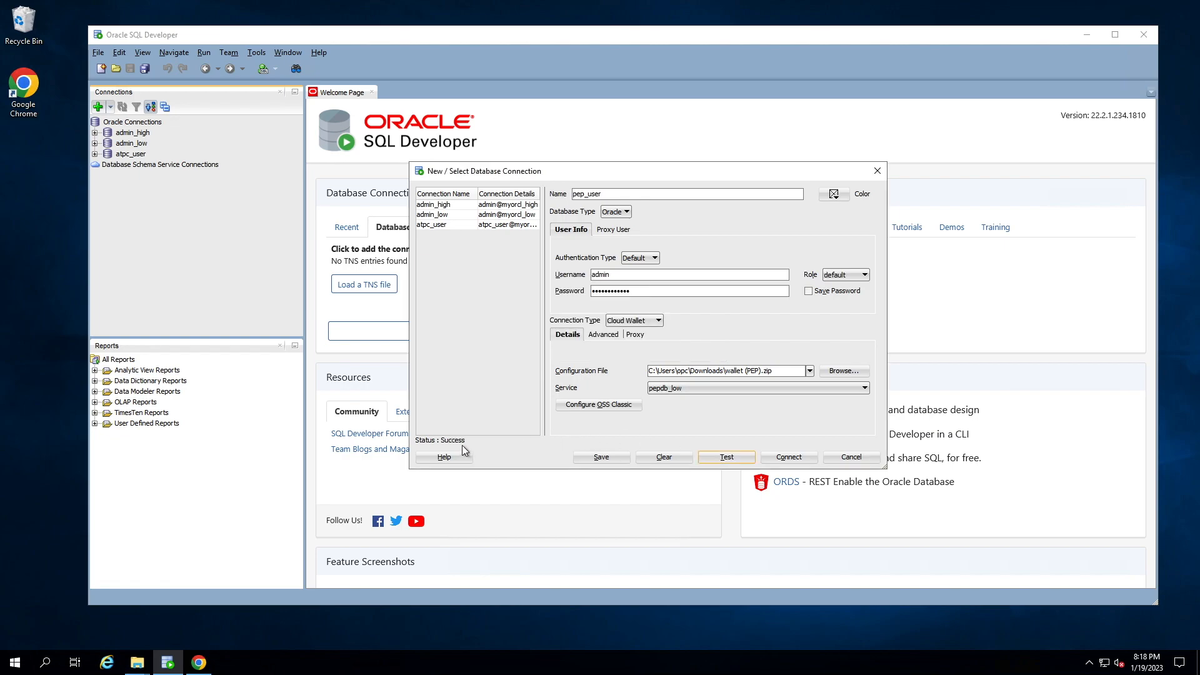
{"action": "mouse_move", "coordinate": [536, 438]}
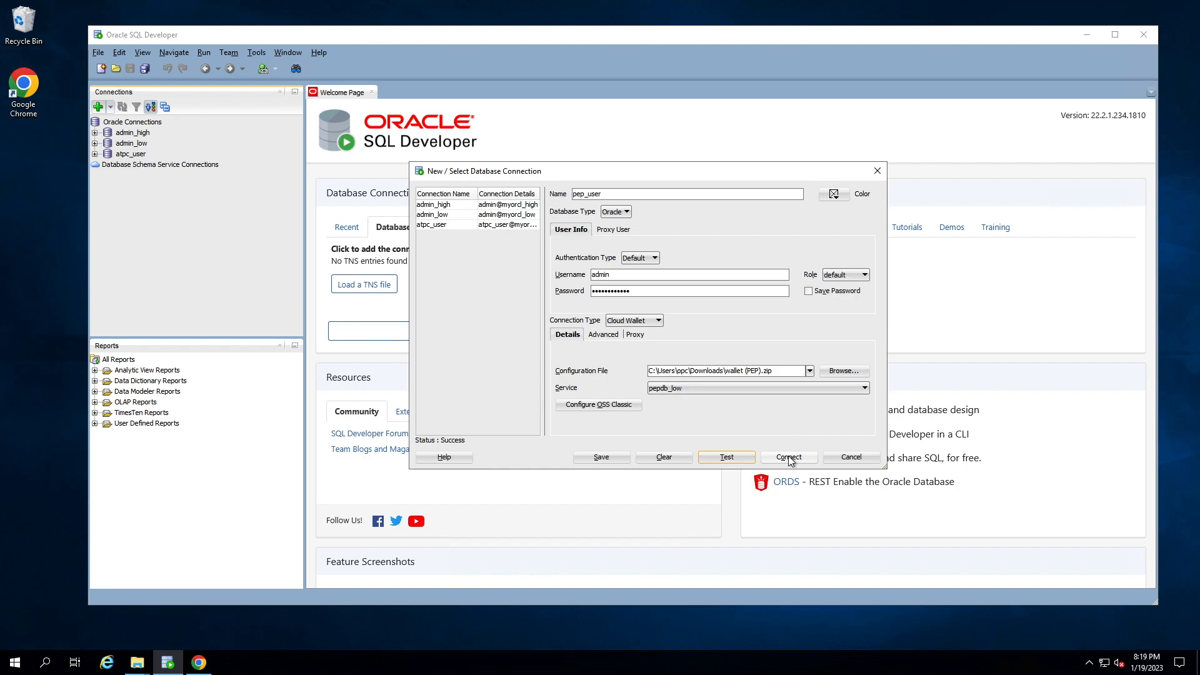
Step: Connect as pep_user and expand the connection so its worksheet and object folders appear
{"action": "left_click", "coordinate": [789, 458]}
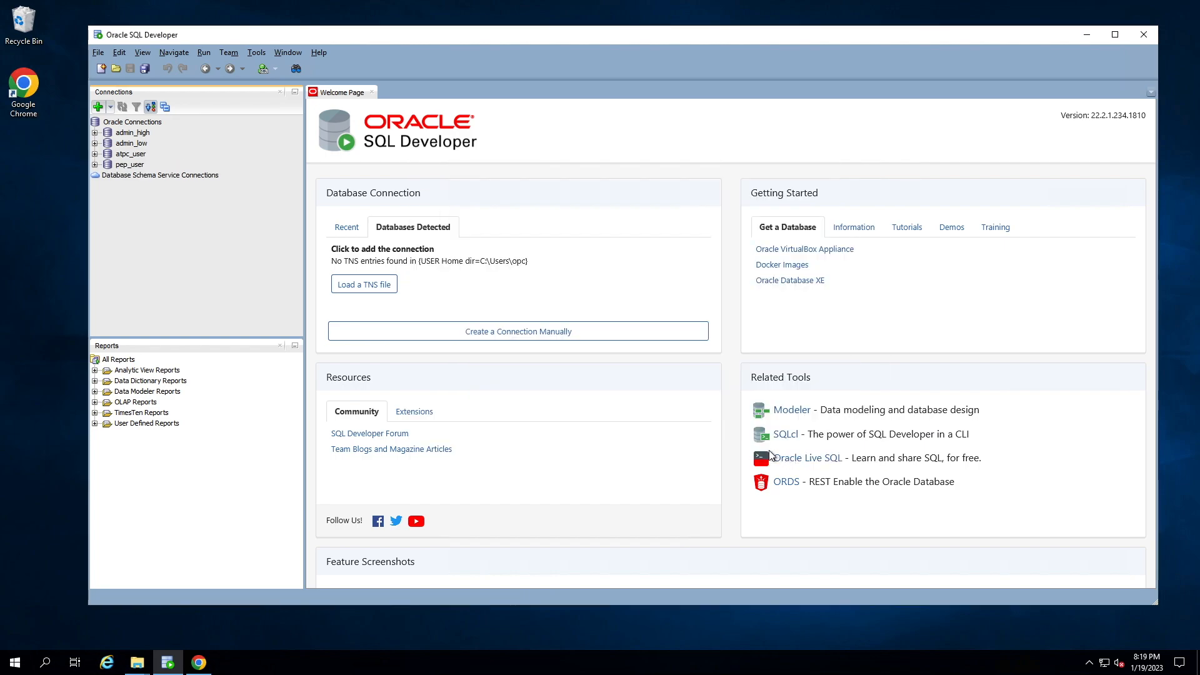
{"action": "mouse_move", "coordinate": [220, 273]}
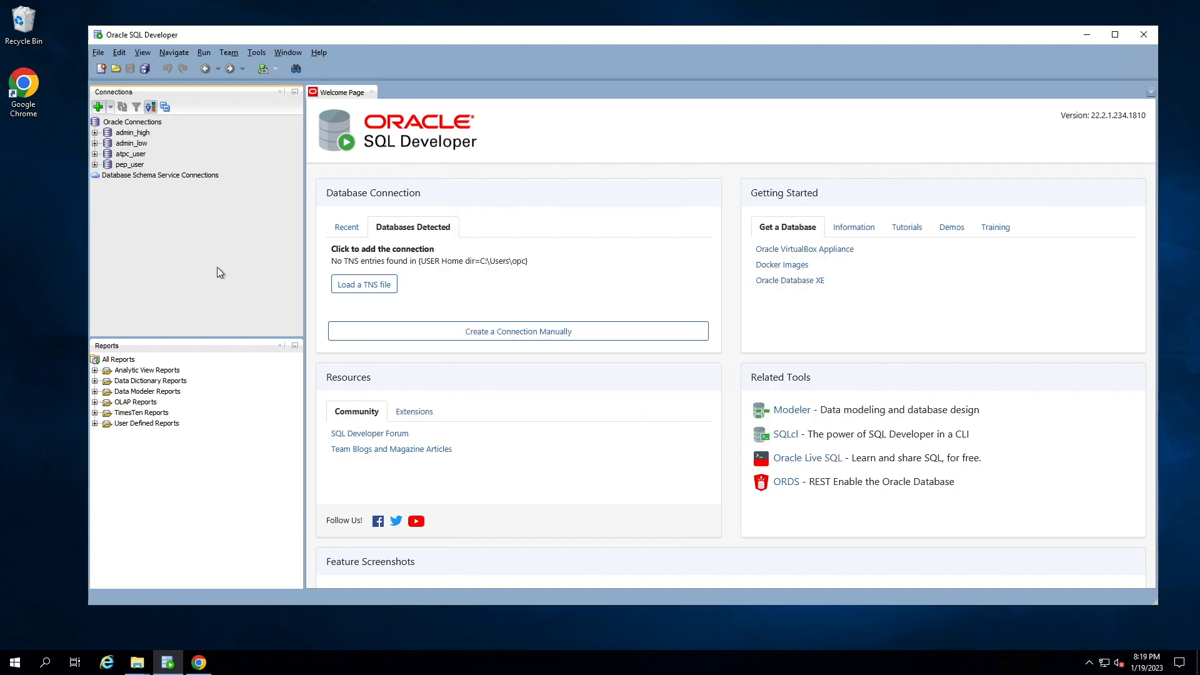
{"action": "mouse_move", "coordinate": [140, 166]}
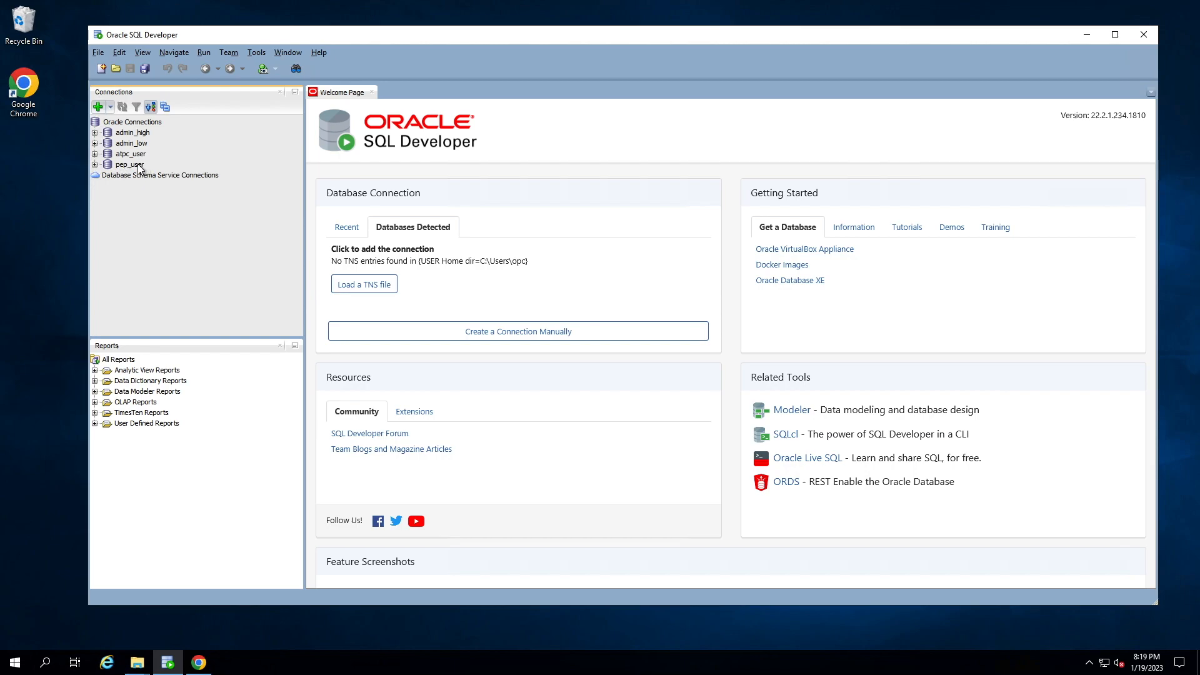
{"action": "double_click", "coordinate": [128, 165]}
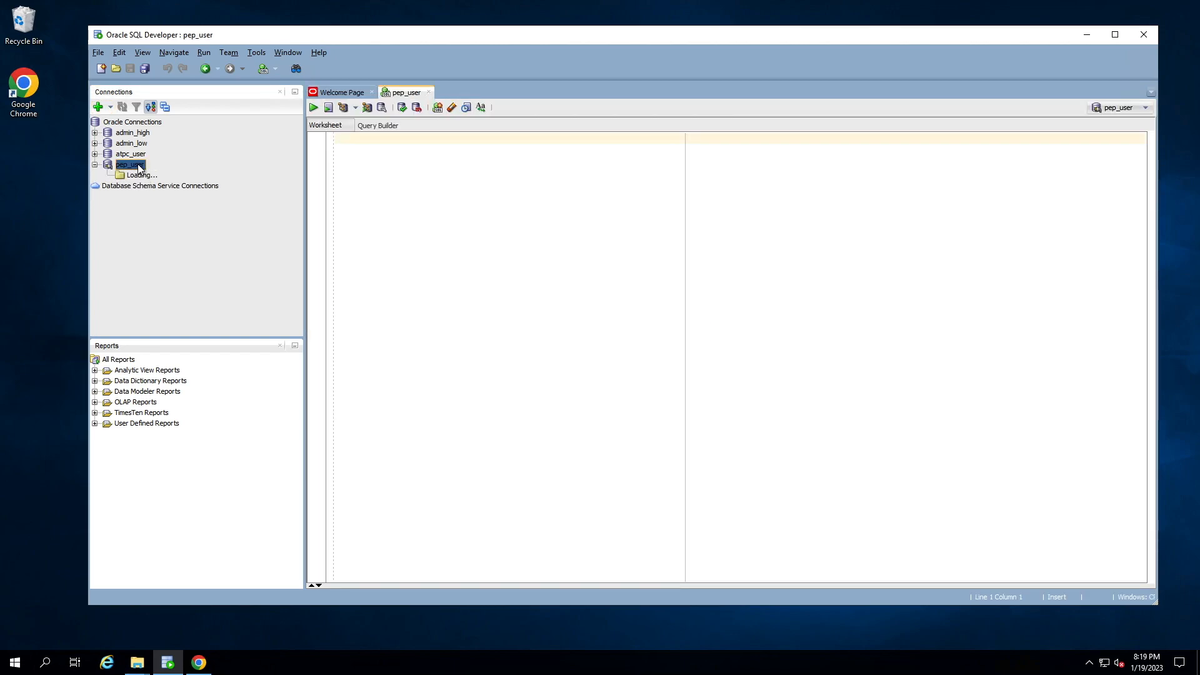
{"action": "left_click", "coordinate": [96, 164]}
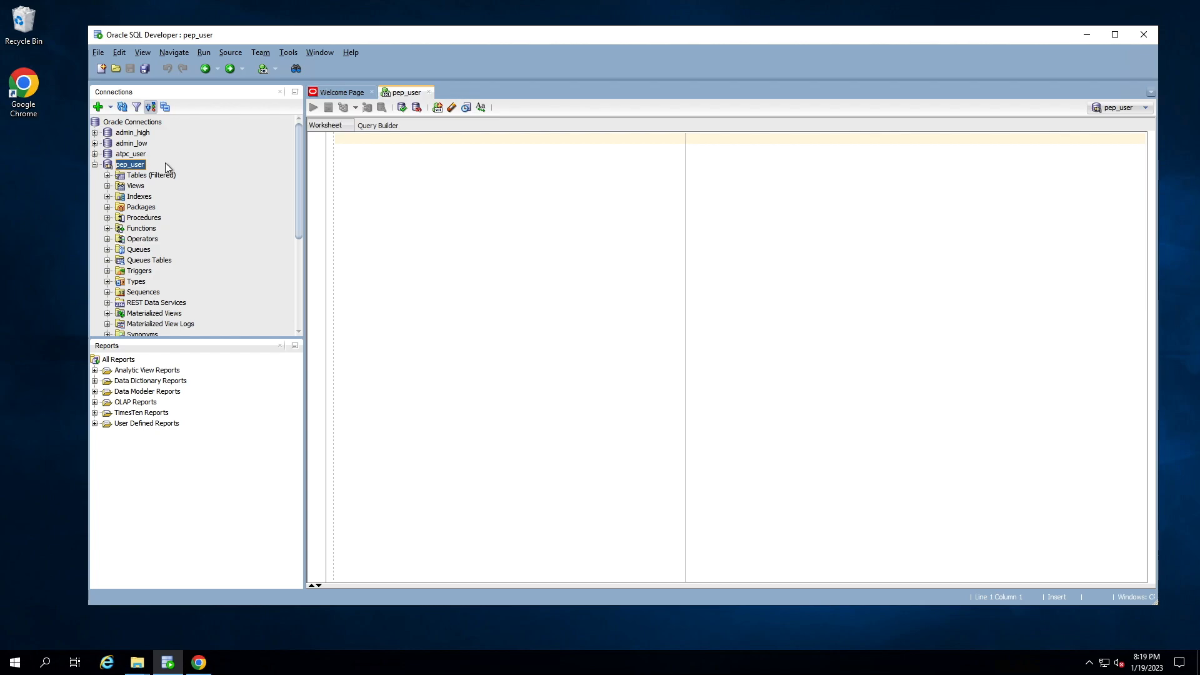